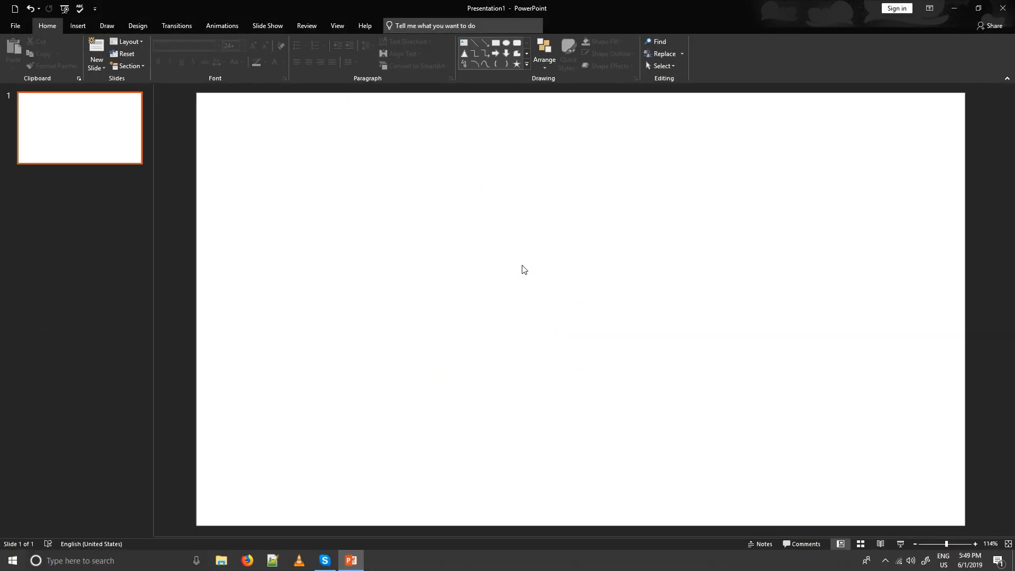
{"action": "mouse_move", "coordinate": [23, 6]}
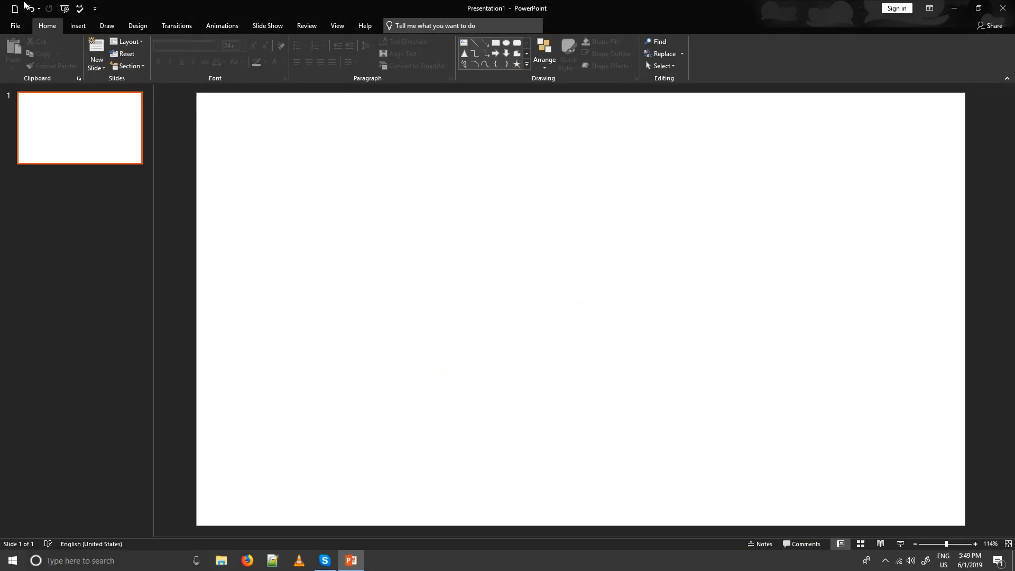
Show the Insert ribbon options for adding objects to the blank slide.
{"action": "left_click", "coordinate": [78, 26]}
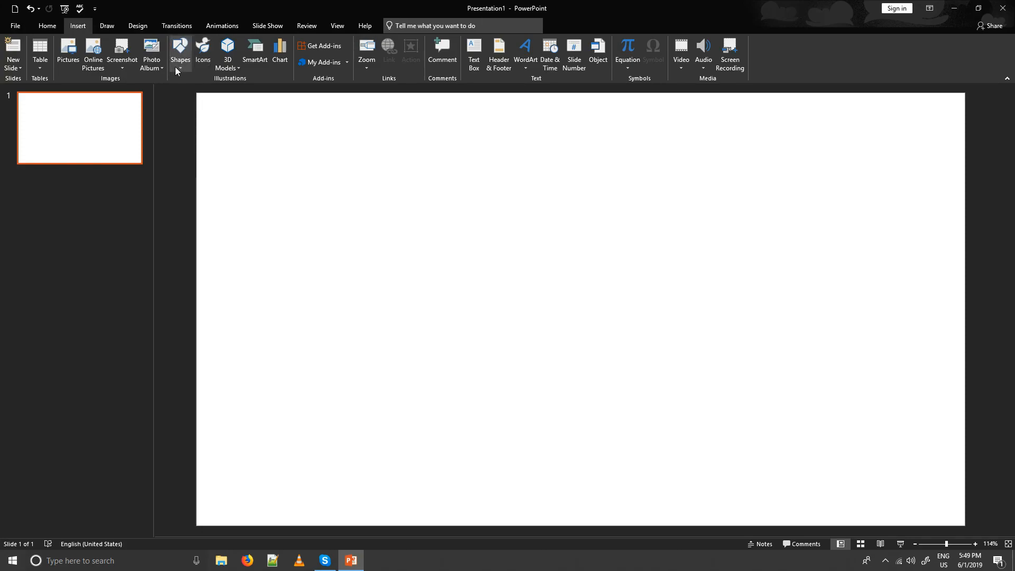
Start tracing a freeform outline from the top edge with a diagonal stripe notch down to the lower right.
{"action": "left_click", "coordinate": [180, 52]}
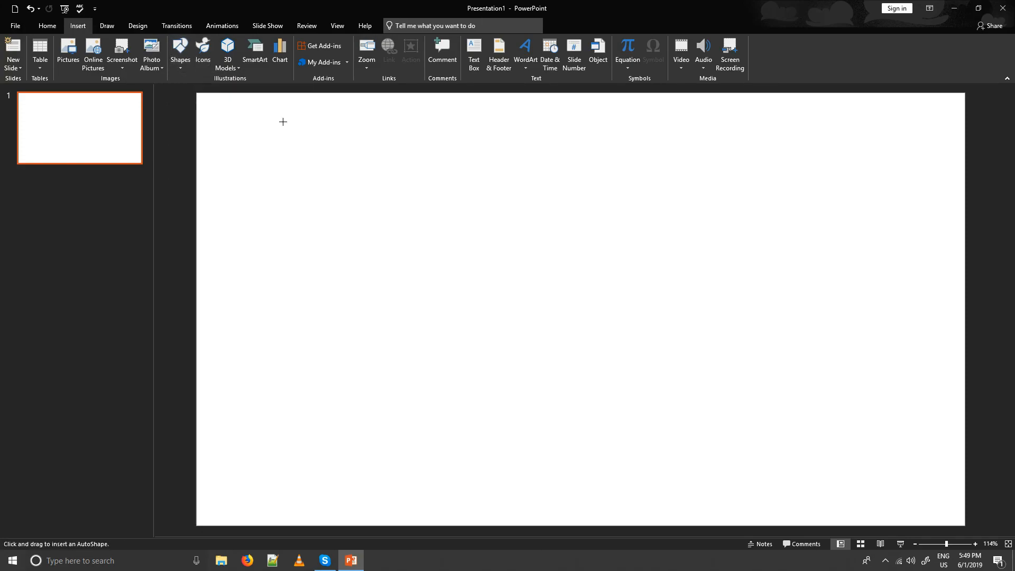
{"action": "mouse_move", "coordinate": [610, 88]}
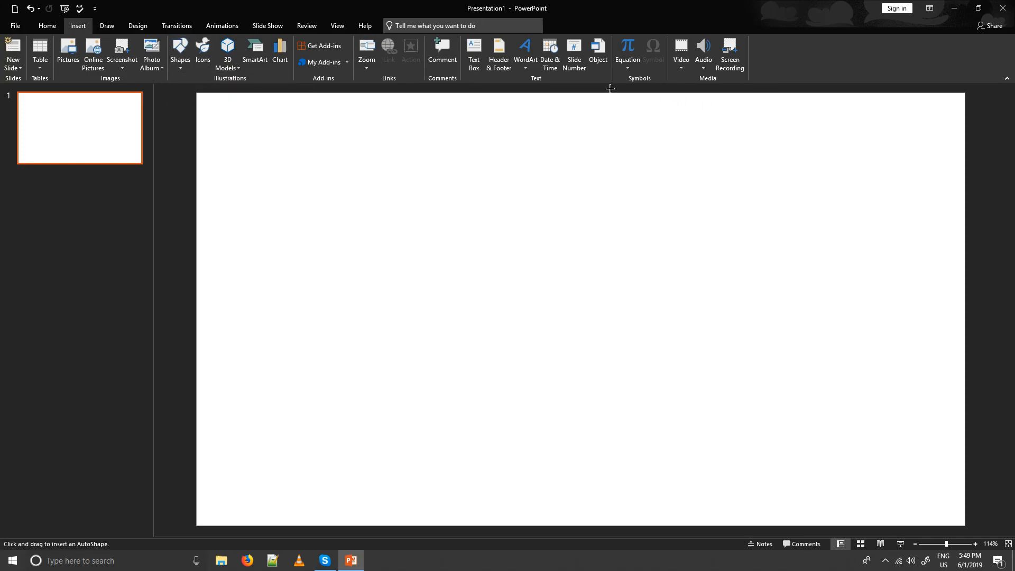
{"action": "left_click_drag", "start_coordinate": [611, 87], "coordinate": [687, 228]}
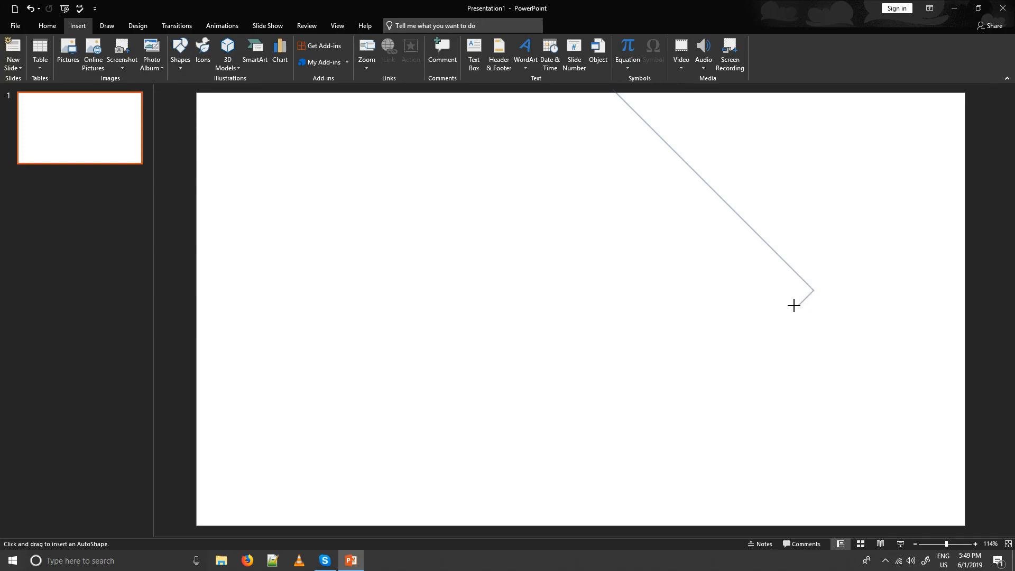
{"action": "left_click_drag", "start_coordinate": [794, 305], "coordinate": [692, 223]}
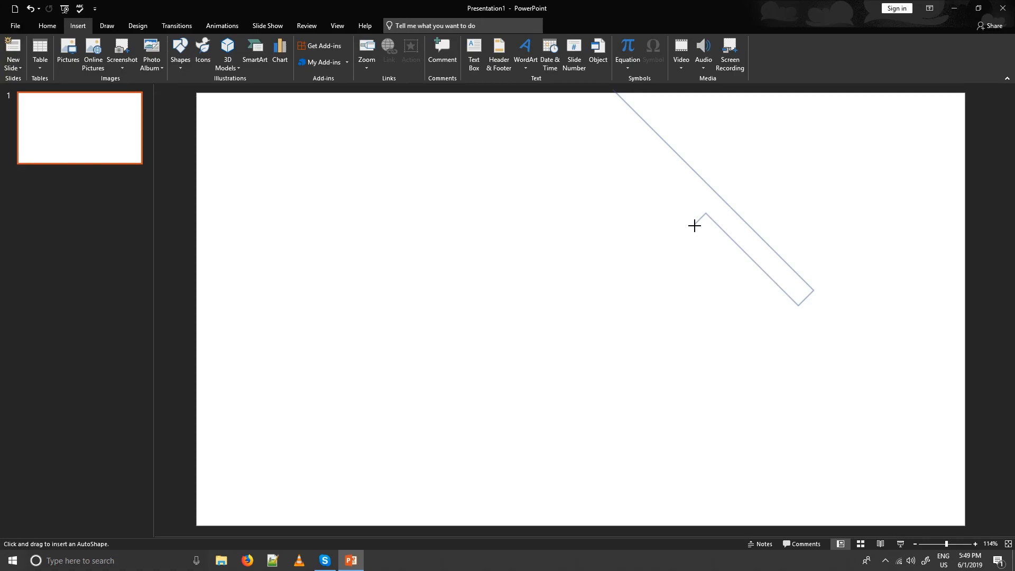
{"action": "left_click_drag", "start_coordinate": [694, 226], "coordinate": [893, 438]}
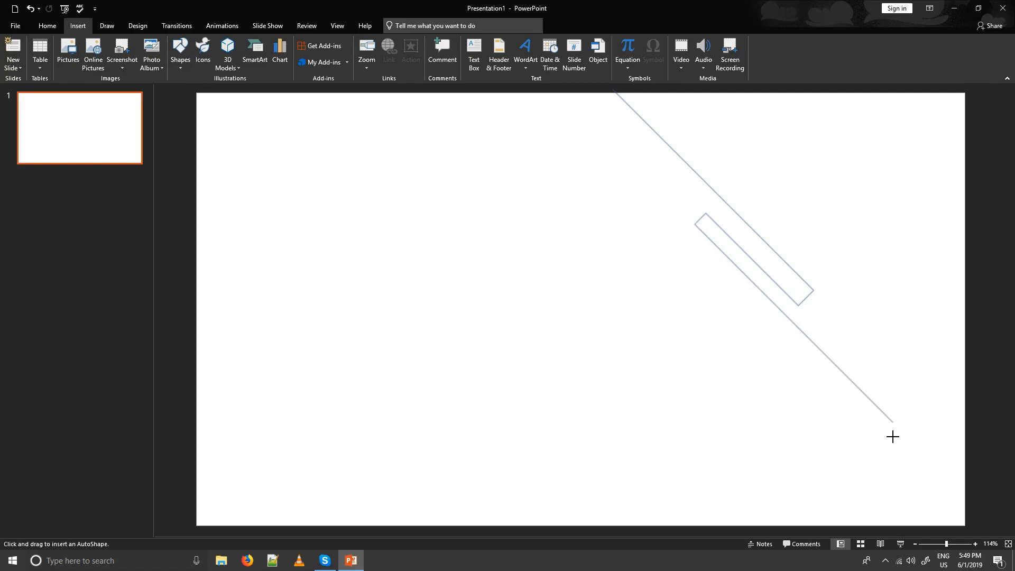
{"action": "mouse_move", "coordinate": [860, 433]}
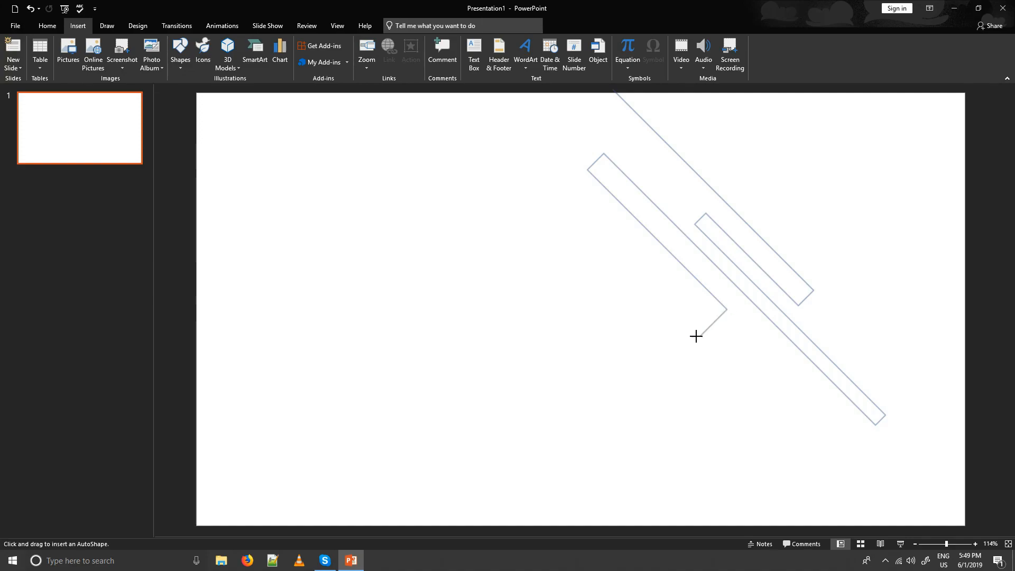
{"action": "mouse_move", "coordinate": [704, 328]}
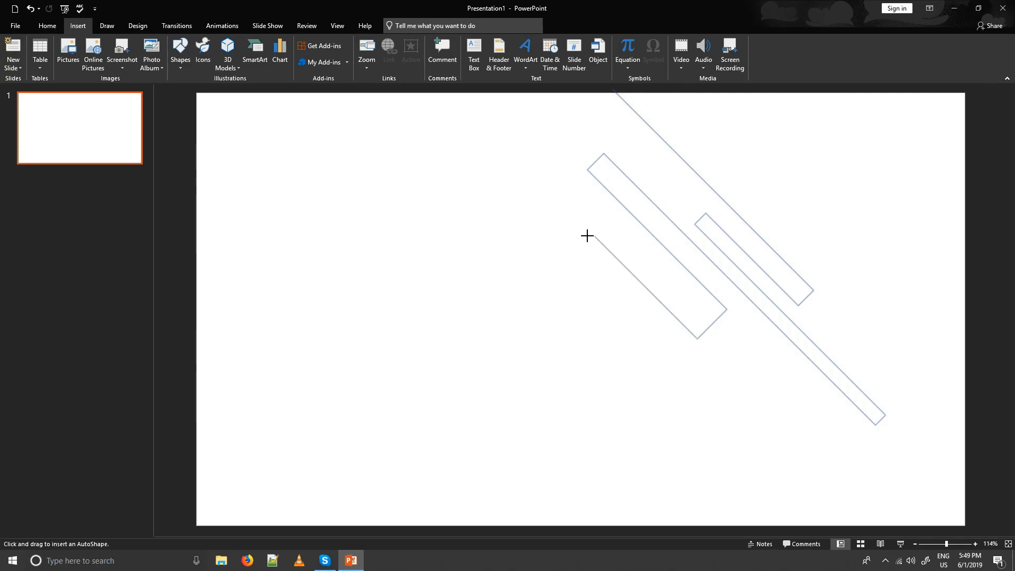
{"action": "mouse_move", "coordinate": [572, 245]}
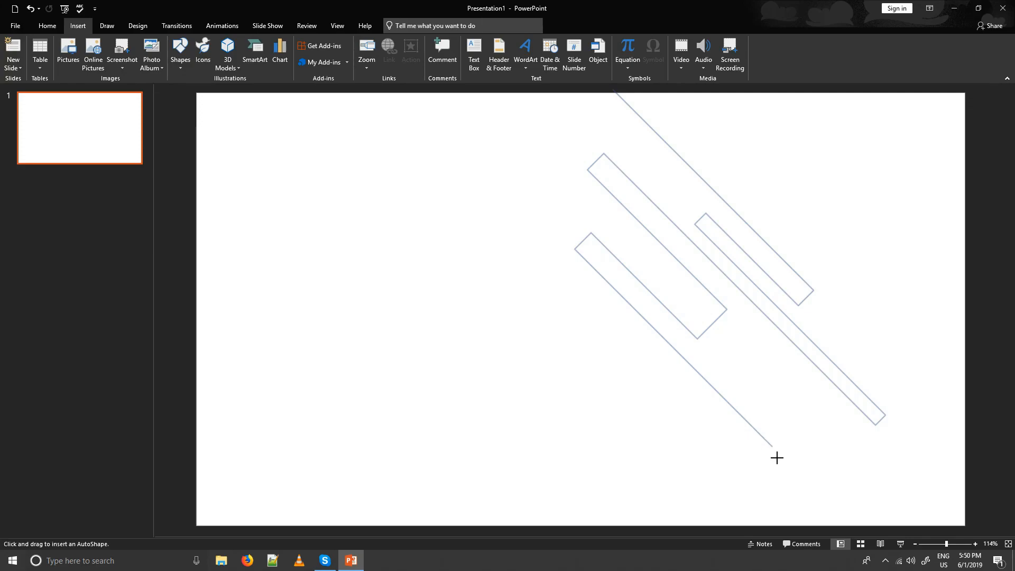
{"action": "mouse_move", "coordinate": [771, 443]}
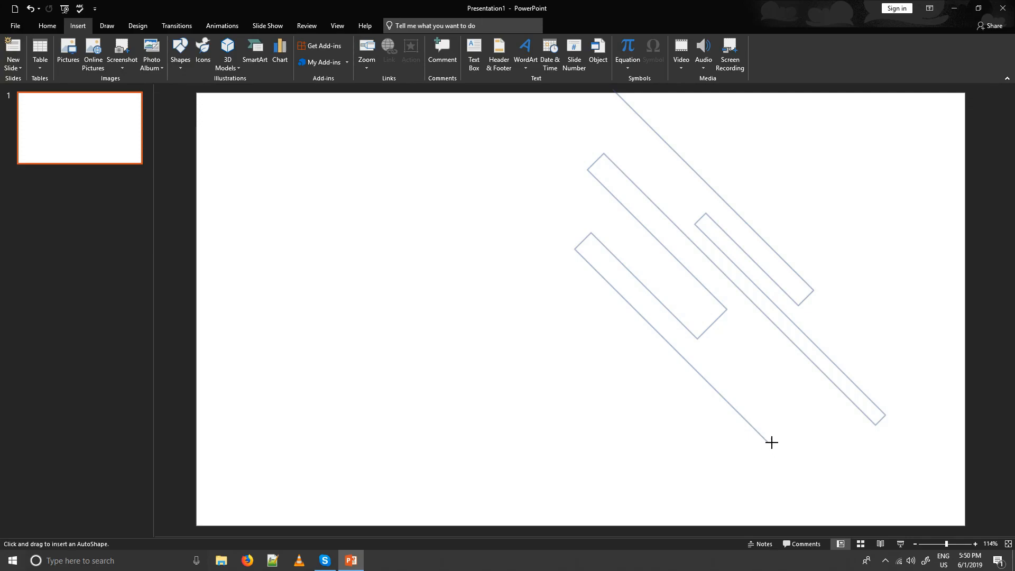
{"action": "mouse_move", "coordinate": [767, 458]}
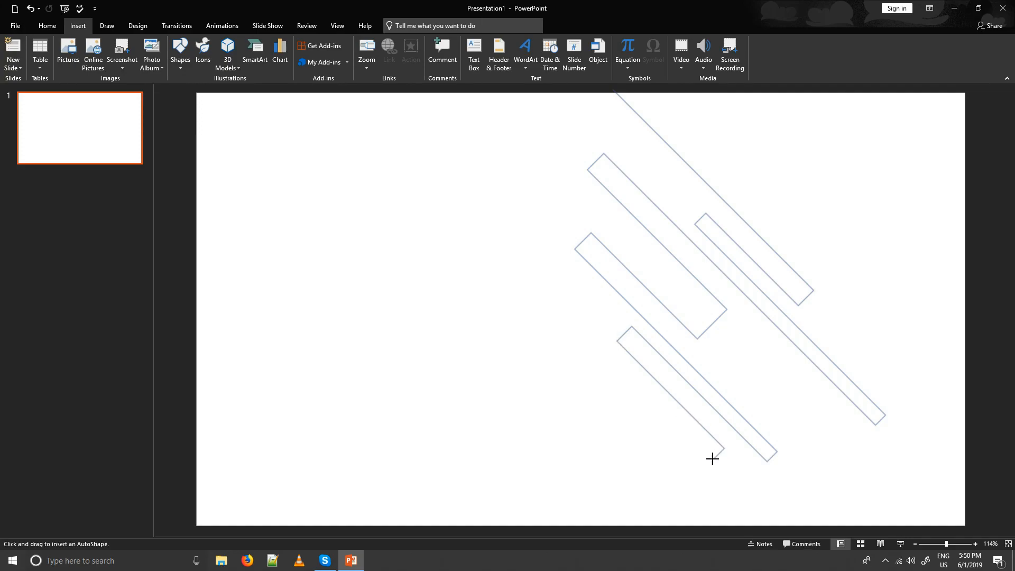
{"action": "mouse_move", "coordinate": [562, 314]}
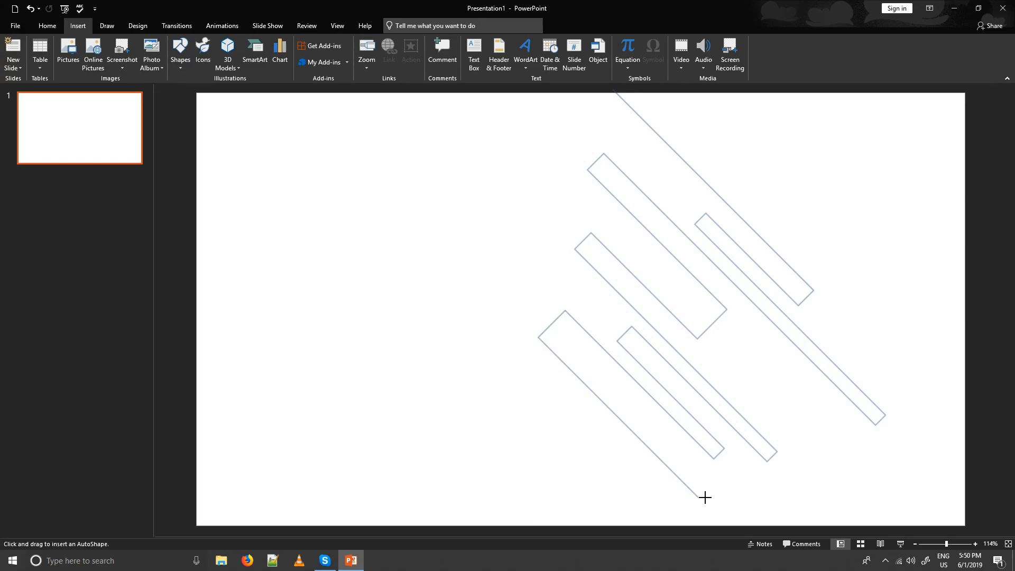
{"action": "mouse_move", "coordinate": [681, 507]}
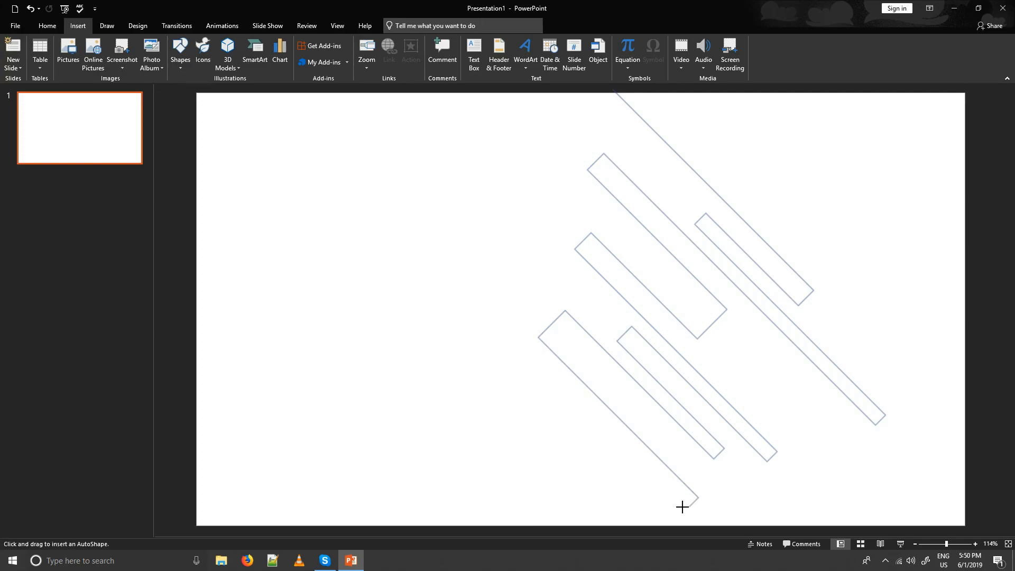
{"action": "mouse_move", "coordinate": [693, 507]}
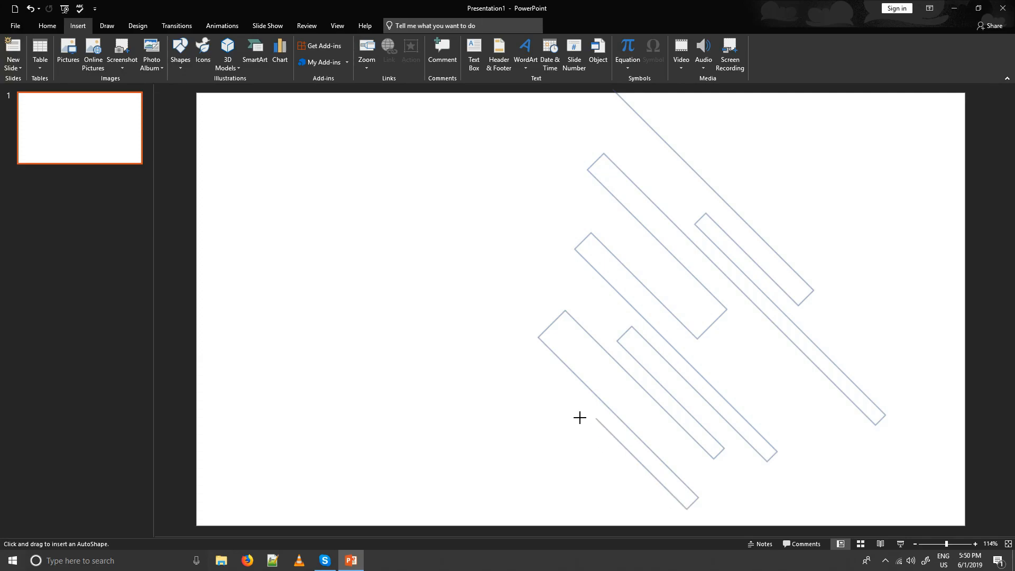
{"action": "mouse_move", "coordinate": [574, 419]}
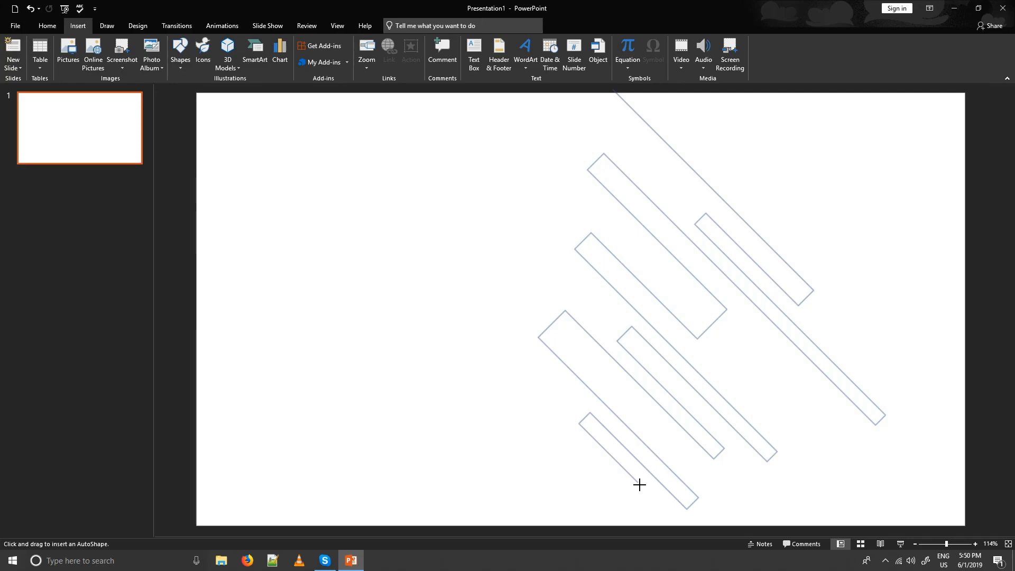
{"action": "mouse_move", "coordinate": [650, 493]}
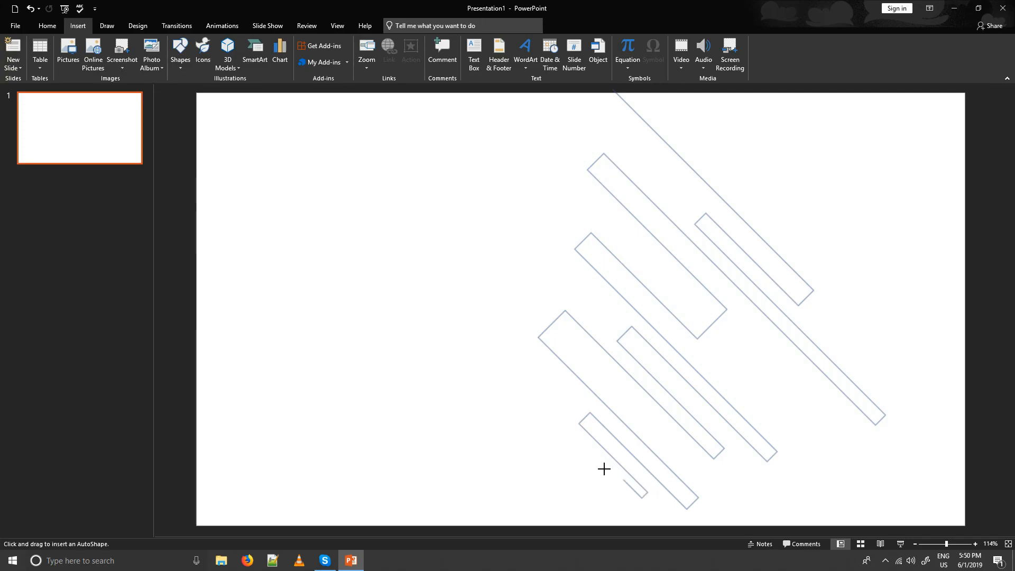
{"action": "mouse_move", "coordinate": [580, 461]}
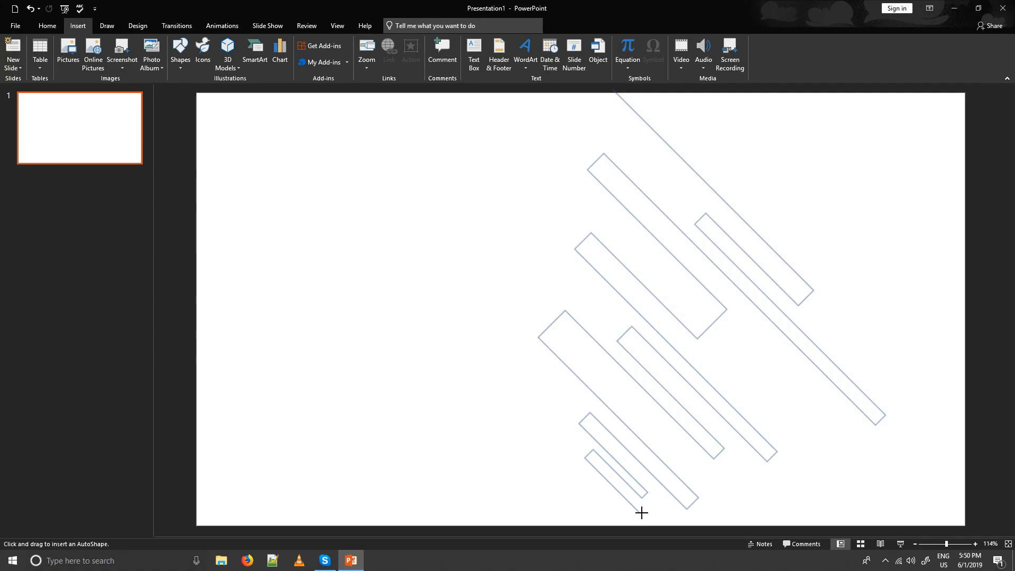
{"action": "mouse_move", "coordinate": [588, 475]}
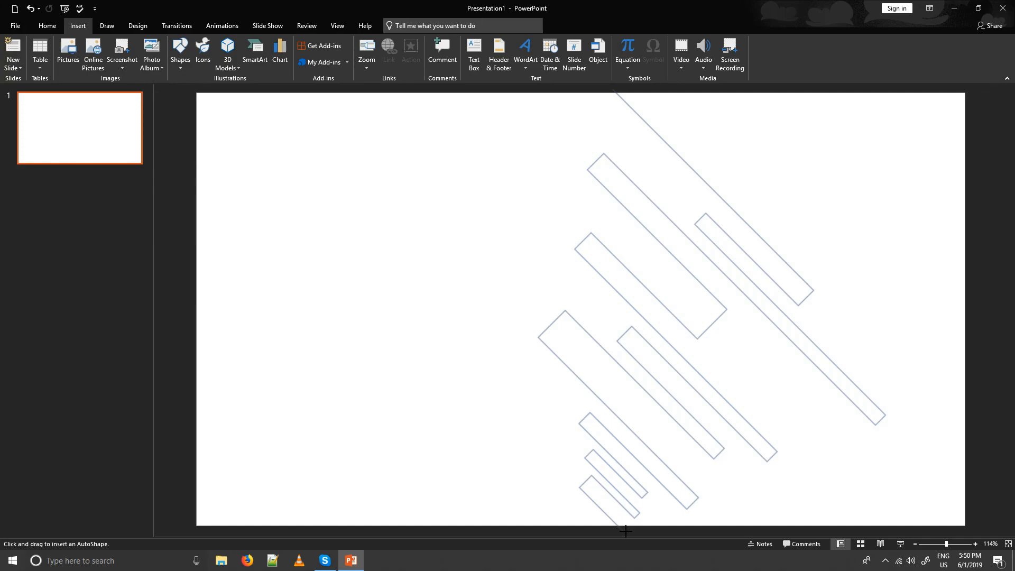
{"action": "mouse_move", "coordinate": [584, 485]}
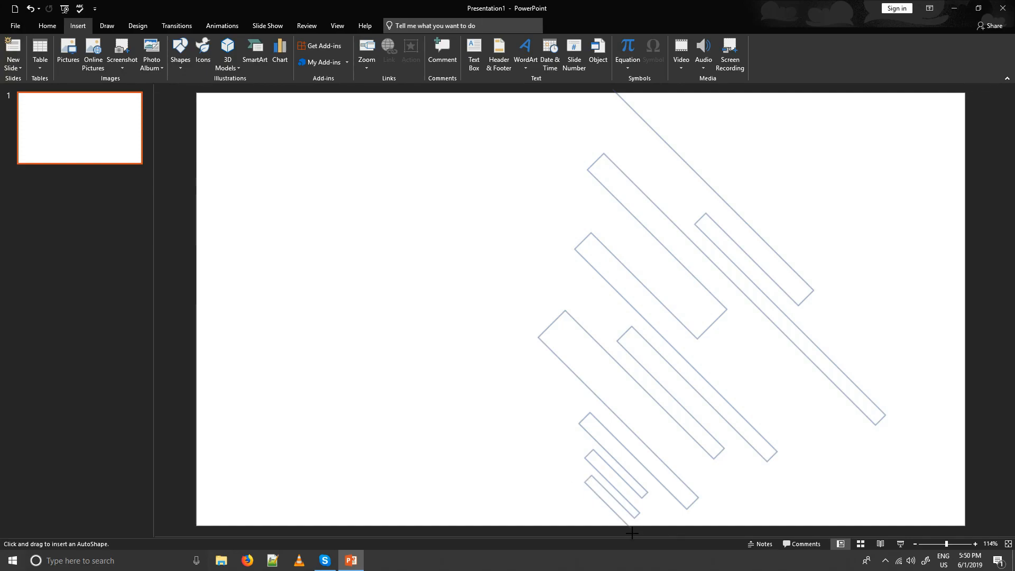
{"action": "mouse_move", "coordinate": [188, 86]}
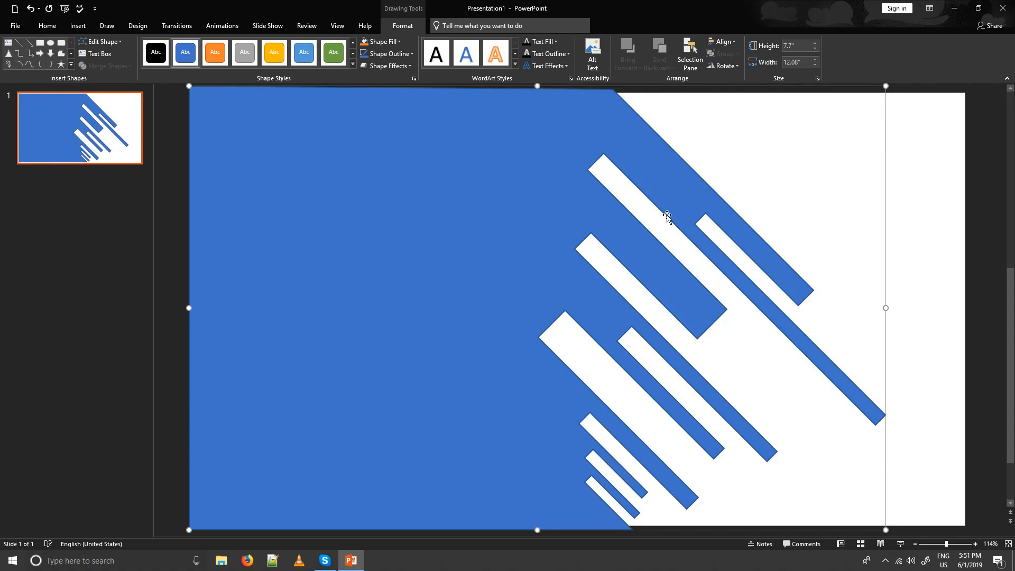
{"action": "mouse_move", "coordinate": [558, 193]}
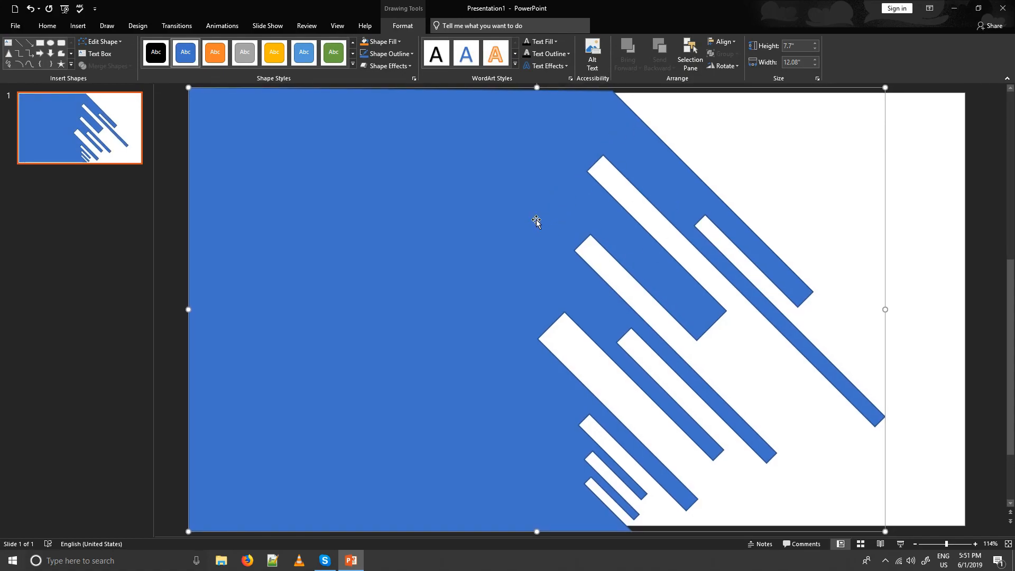
Remove the striped shape's outline and shift it further left on the slide.
{"action": "left_click", "coordinate": [387, 54]}
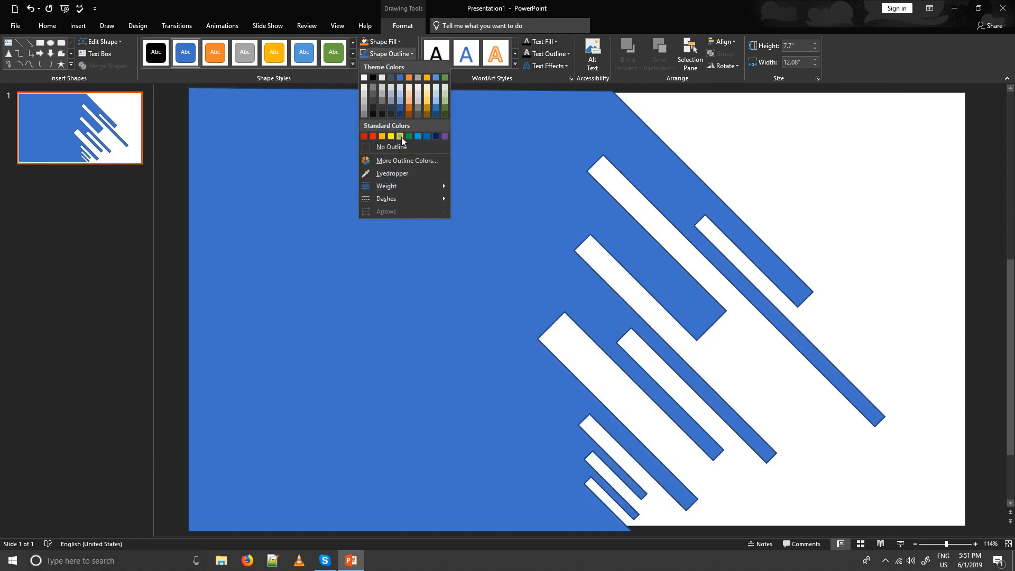
{"action": "left_click", "coordinate": [399, 136]}
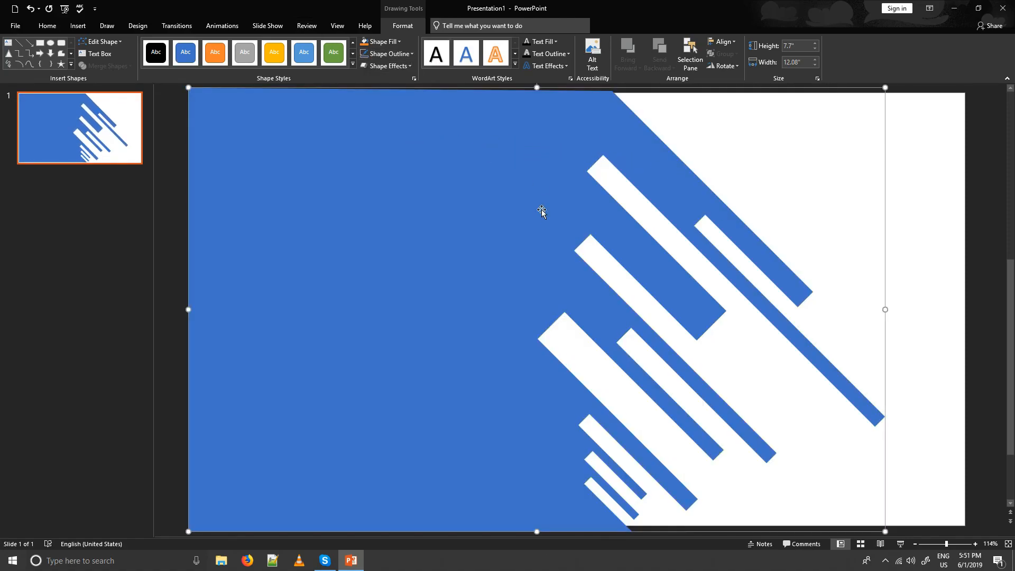
{"action": "left_click_drag", "start_coordinate": [542, 213], "coordinate": [421, 185]}
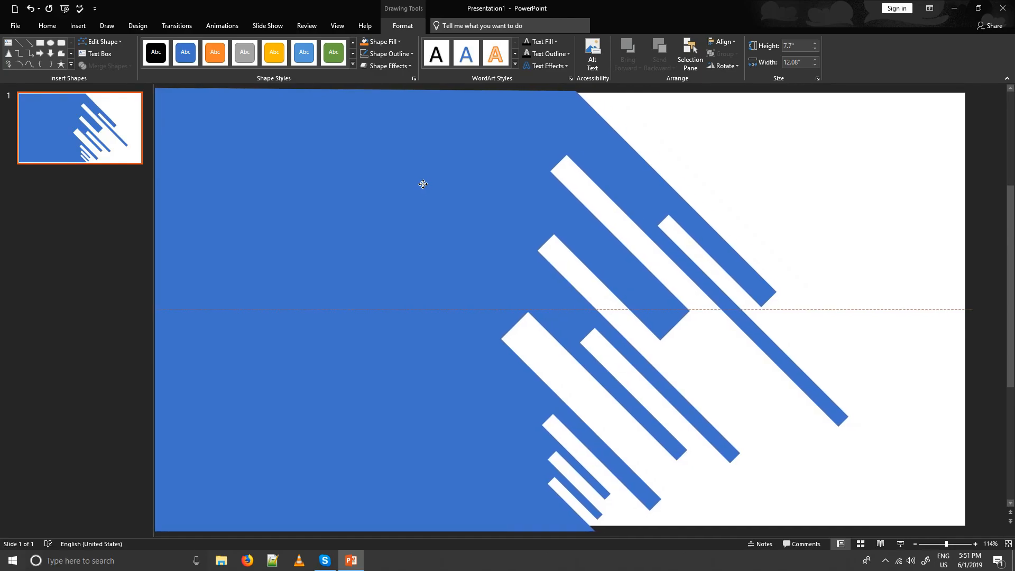
Give the striped shape a blue fill at 48% transparency via More Fill Colors.
{"action": "left_click", "coordinate": [386, 41]}
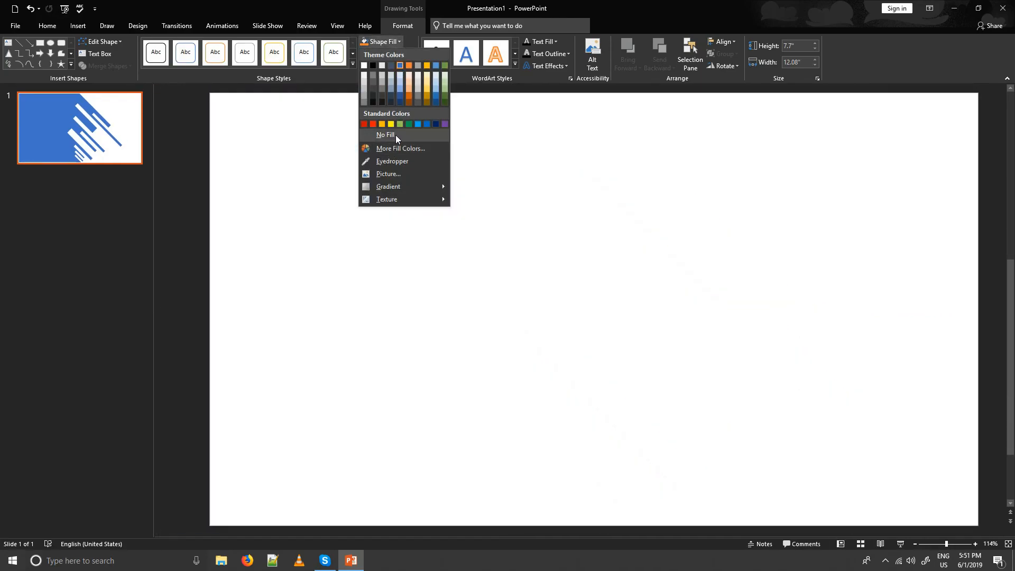
{"action": "left_click", "coordinate": [400, 148]}
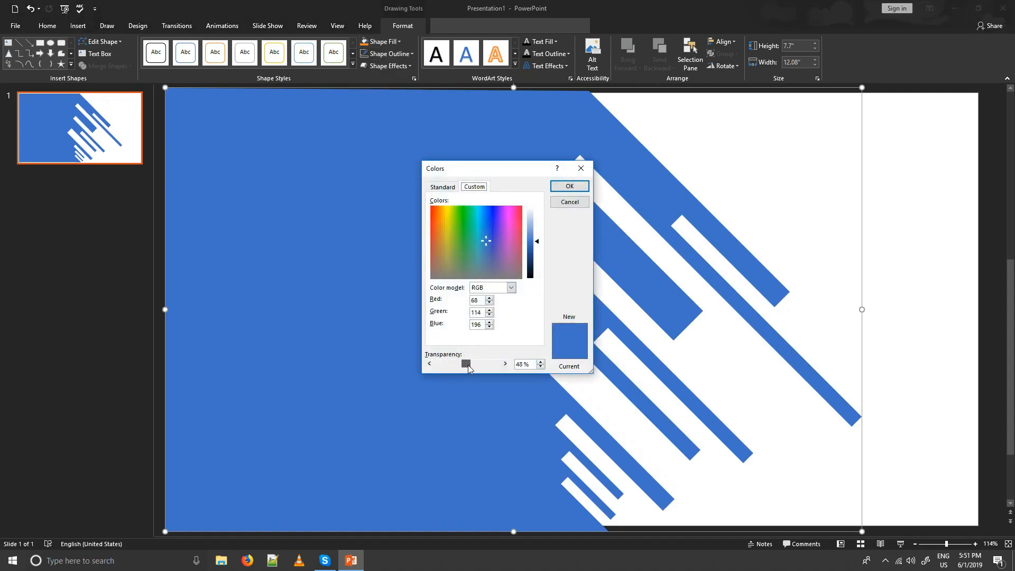
{"action": "left_click", "coordinate": [568, 186]}
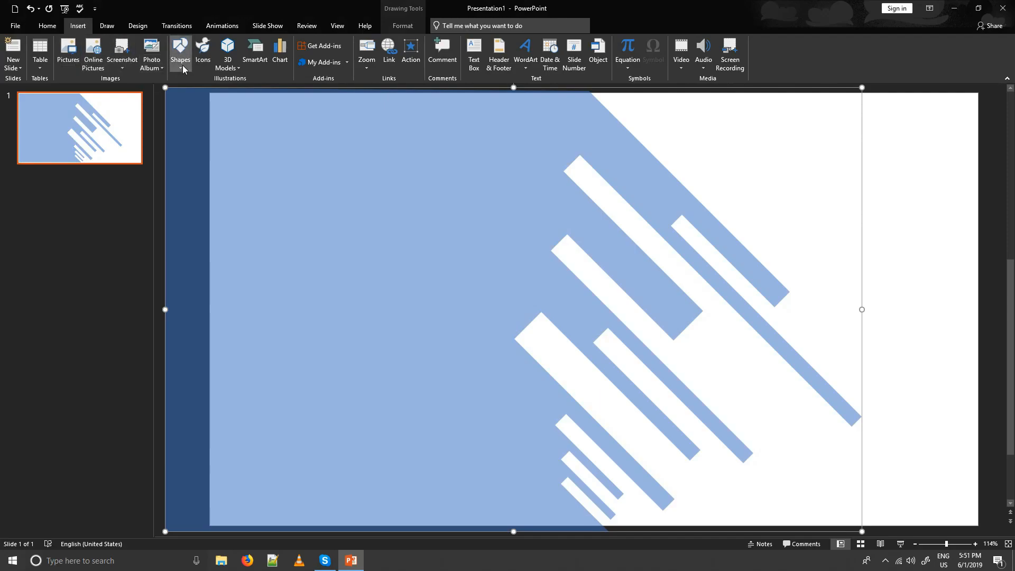
Subtract the white stripes from the blue shape into one cutout shape with no outline.
{"action": "left_click", "coordinate": [180, 52]}
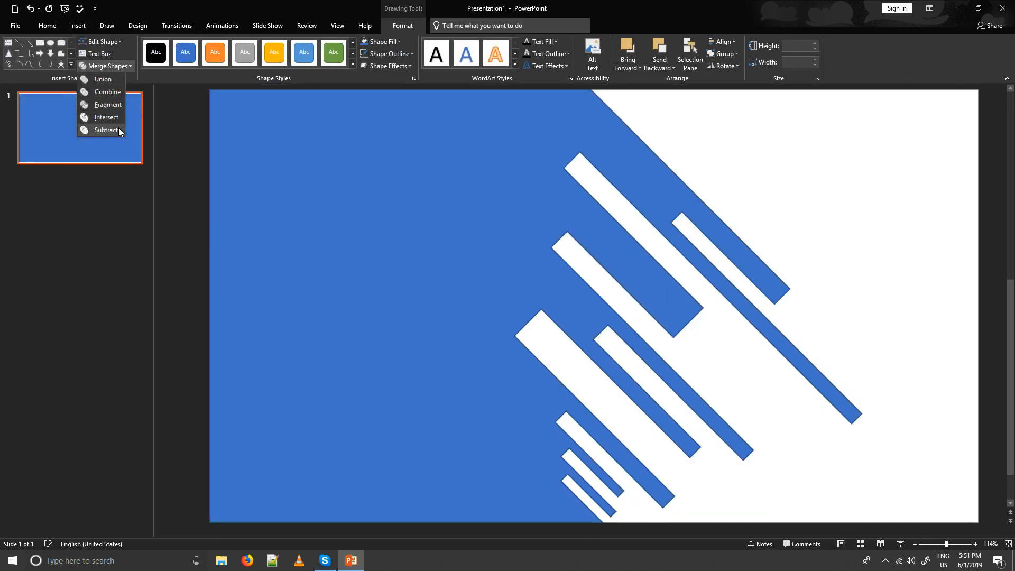
{"action": "left_click", "coordinate": [106, 130]}
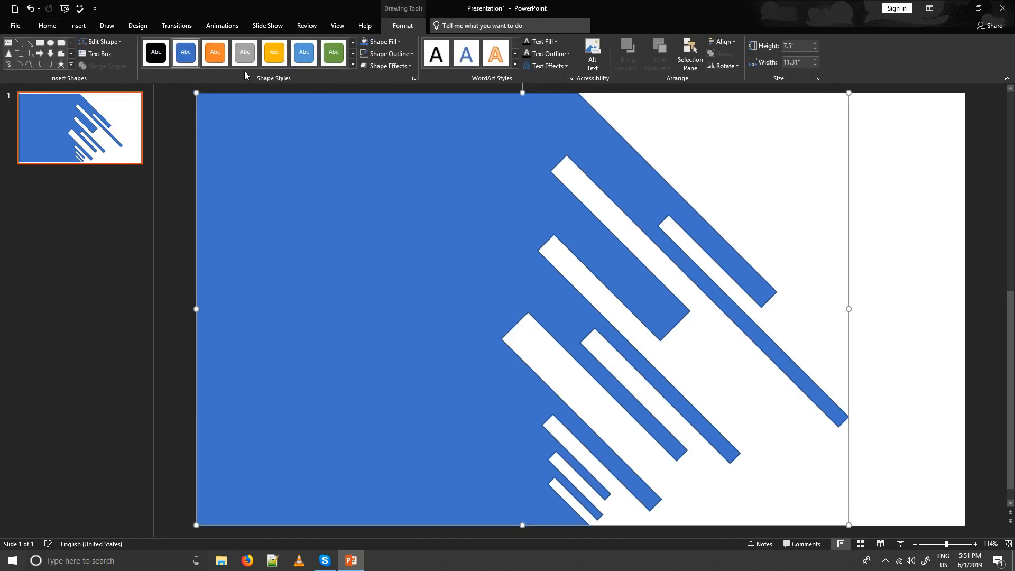
{"action": "left_click", "coordinate": [386, 54]}
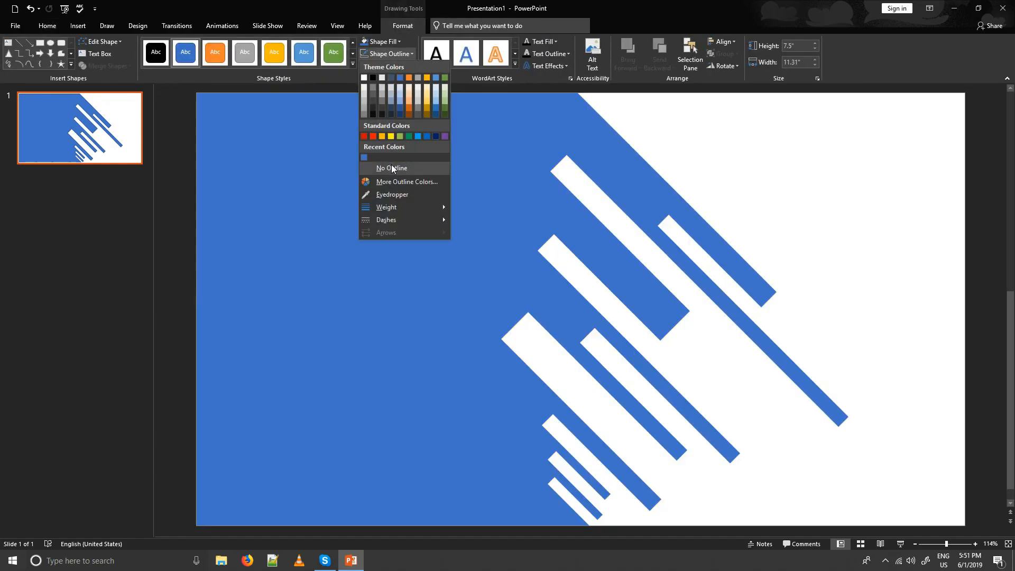
{"action": "left_click", "coordinate": [392, 168]}
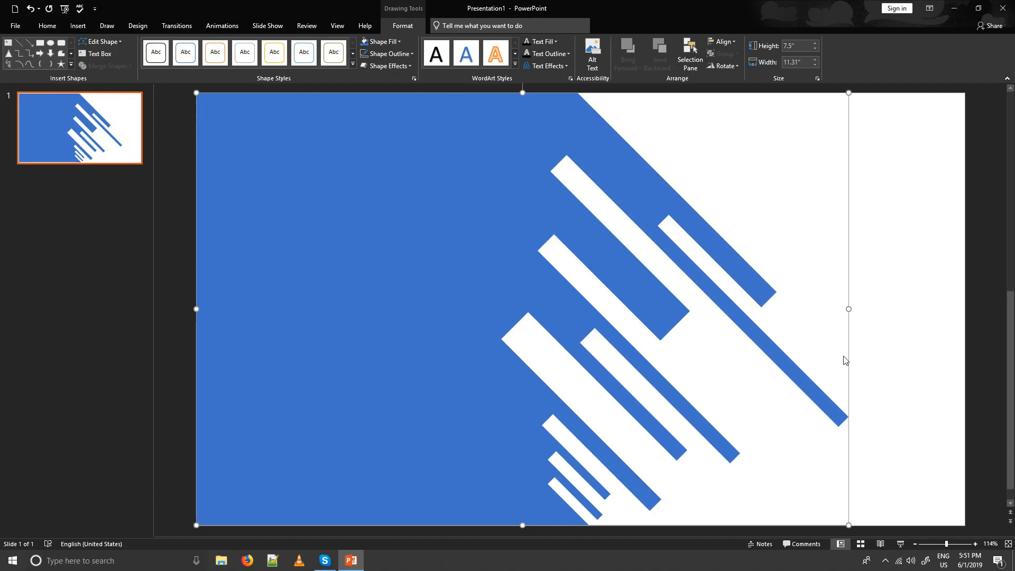
{"action": "mouse_move", "coordinate": [730, 285]}
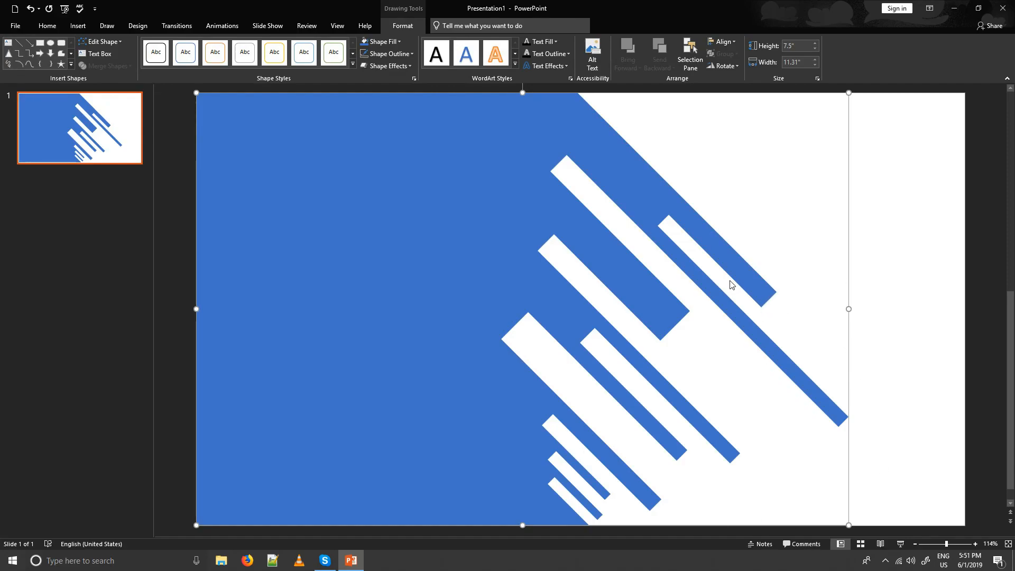
Edit the cutout shape's points so the thin blue band ends in a rounded cap.
{"action": "right_click", "coordinate": [730, 285]}
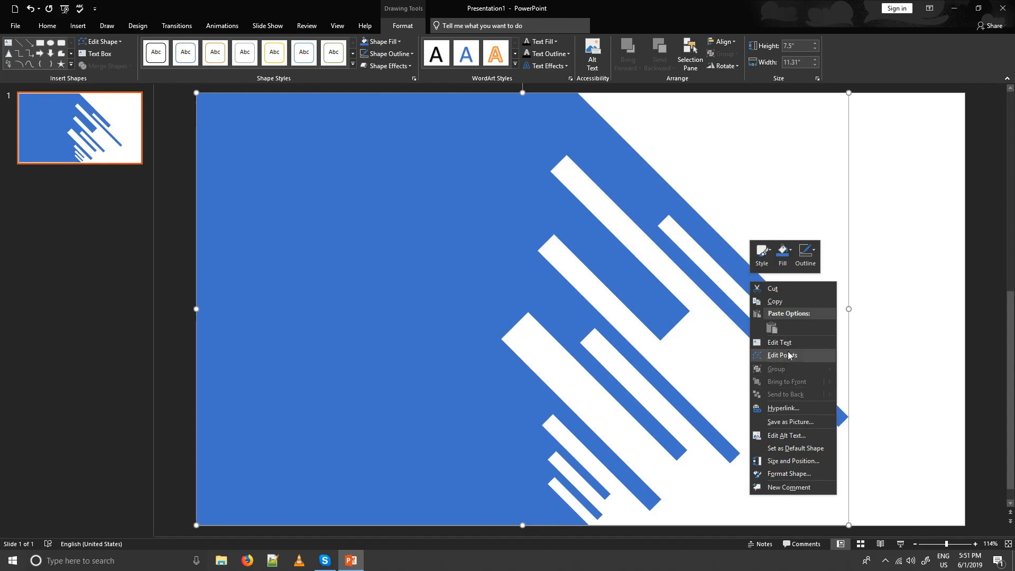
{"action": "left_click", "coordinate": [779, 355]}
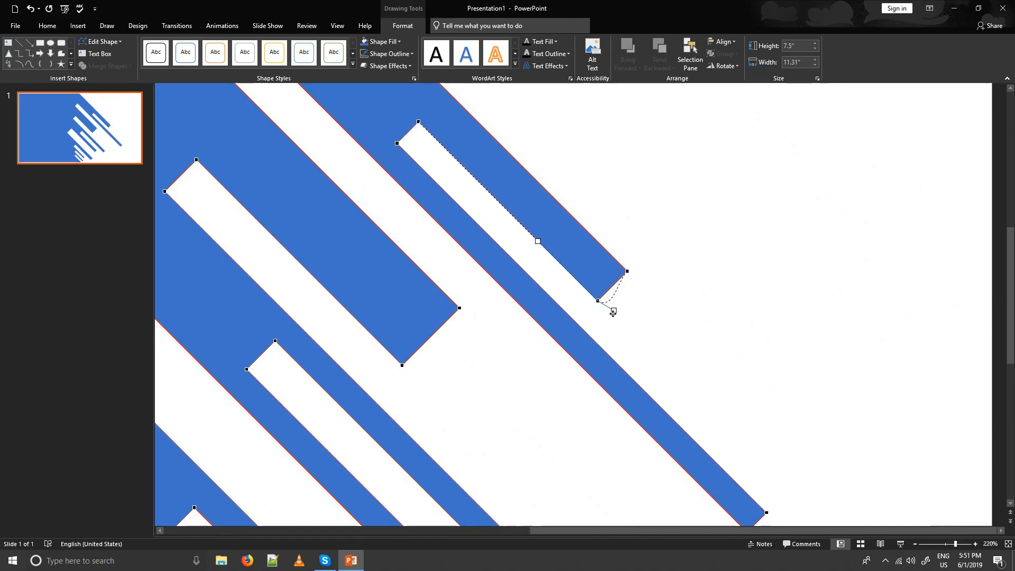
{"action": "left_click_drag", "start_coordinate": [614, 311], "coordinate": [614, 318]}
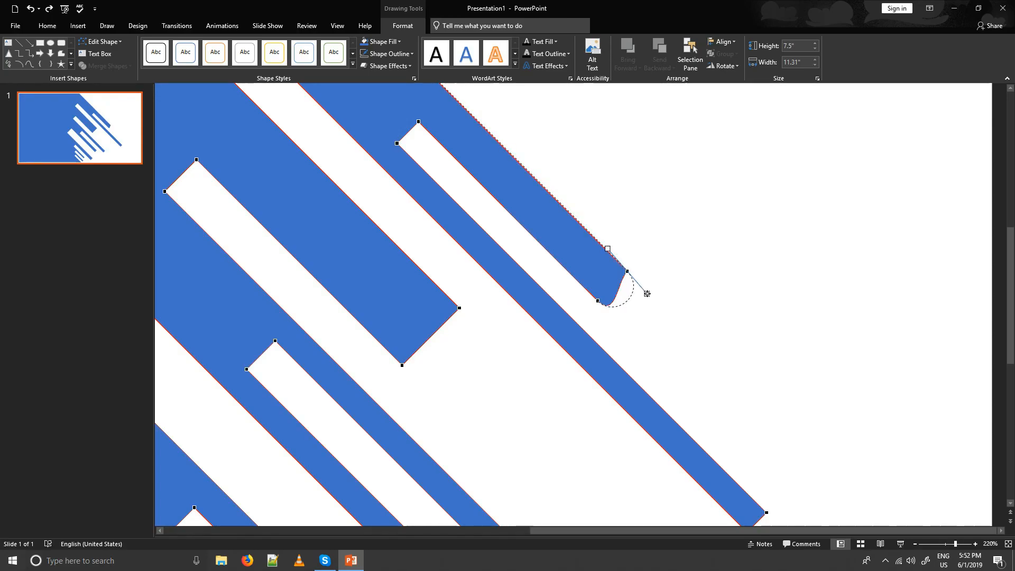
{"action": "left_click_drag", "start_coordinate": [608, 250], "coordinate": [498, 143]}
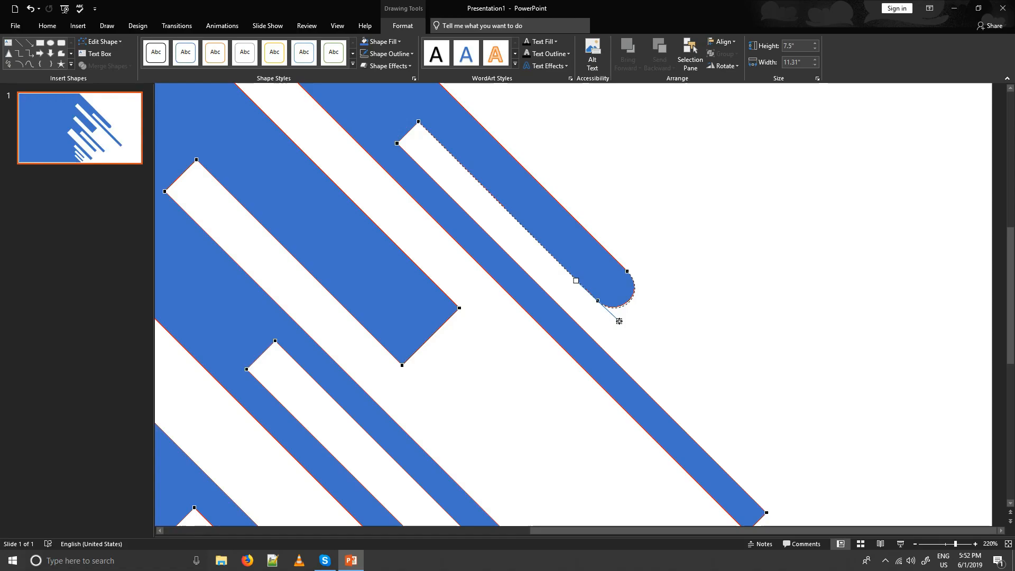
{"action": "left_click", "coordinate": [651, 318]}
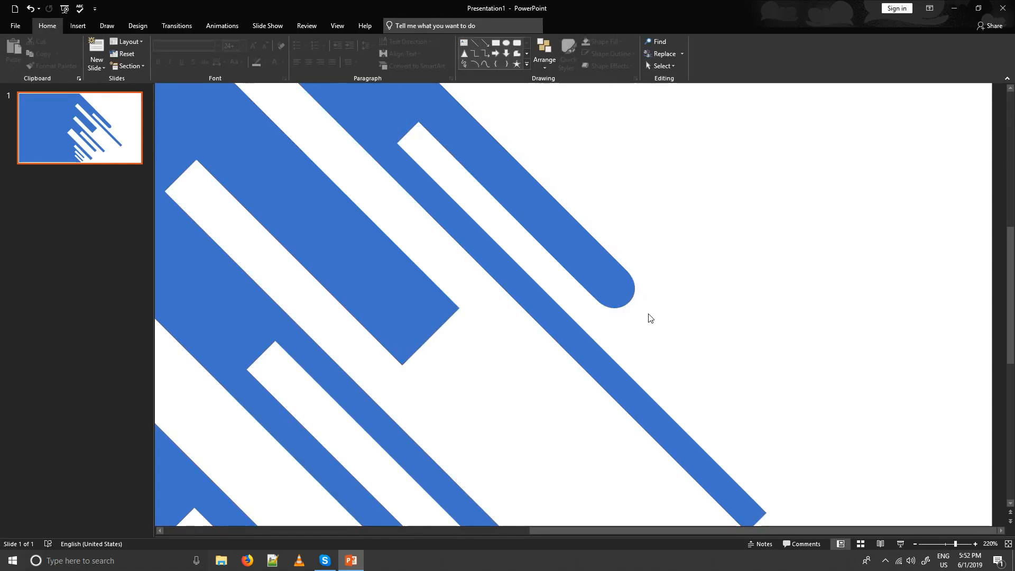
{"action": "left_click", "coordinate": [424, 120]}
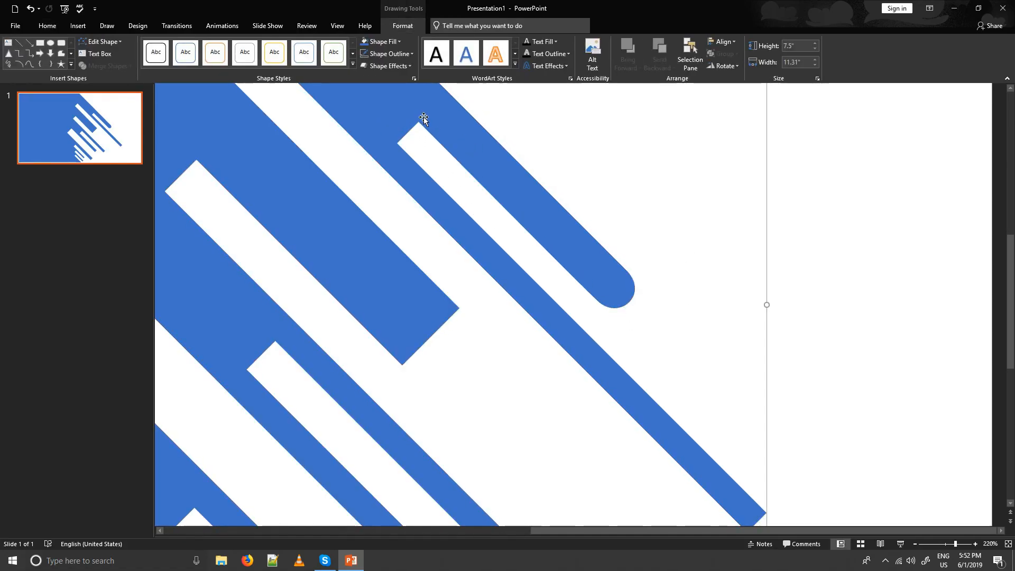
{"action": "left_click", "coordinate": [423, 120]}
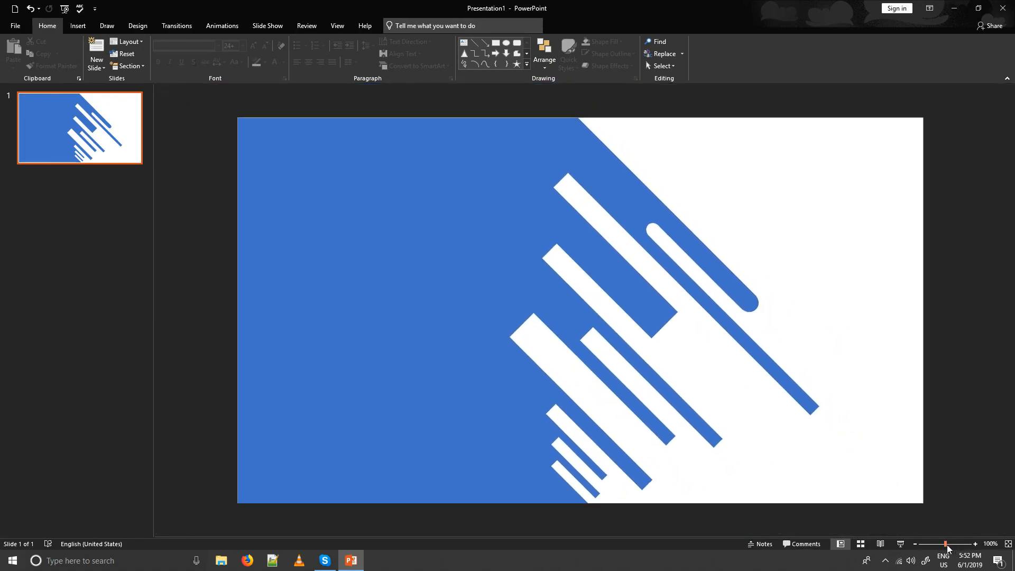
Draw a blue rounded rectangle, narrow it and tilt it to match the diagonal stripes.
{"action": "left_click", "coordinate": [77, 26]}
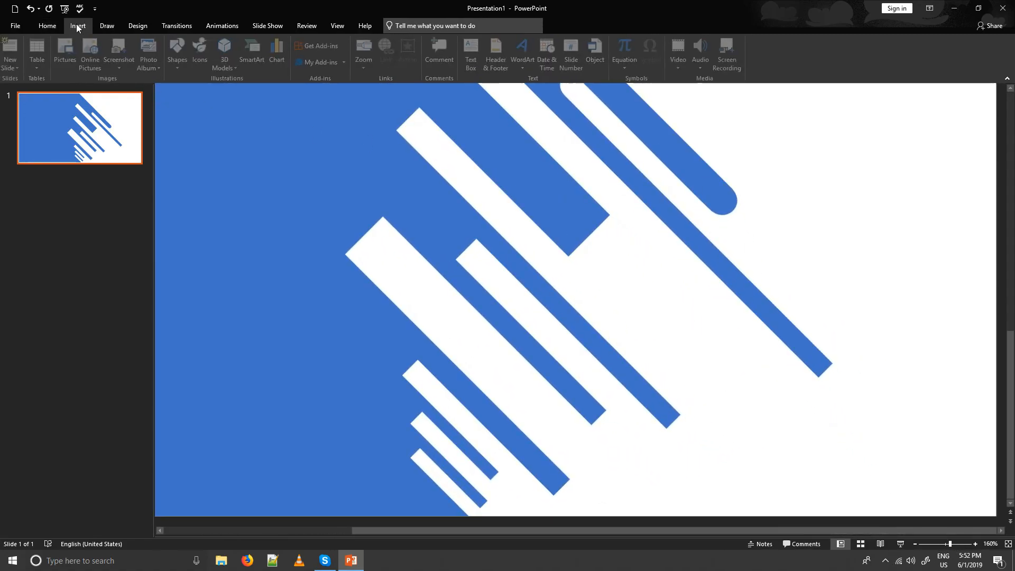
{"action": "left_click", "coordinate": [180, 52]}
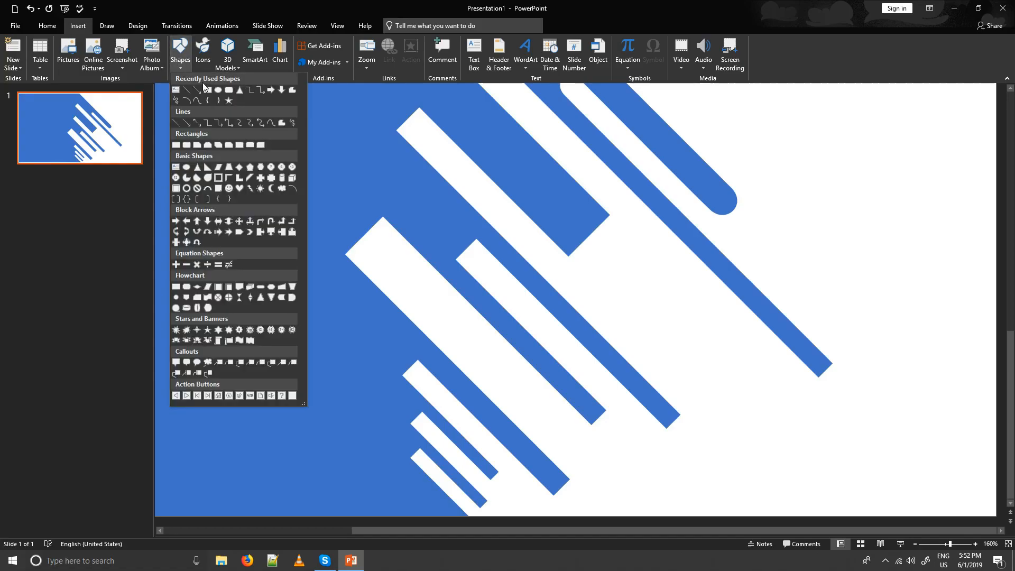
{"action": "left_click_drag", "start_coordinate": [619, 280], "coordinate": [728, 376]}
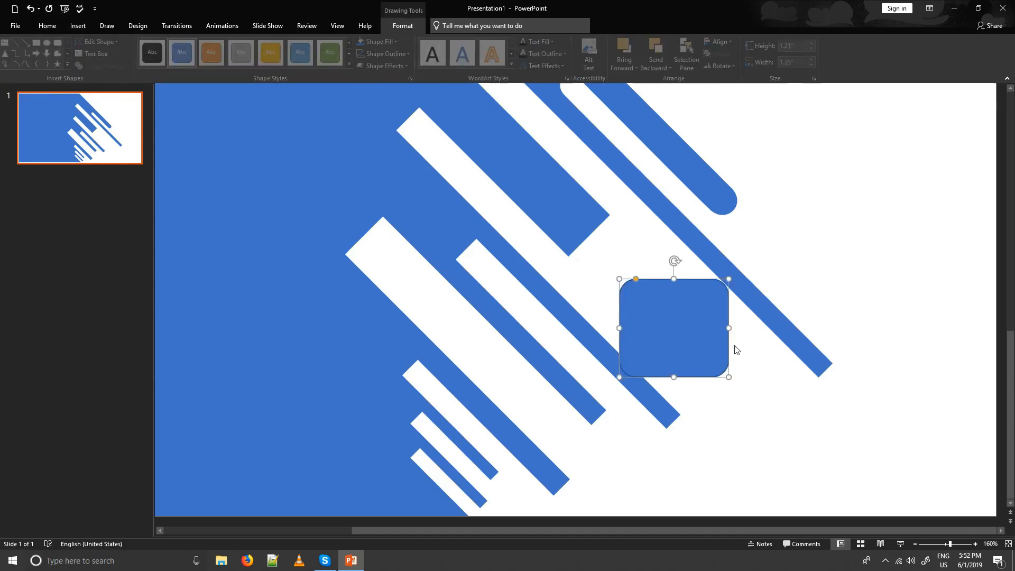
{"action": "left_click_drag", "start_coordinate": [727, 327], "coordinate": [668, 327]}
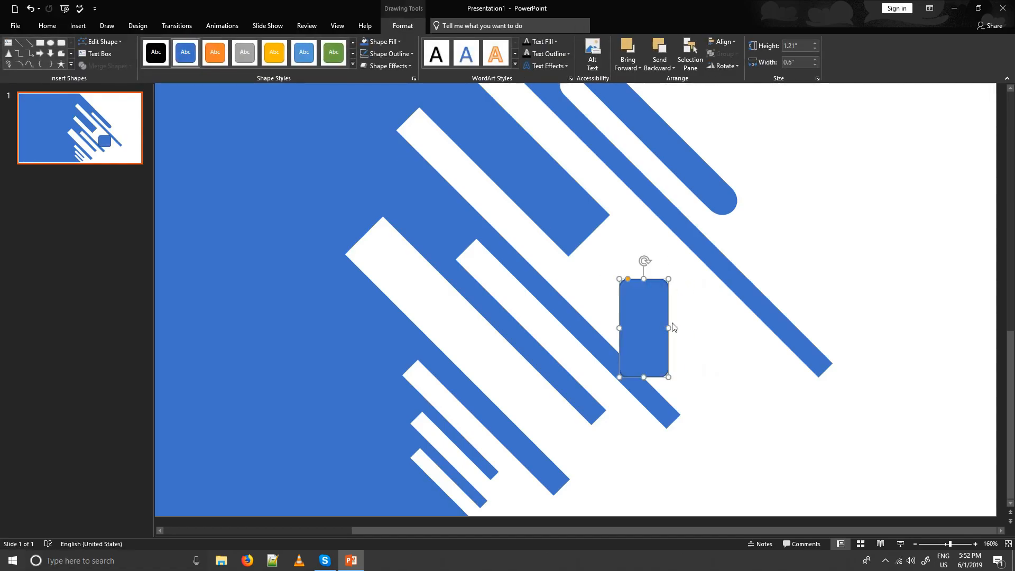
{"action": "left_click_drag", "start_coordinate": [643, 278], "coordinate": [644, 273]}
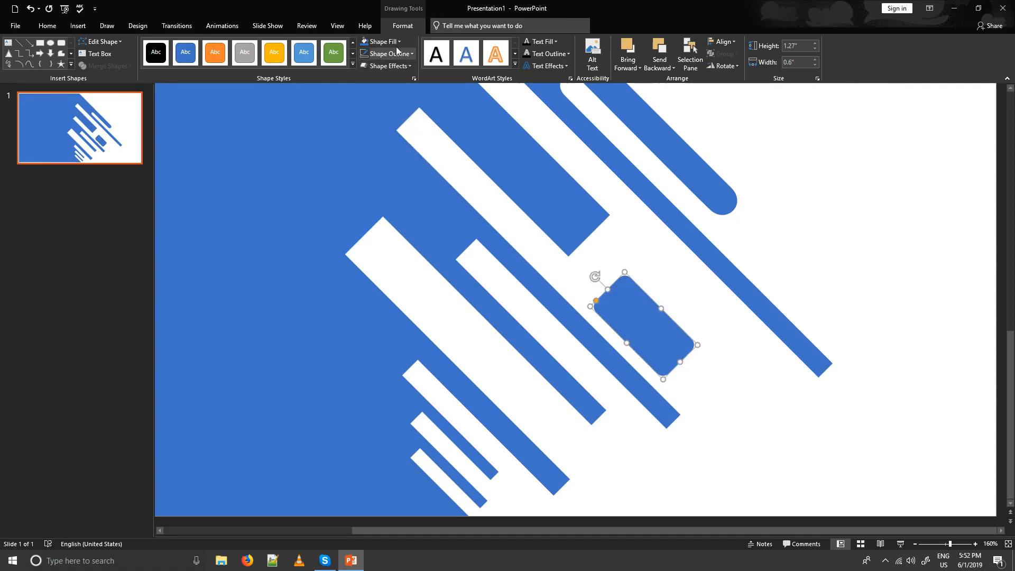
Make the rectangle translucent, round it into a pill over the wide band's end and union it into the blue shape.
{"action": "left_click", "coordinate": [215, 52]}
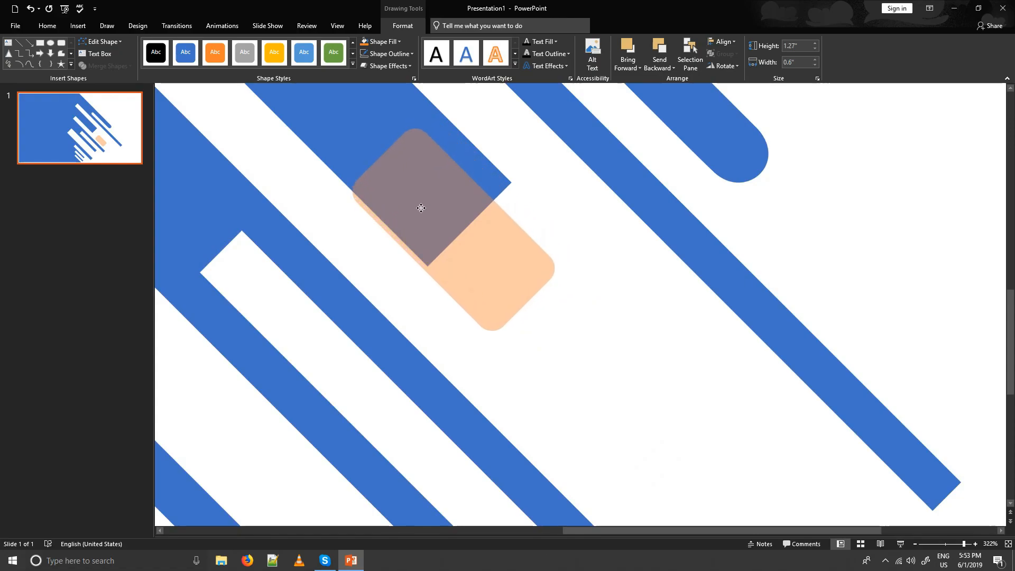
{"action": "left_click", "coordinate": [421, 207]}
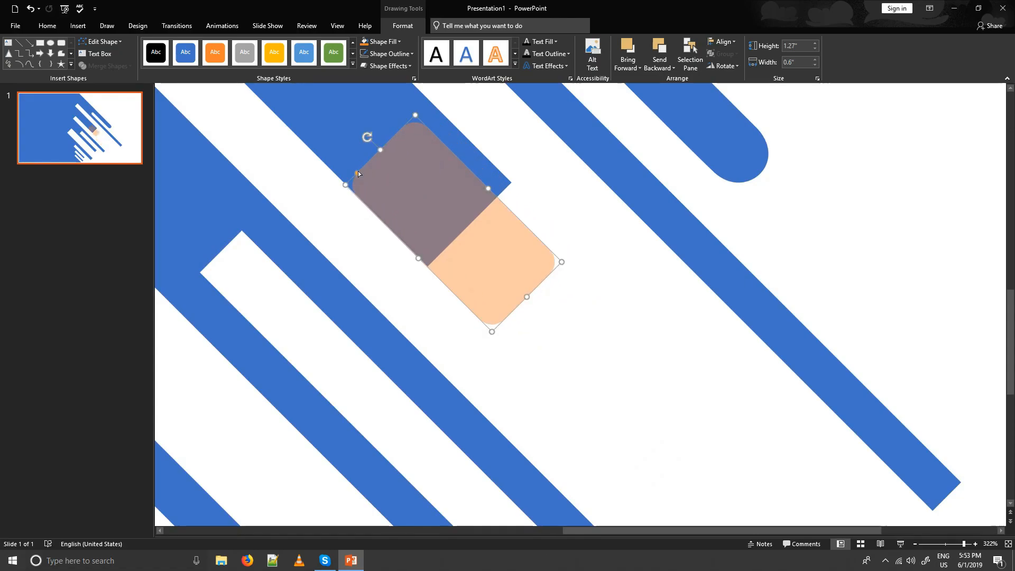
{"action": "left_click_drag", "start_coordinate": [380, 150], "coordinate": [380, 150]}
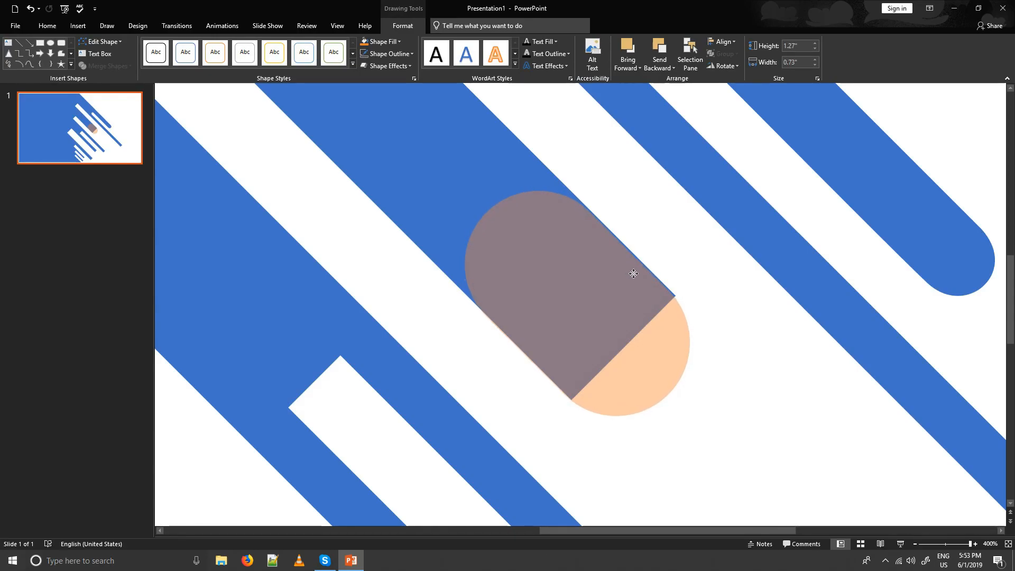
{"action": "left_click", "coordinate": [633, 273]}
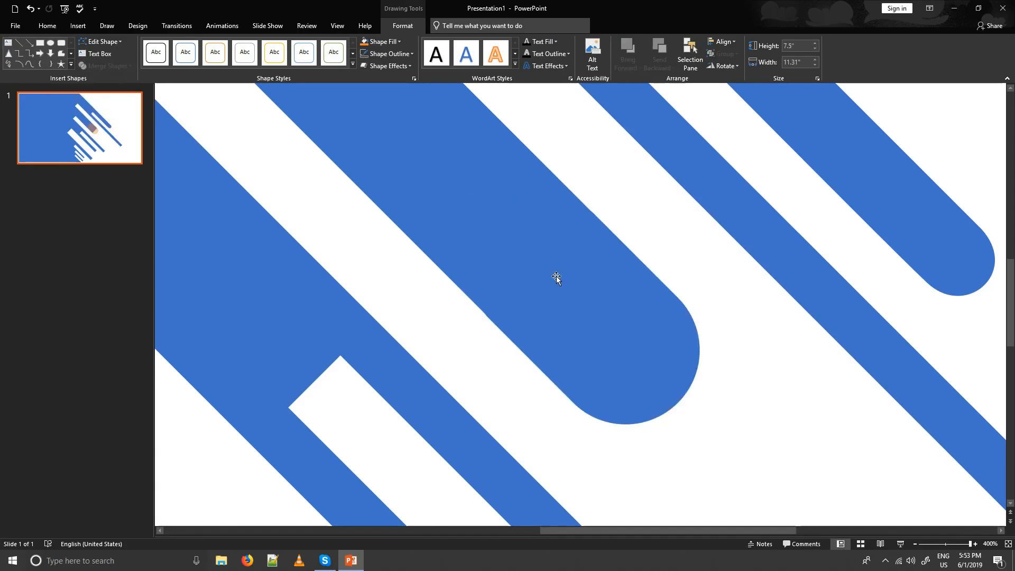
Edit the shape's points to curve the white stripe ends into rounded caps.
{"action": "right_click", "coordinate": [557, 279]}
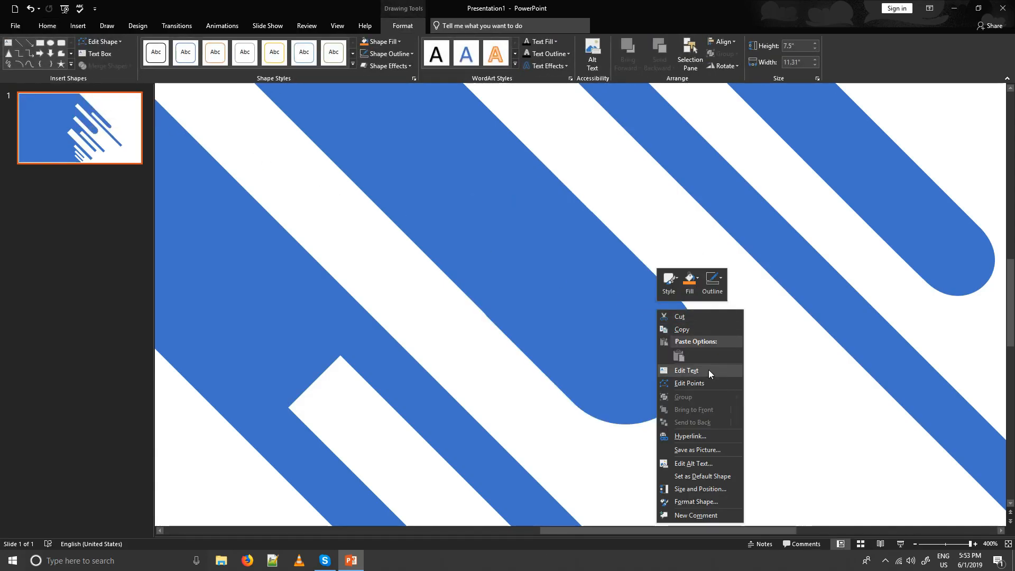
{"action": "left_click", "coordinate": [688, 383]}
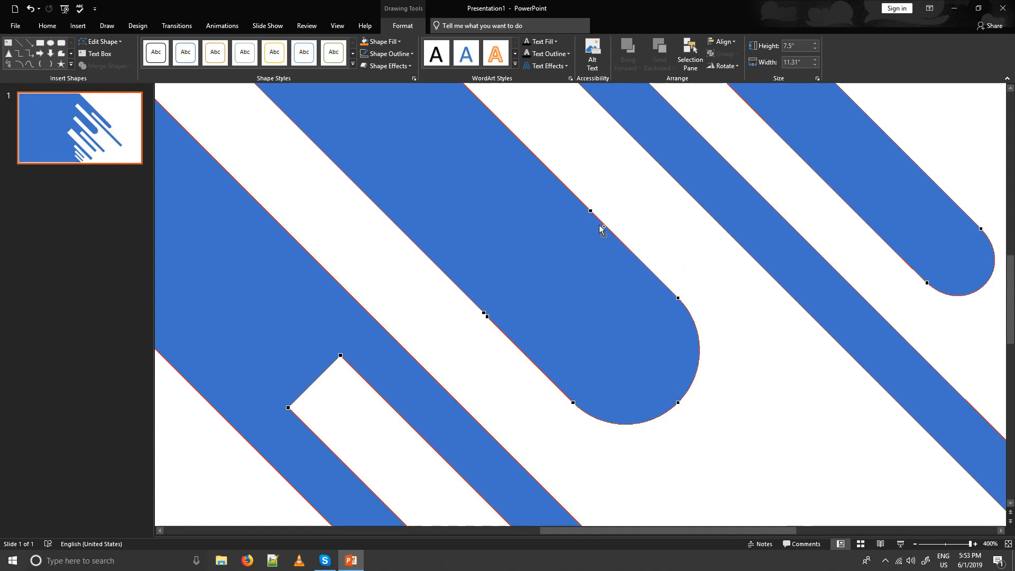
{"action": "mouse_move", "coordinate": [660, 288]}
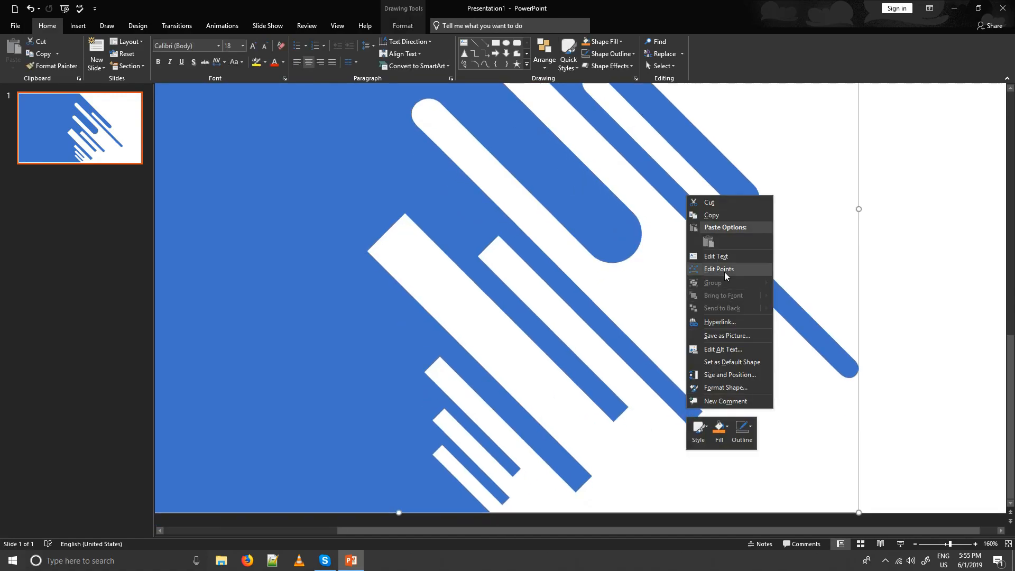
{"action": "left_click", "coordinate": [718, 268]}
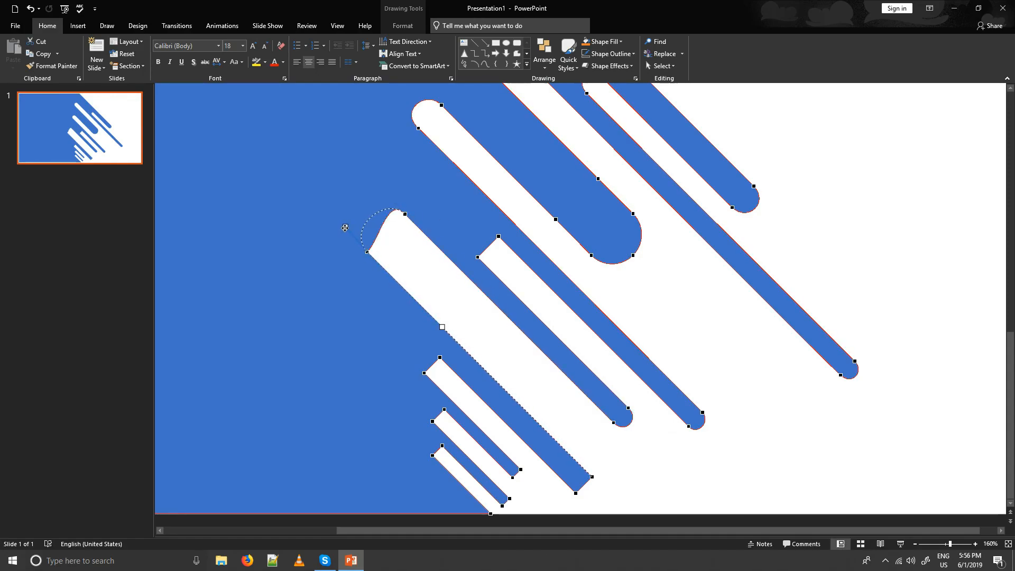
{"action": "left_click_drag", "start_coordinate": [345, 227], "coordinate": [540, 209]}
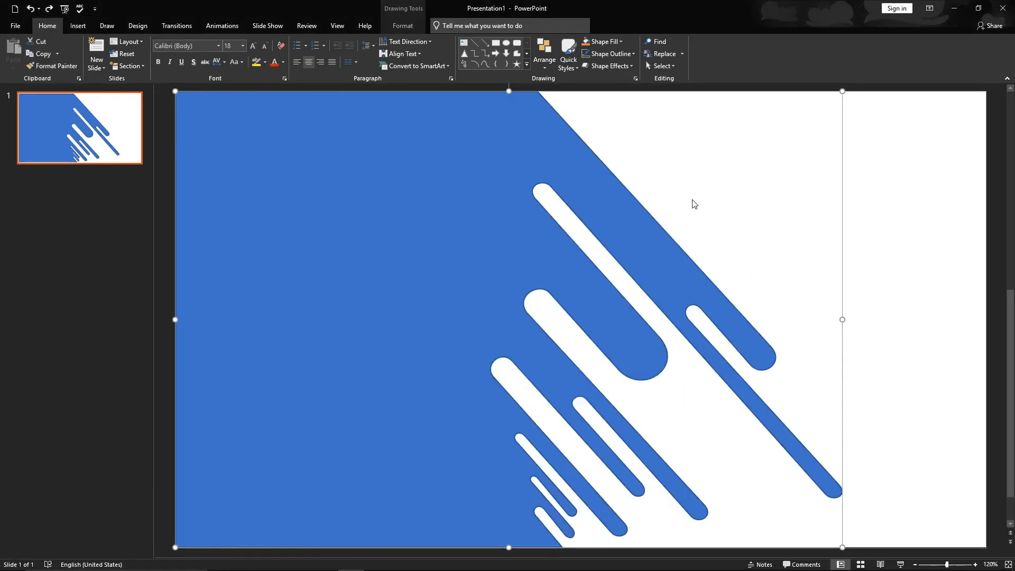
Fill the striped shape with the hillside coastal town photo via Format Shape picture fill.
{"action": "right_click", "coordinate": [388, 183]}
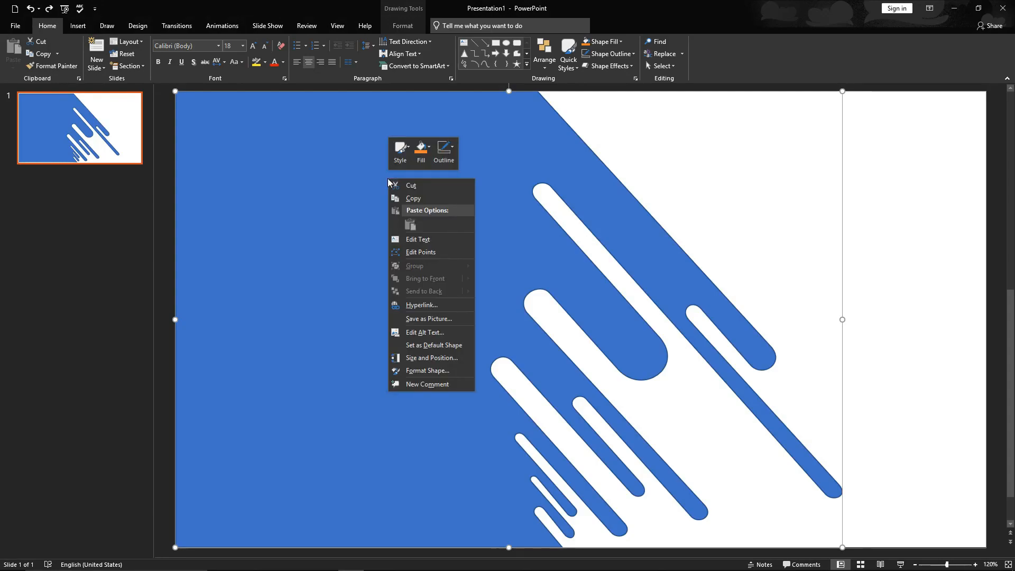
{"action": "left_click", "coordinate": [428, 370]}
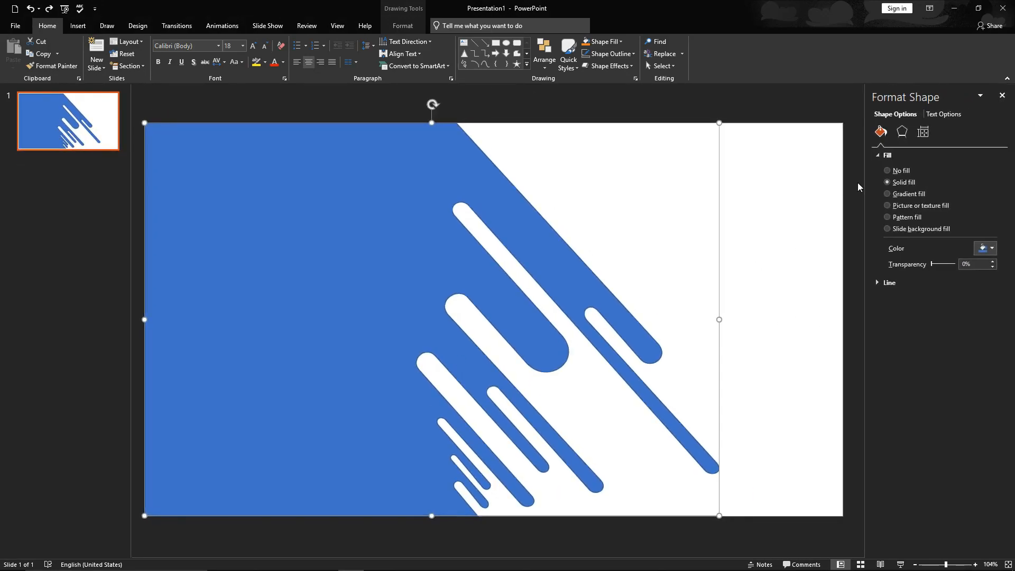
{"action": "left_click", "coordinate": [888, 205]}
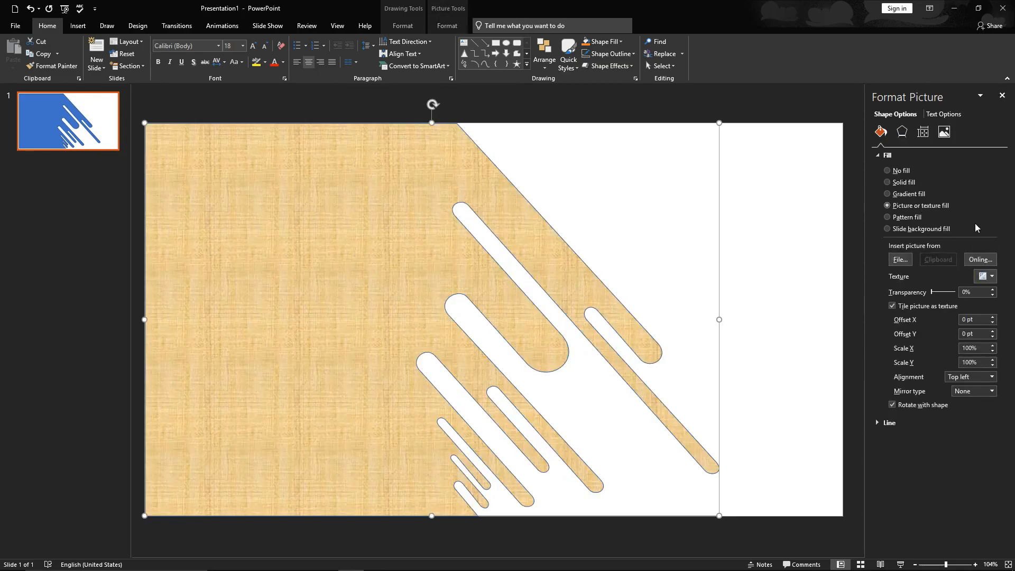
{"action": "left_click", "coordinate": [899, 259]}
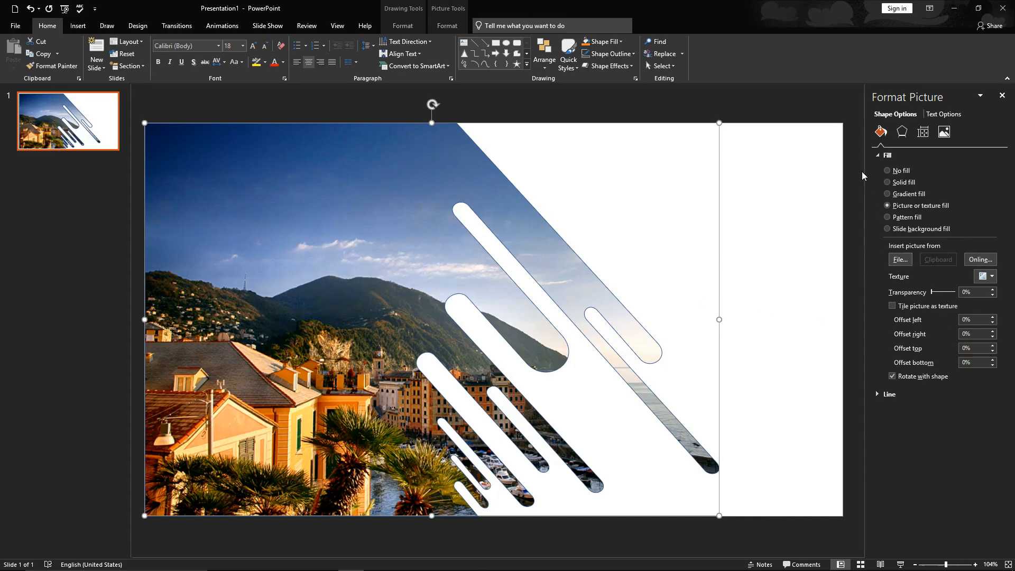
{"action": "left_click", "coordinate": [889, 393]}
{"action": "type", "text": "-14"}
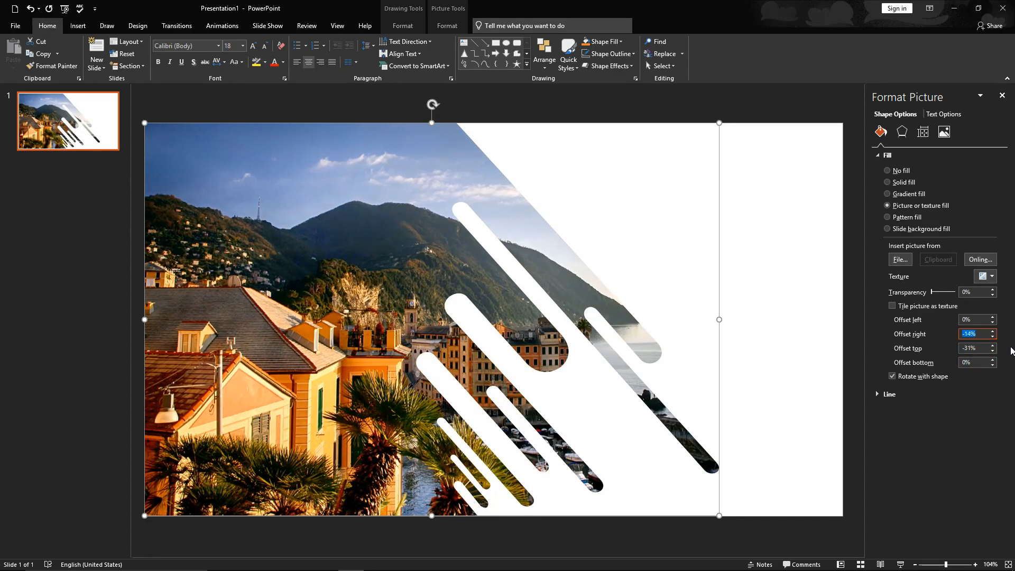
Adjust the photo's fill offsets (bottom -8%, left -2%, right -13%) to reposition it in the shape.
{"action": "left_click", "coordinate": [992, 336]}
{"action": "type", "text": "-38"}
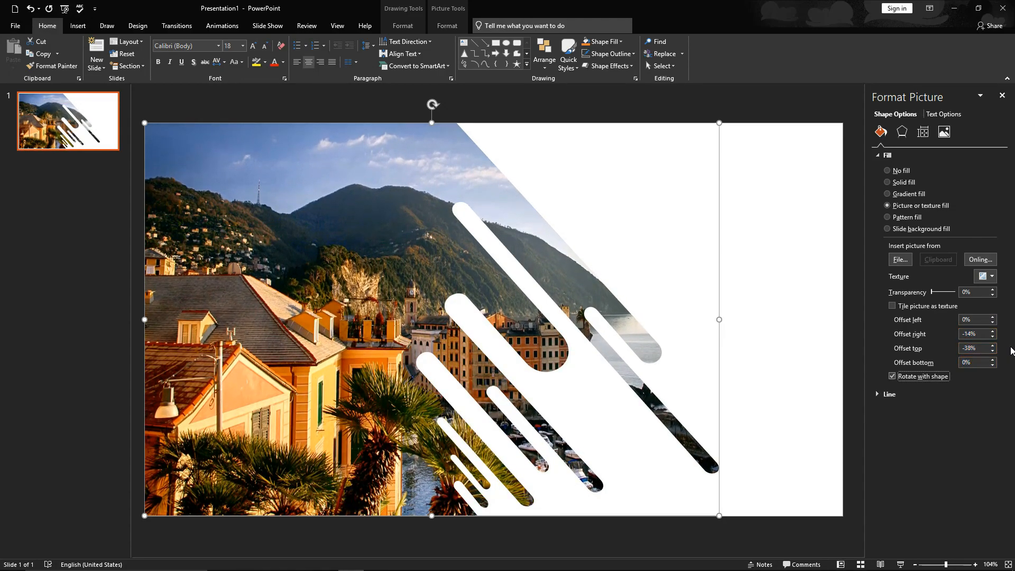
{"action": "left_click", "coordinate": [996, 364]}
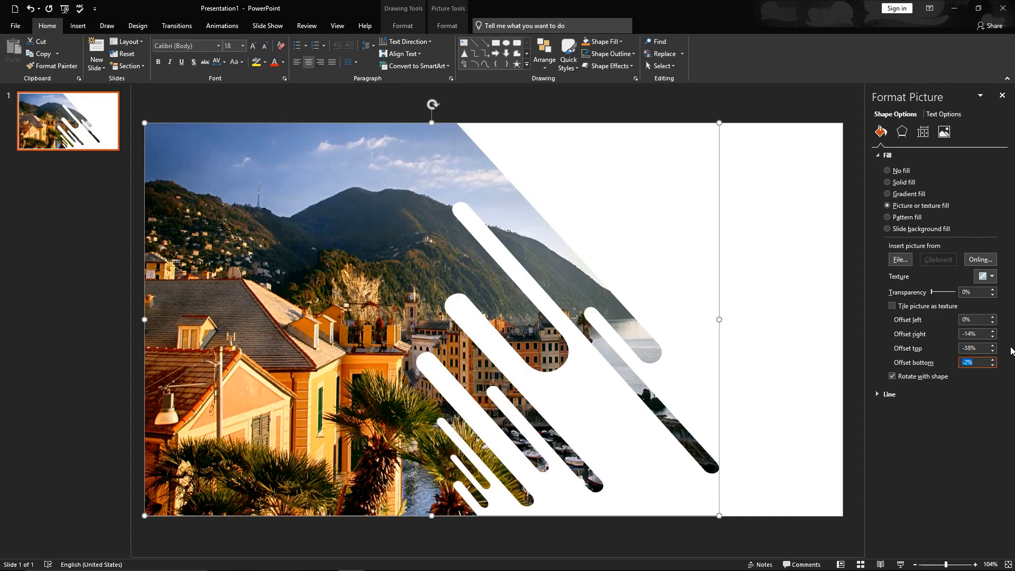
{"action": "type", "text": "-8%"}
{"action": "left_click", "coordinate": [978, 348]}
{"action": "type", "text": "-51"}
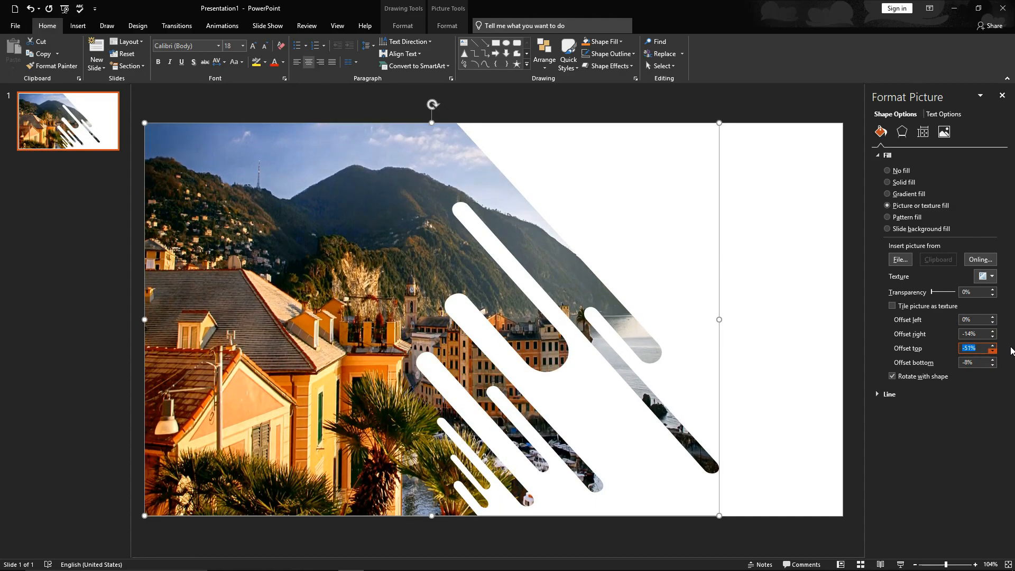
{"action": "left_click", "coordinate": [990, 351]}
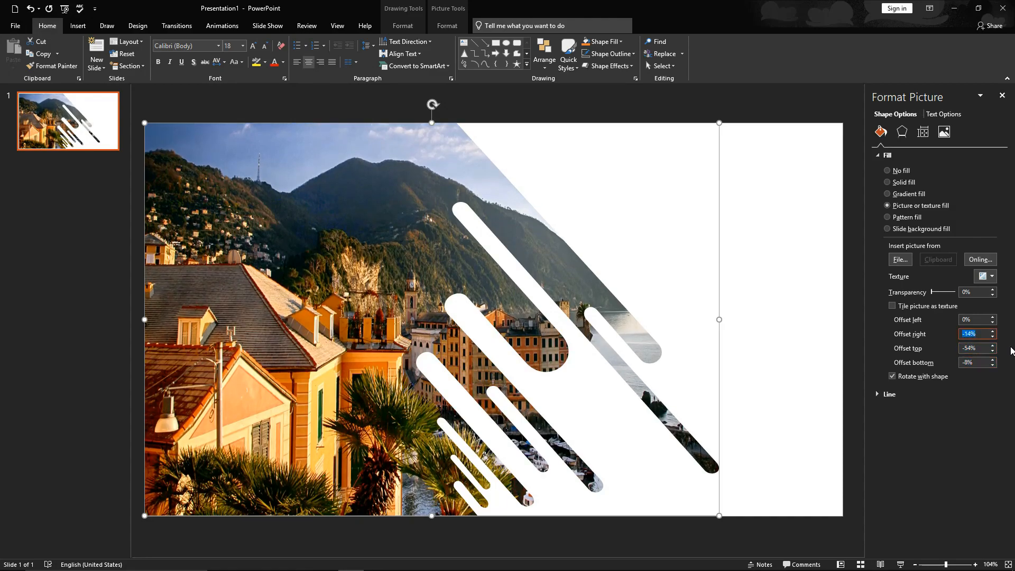
{"action": "left_click", "coordinate": [995, 332]}
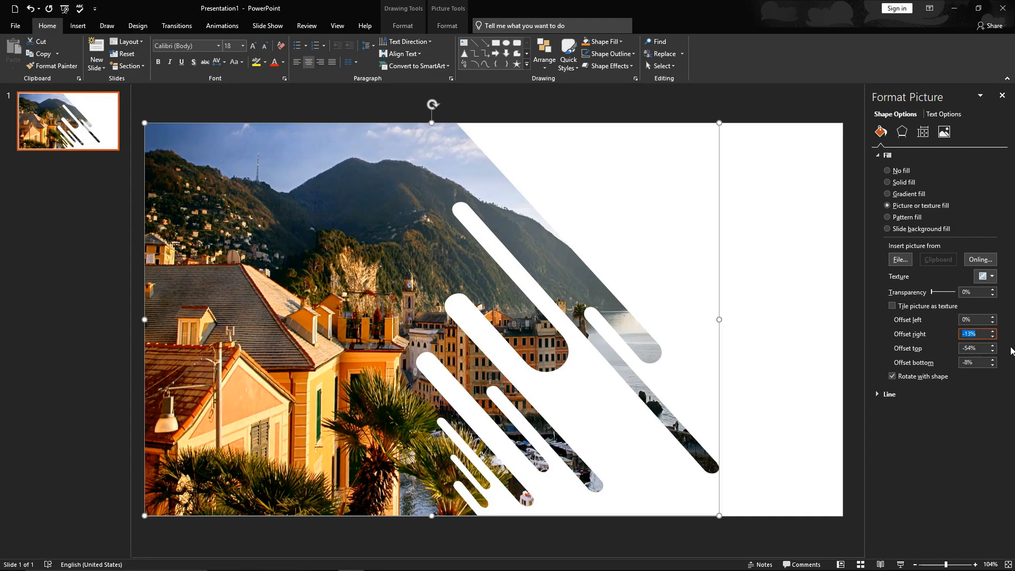
{"action": "mouse_move", "coordinate": [925, 317]}
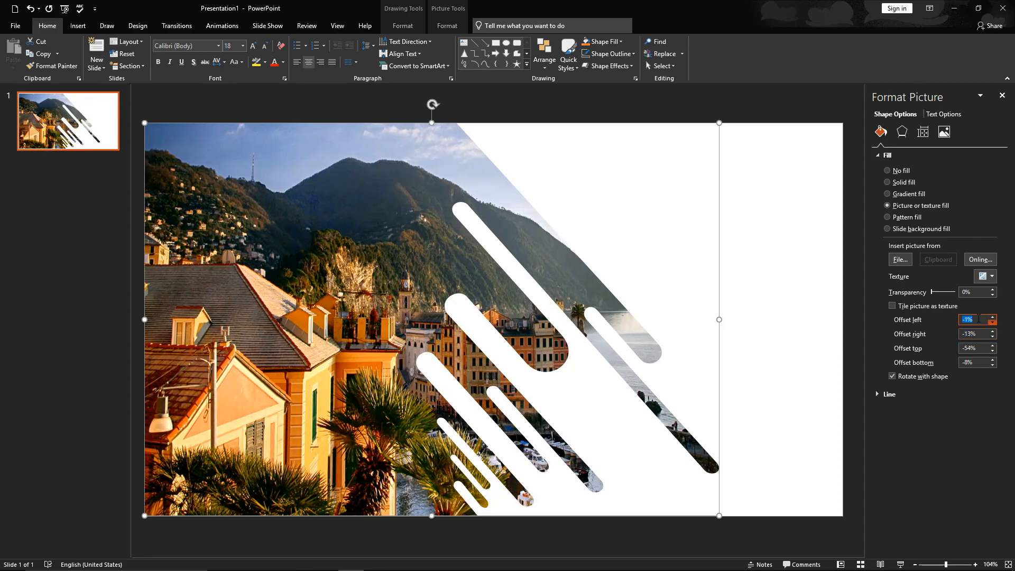
{"action": "left_click", "coordinate": [989, 322]}
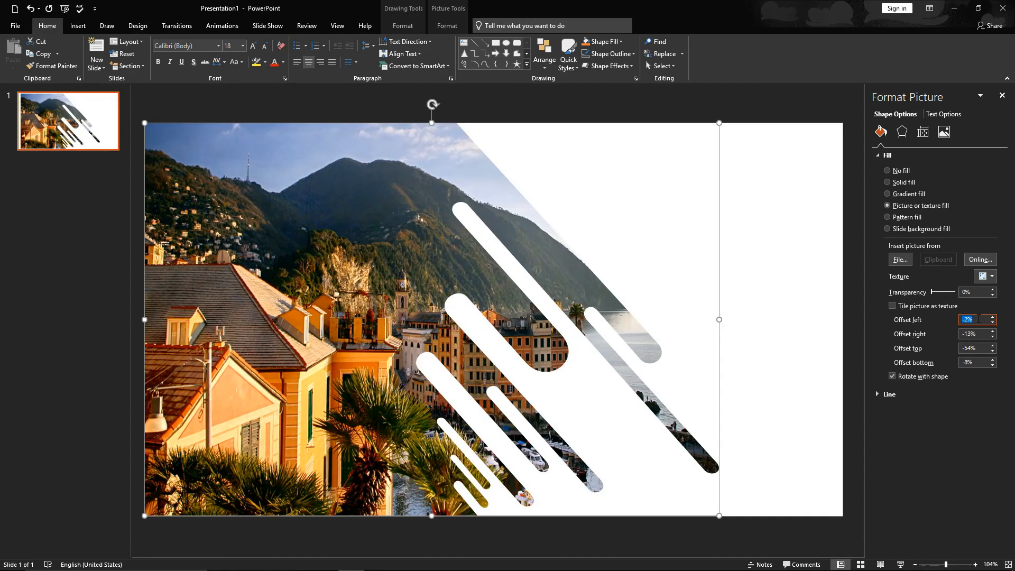
{"action": "left_click", "coordinate": [975, 334]}
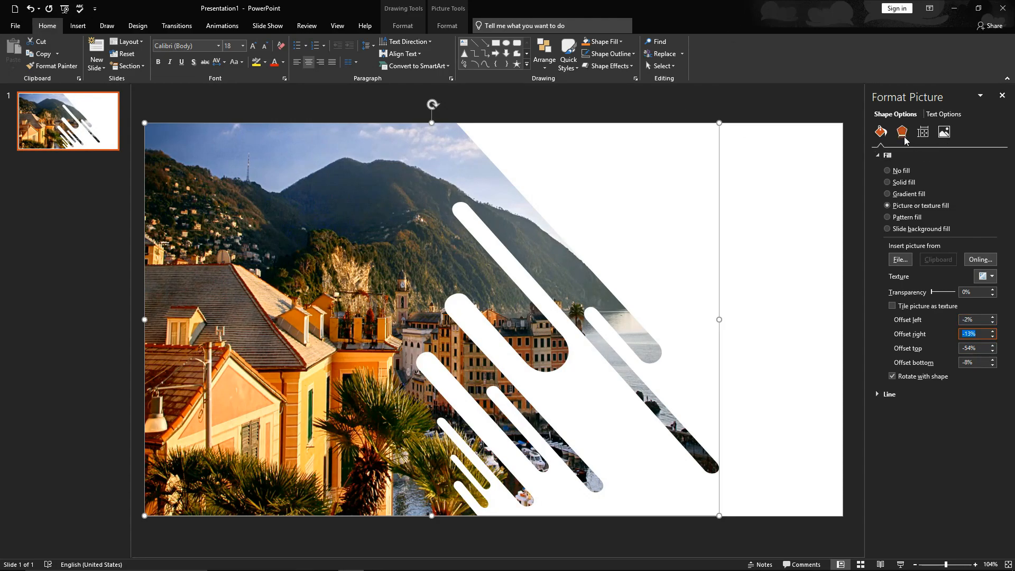
Add a shadow to the photo shape with 8 pt blur, 4 pt distance and 90% transparency.
{"action": "left_click", "coordinate": [901, 131]}
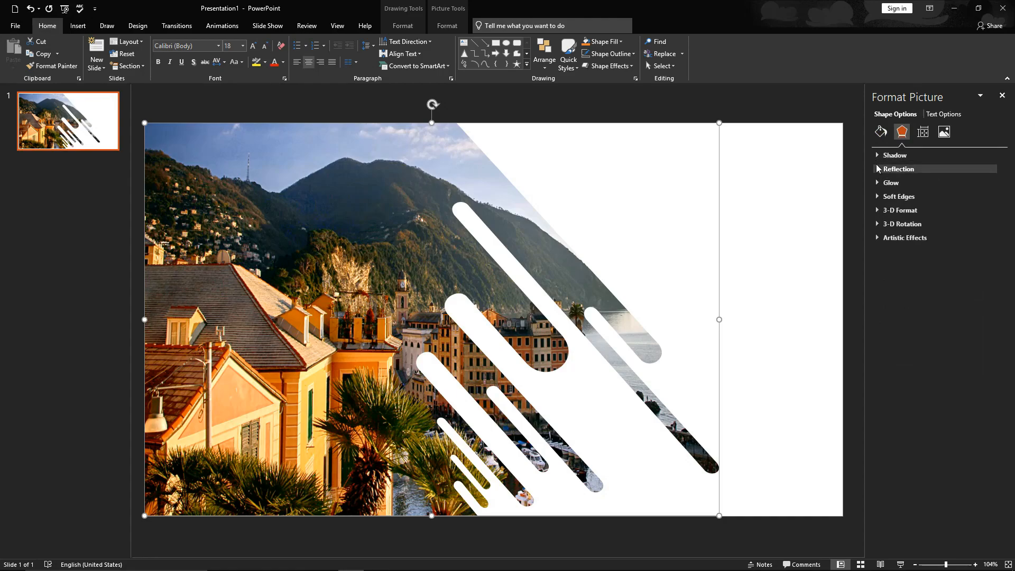
{"action": "left_click", "coordinate": [895, 155]}
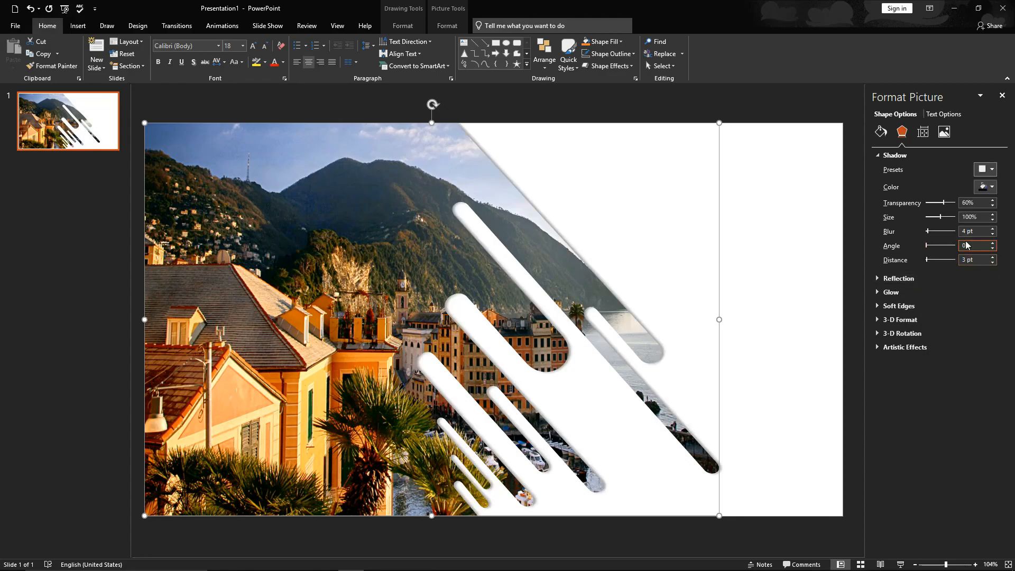
{"action": "left_click", "coordinate": [991, 229]}
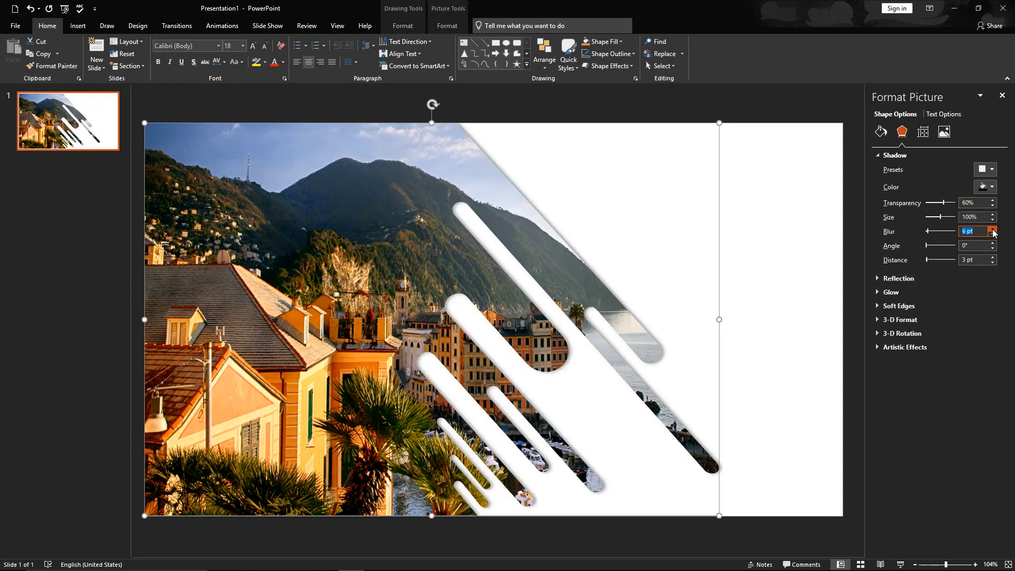
{"action": "left_click", "coordinate": [992, 229]}
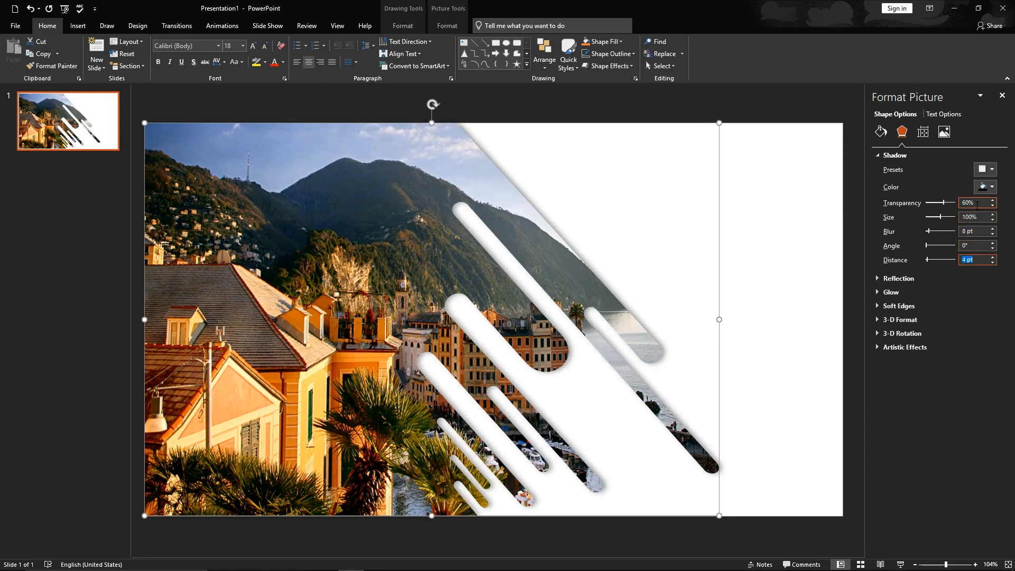
{"action": "type", "text": "9"}
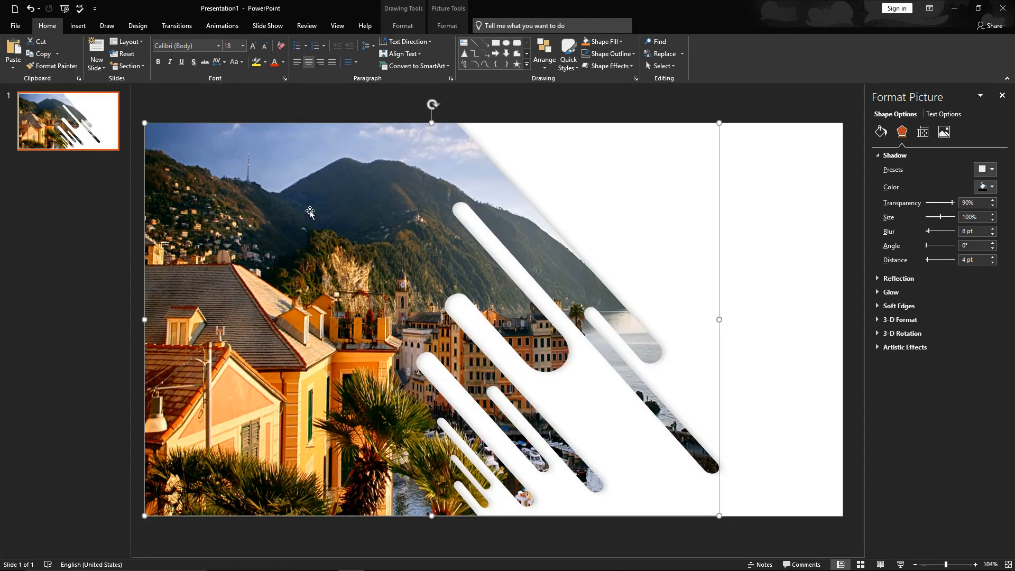
Switch the shape to a gradient fill with its lower colour set to purple.
{"action": "left_click", "coordinate": [881, 132]}
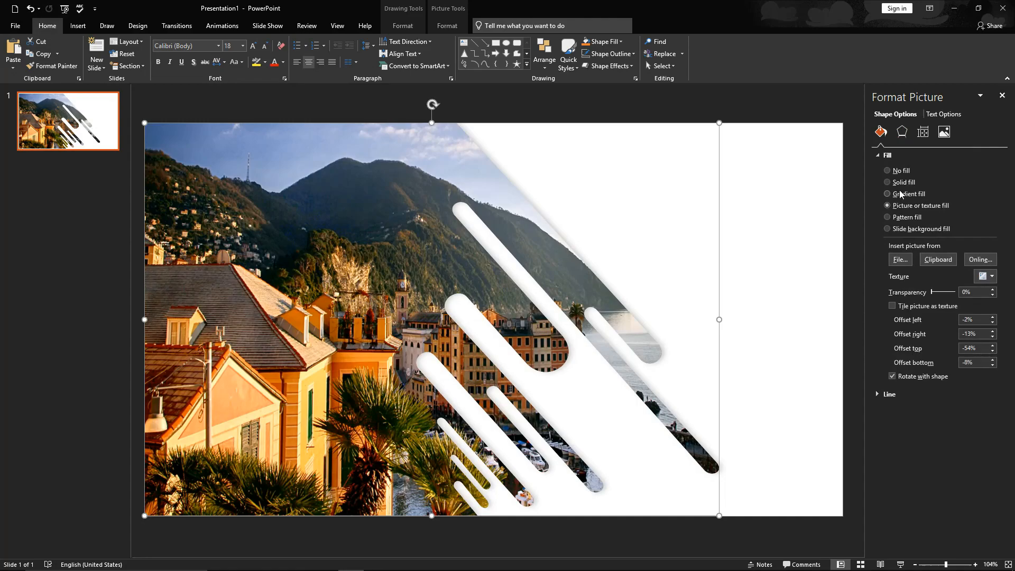
{"action": "left_click", "coordinate": [888, 193]}
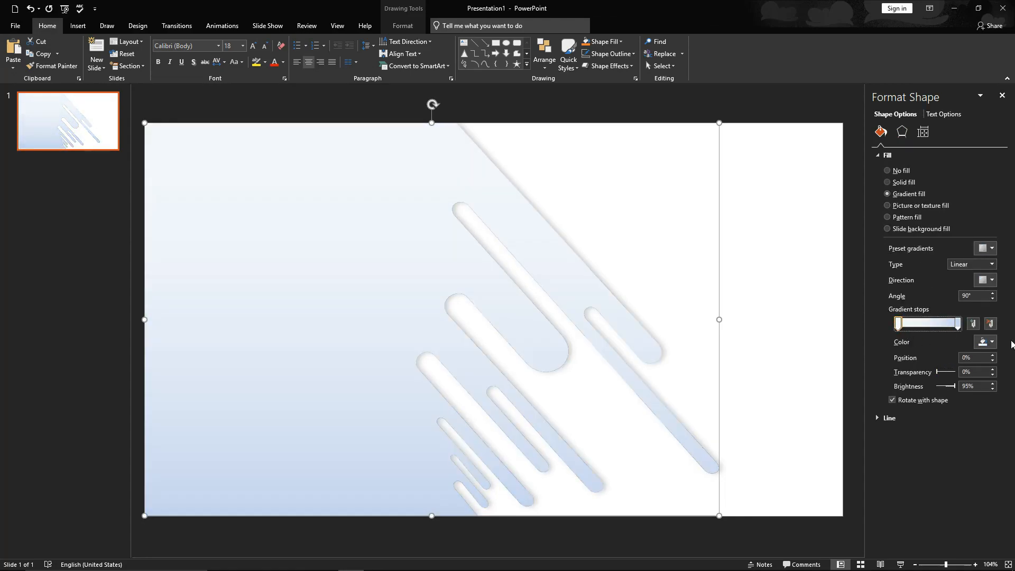
{"action": "left_click", "coordinate": [987, 342]}
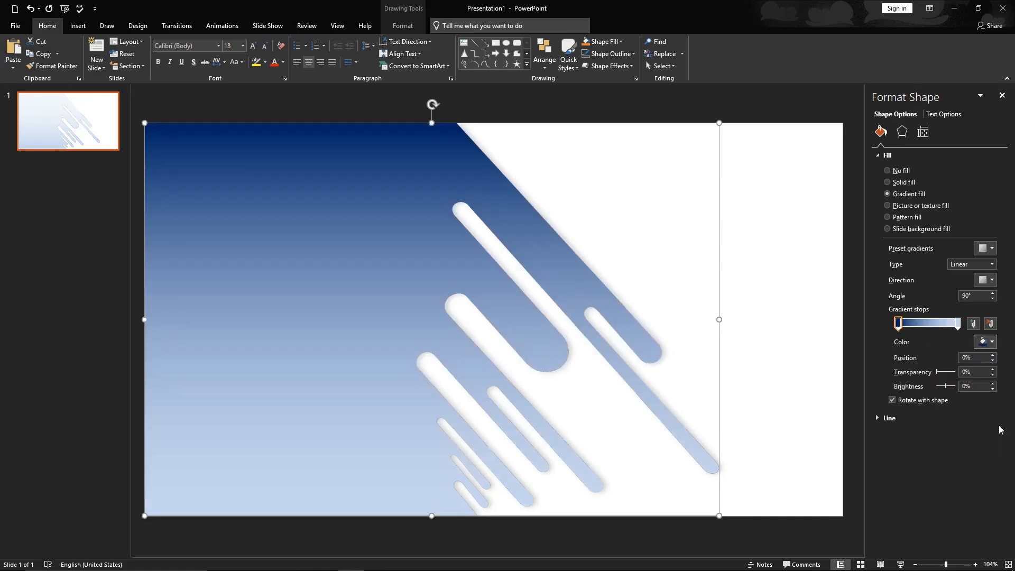
{"action": "left_click", "coordinate": [957, 323]}
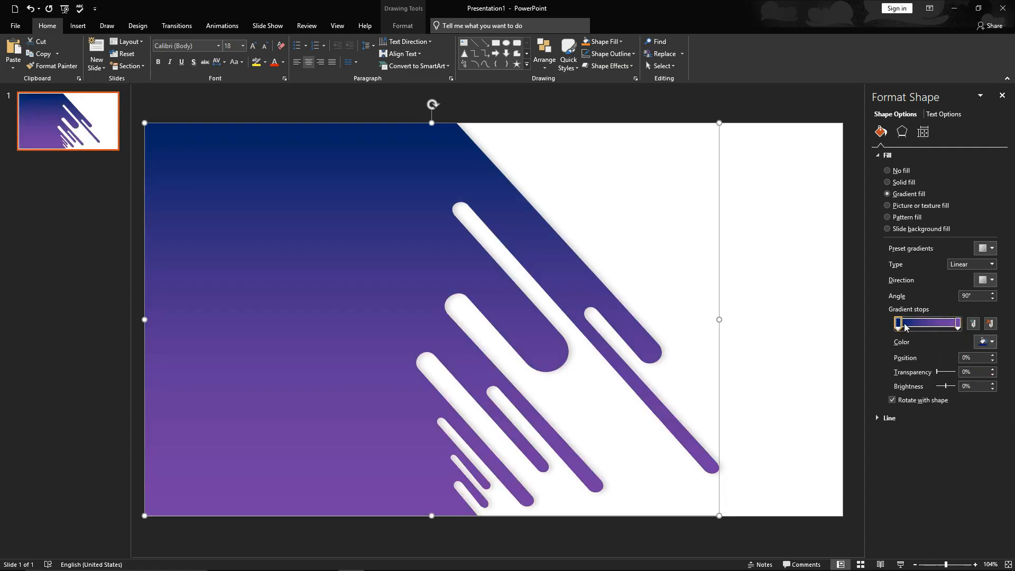
Set the first gradient stop to bright blue from the Standard colour swatches.
{"action": "left_click", "coordinate": [991, 342]}
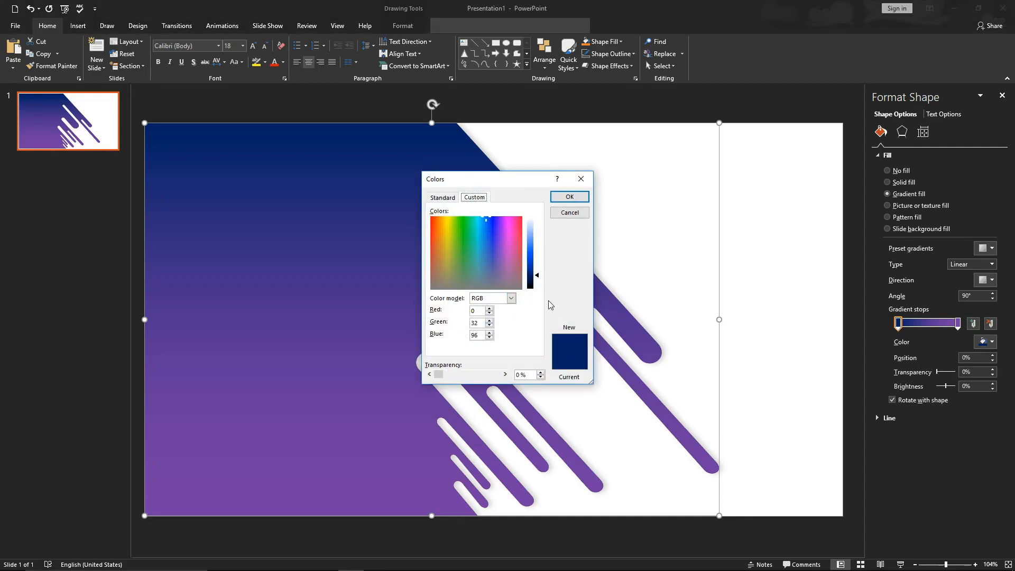
{"action": "left_click", "coordinate": [442, 197]}
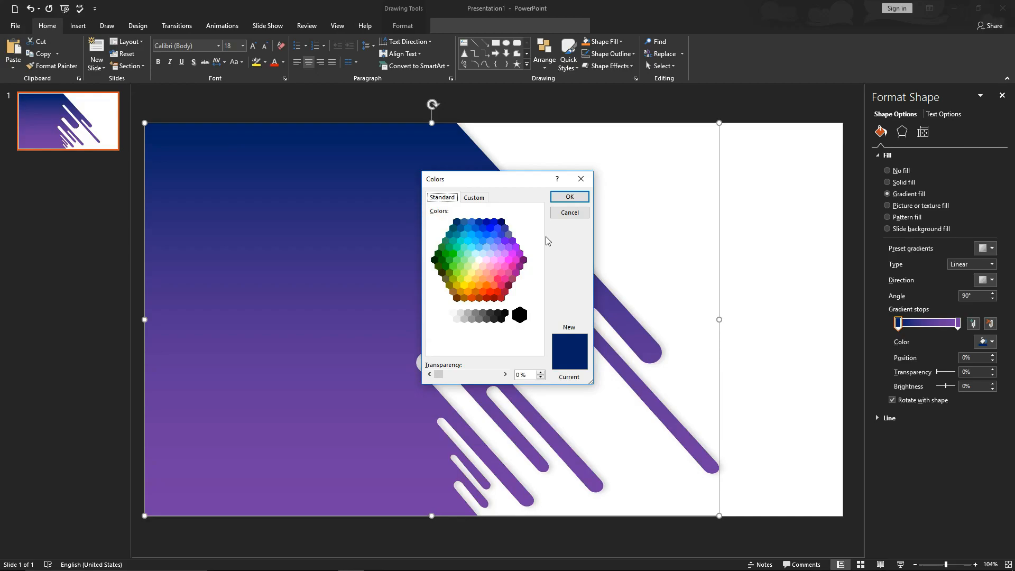
{"action": "left_click", "coordinate": [493, 222]}
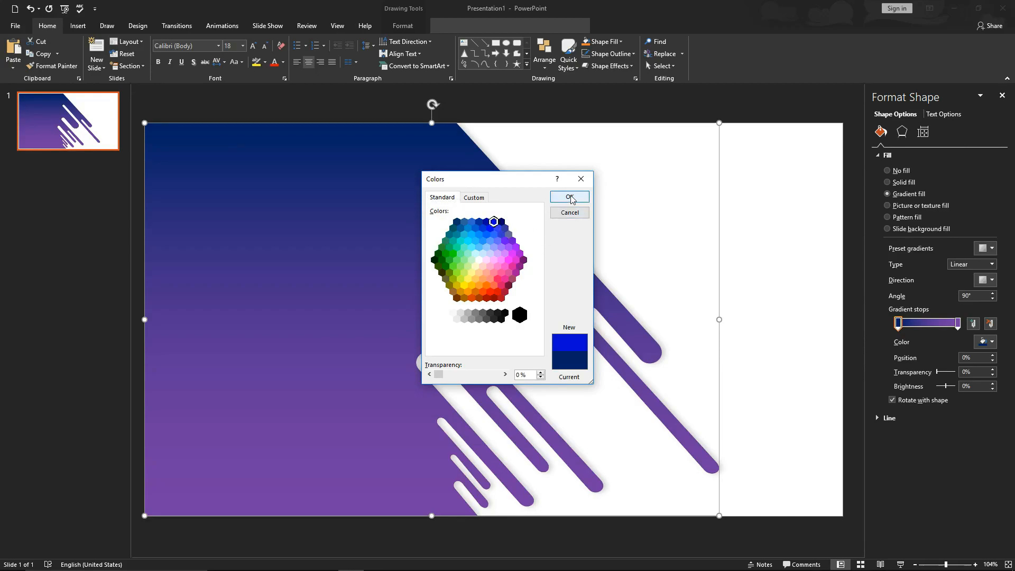
{"action": "left_click", "coordinate": [569, 197]}
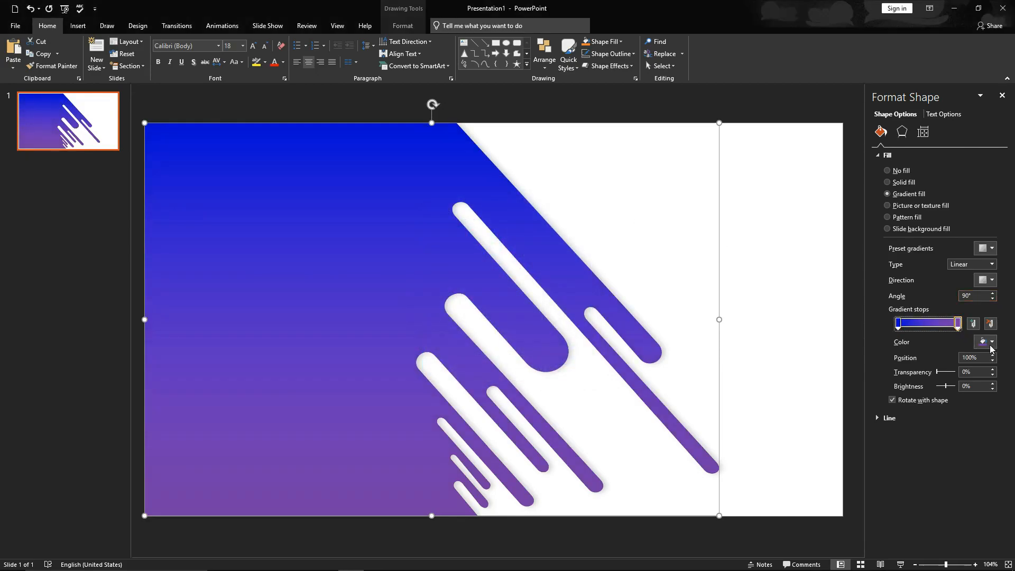
Set the last gradient stop to a custom hot pink (RGB 255, 9, 167).
{"action": "left_click", "coordinate": [992, 342]}
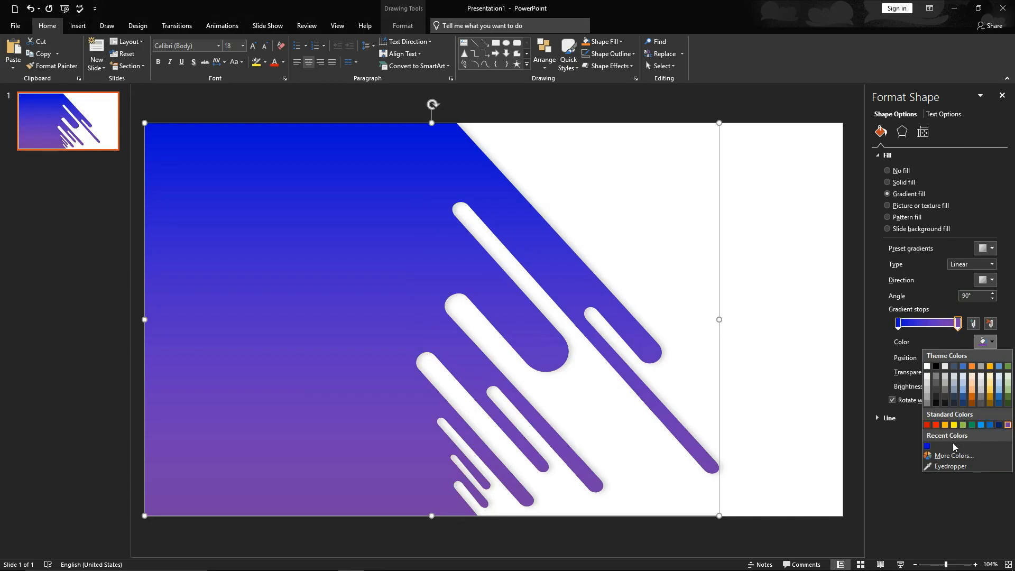
{"action": "left_click", "coordinate": [954, 455]}
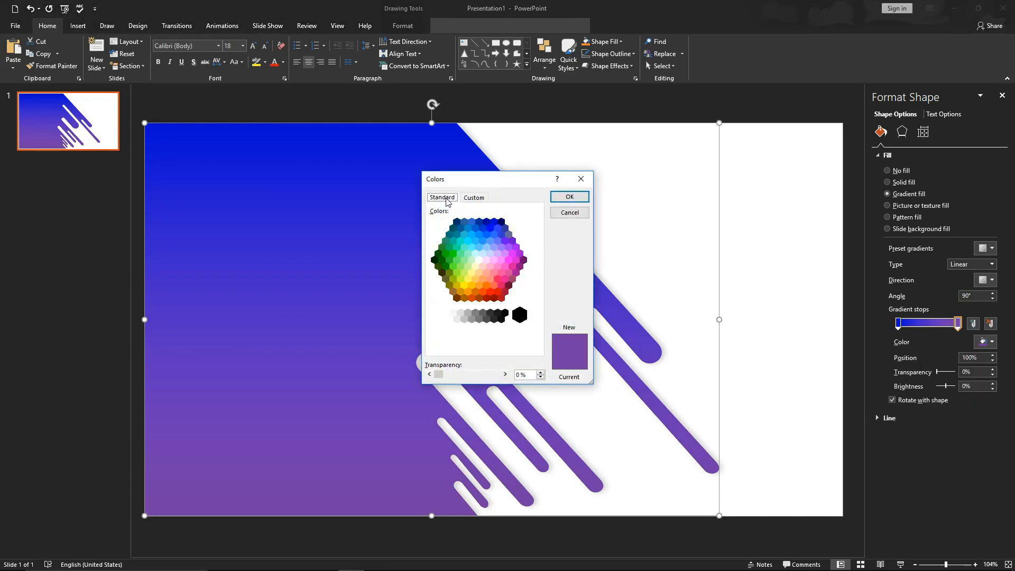
{"action": "mouse_move", "coordinate": [504, 279]}
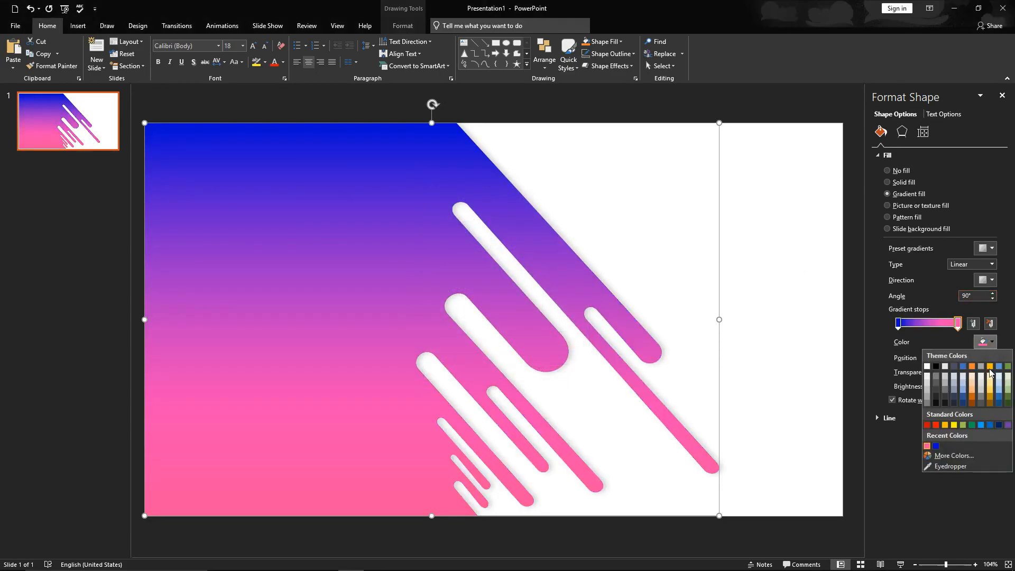
{"action": "left_click", "coordinate": [952, 455]}
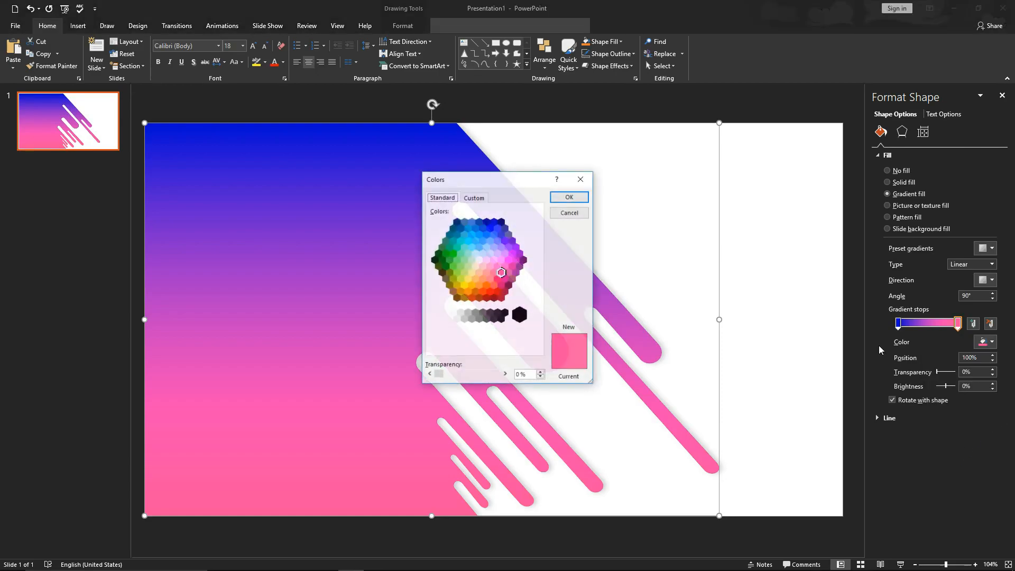
{"action": "left_click", "coordinate": [473, 197]}
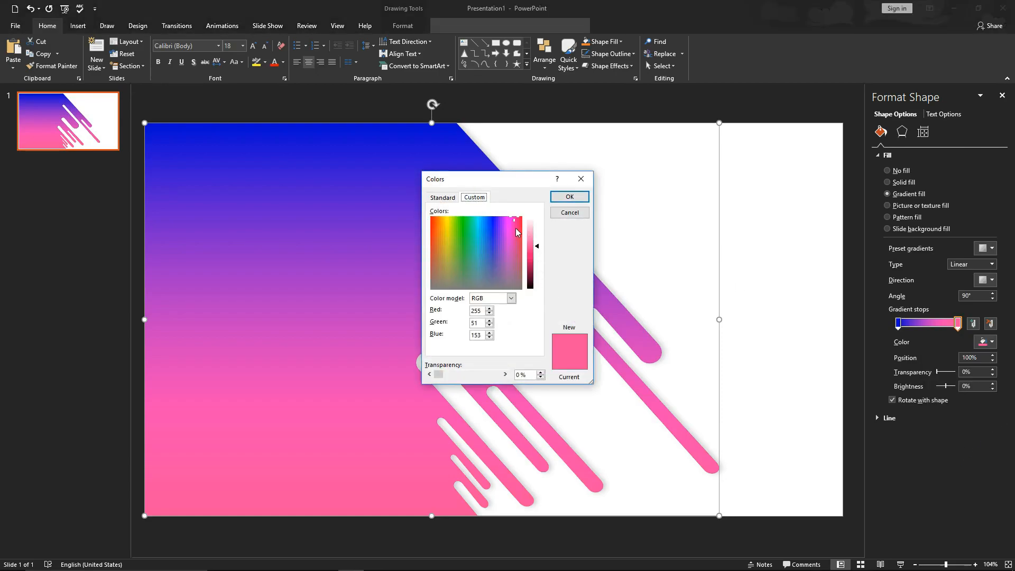
{"action": "left_click_drag", "start_coordinate": [536, 230], "coordinate": [539, 254]}
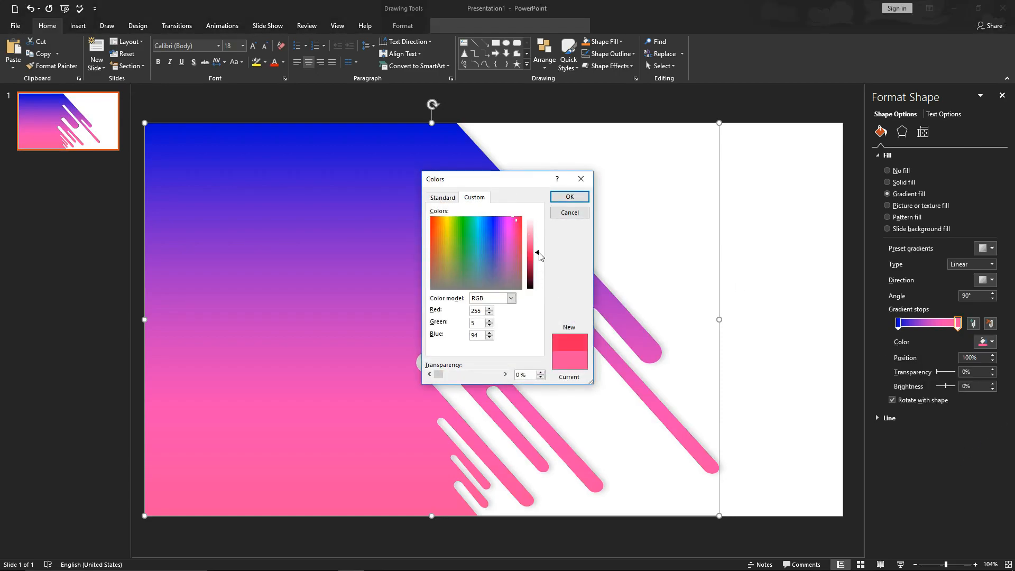
{"action": "left_click", "coordinate": [516, 240]}
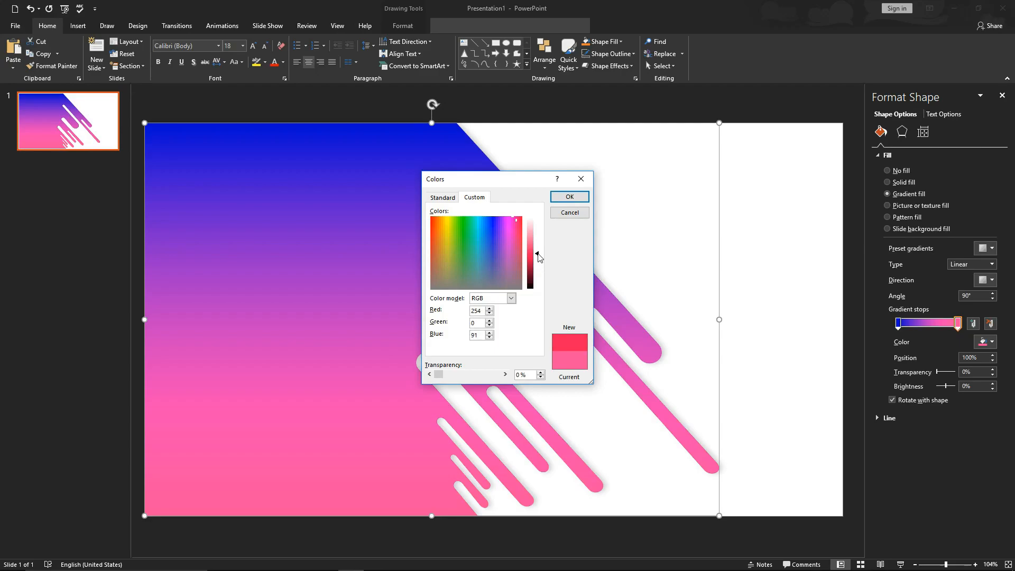
{"action": "left_click", "coordinate": [513, 222]}
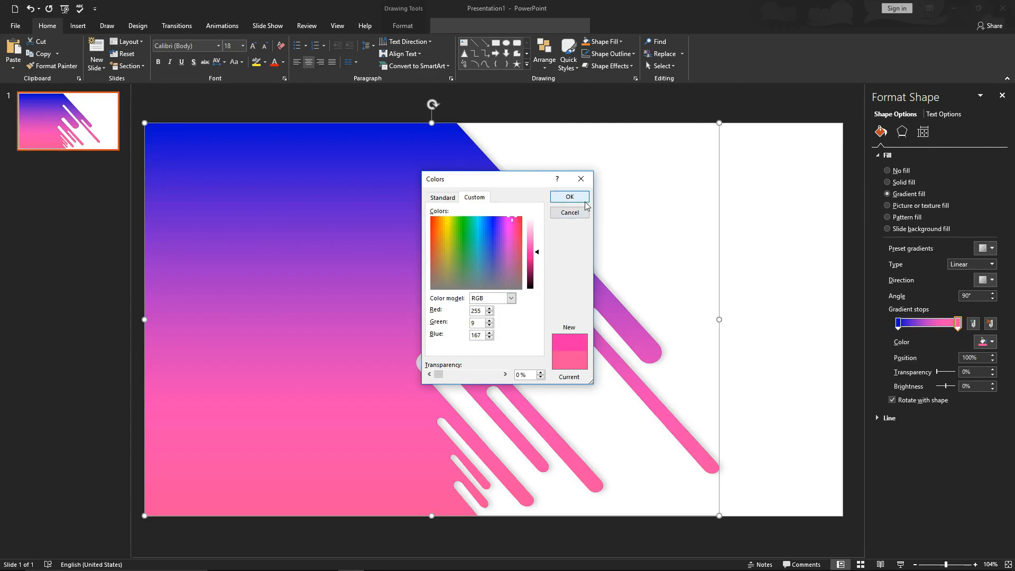
{"action": "left_click", "coordinate": [568, 196]}
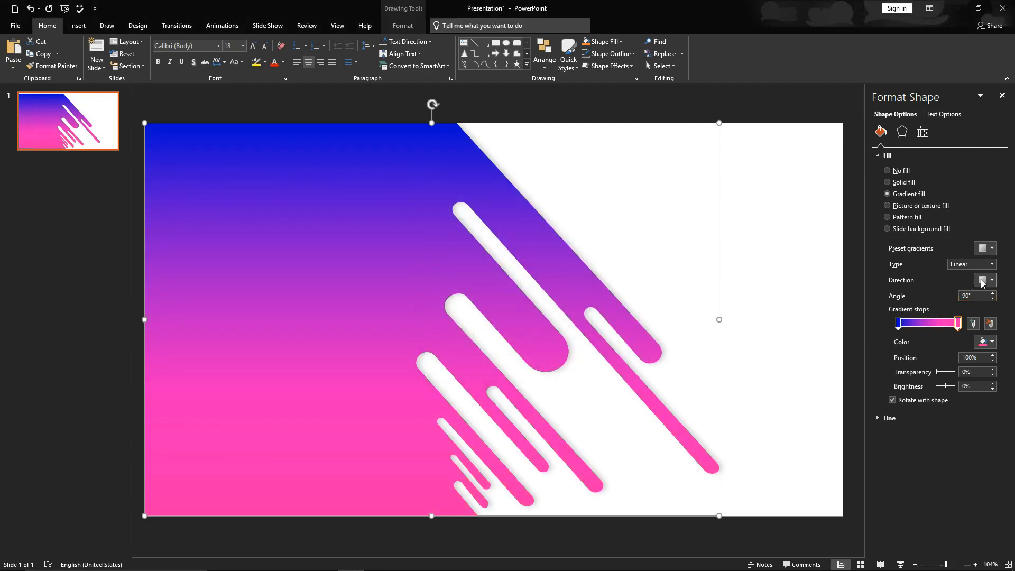
Make the gradient diagonal, add transparency to both ends and move the blue stop to about 23%.
{"action": "left_click", "coordinate": [983, 280]}
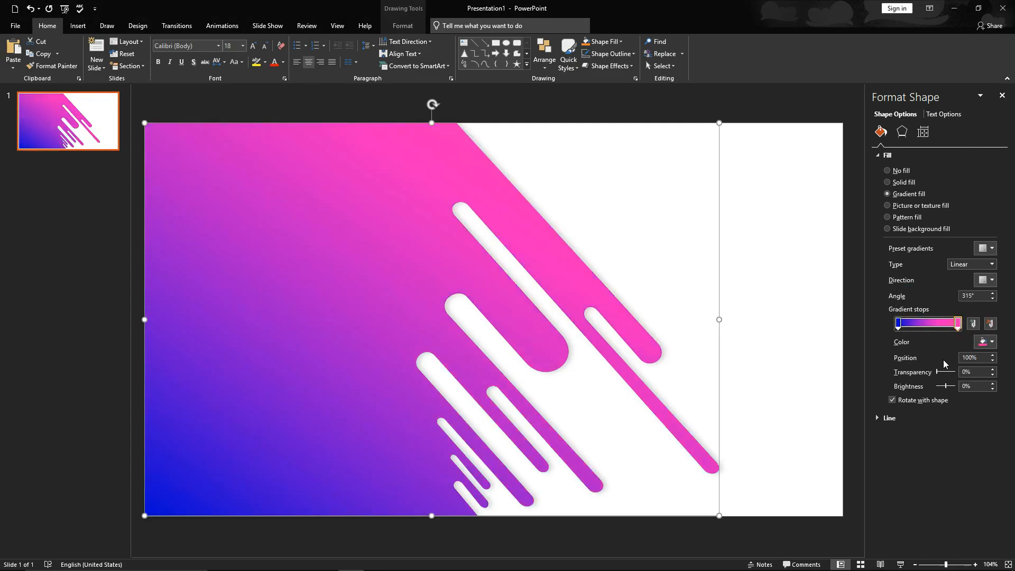
{"action": "left_click_drag", "start_coordinate": [935, 372], "coordinate": [947, 372]}
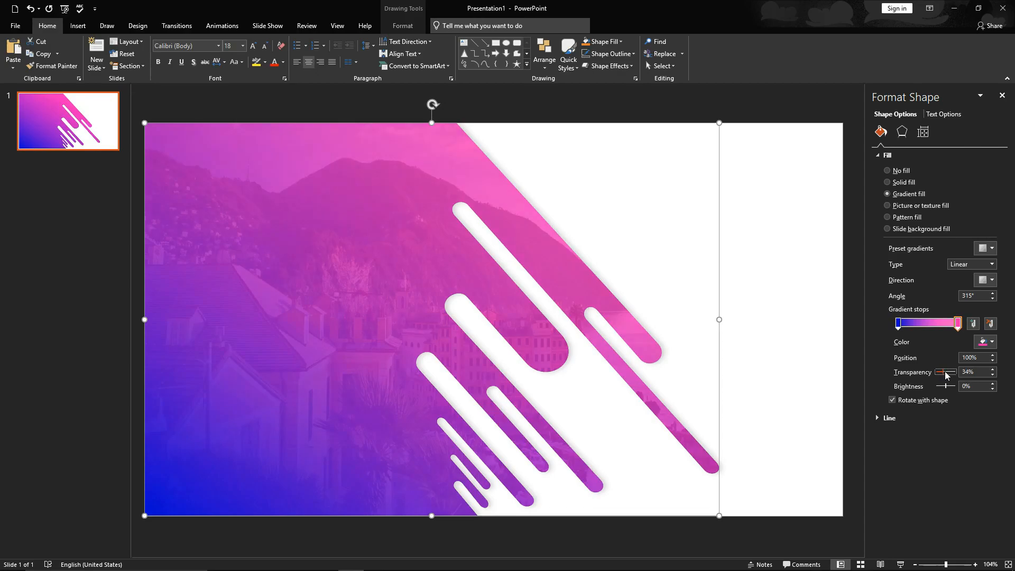
{"action": "left_click_drag", "start_coordinate": [947, 372], "coordinate": [940, 372]}
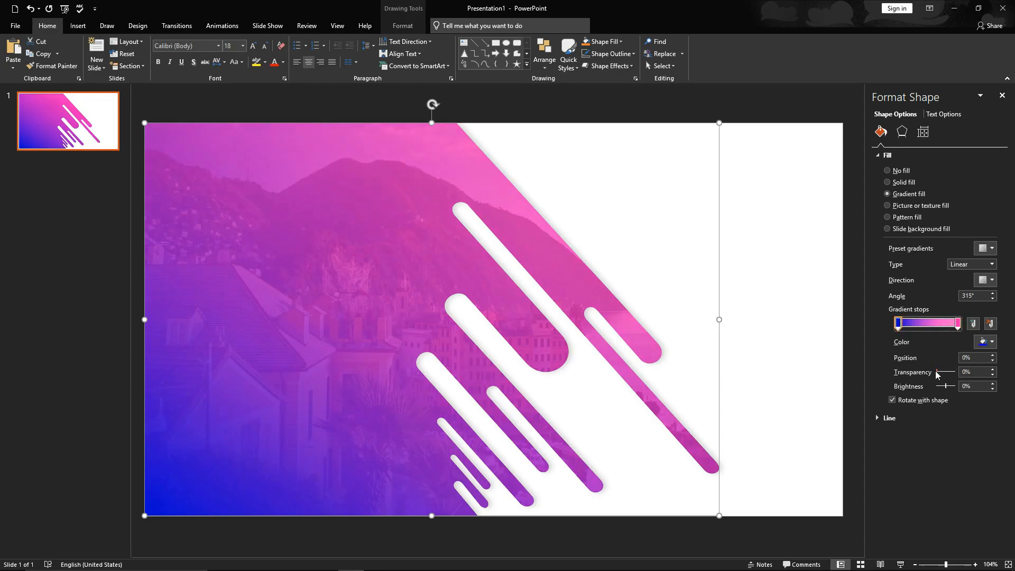
{"action": "left_click_drag", "start_coordinate": [931, 372], "coordinate": [944, 373]}
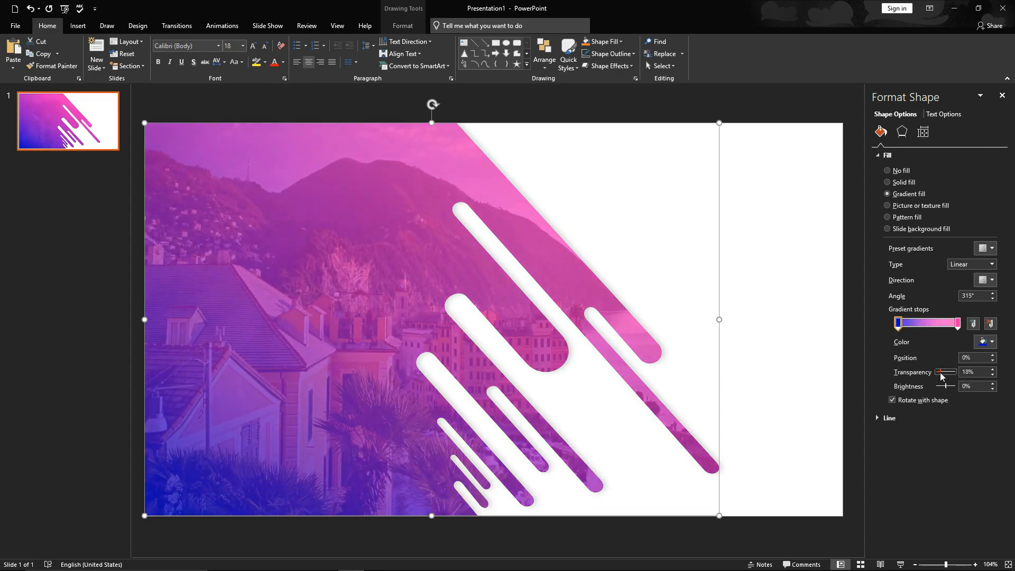
{"action": "left_click_drag", "start_coordinate": [897, 322], "coordinate": [917, 323]}
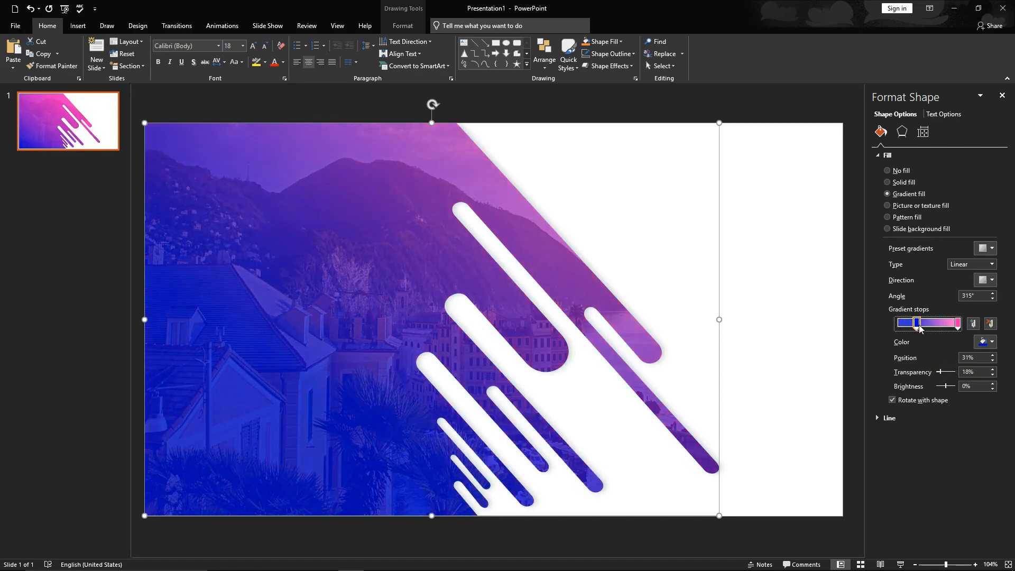
{"action": "left_click_drag", "start_coordinate": [917, 323], "coordinate": [909, 323]}
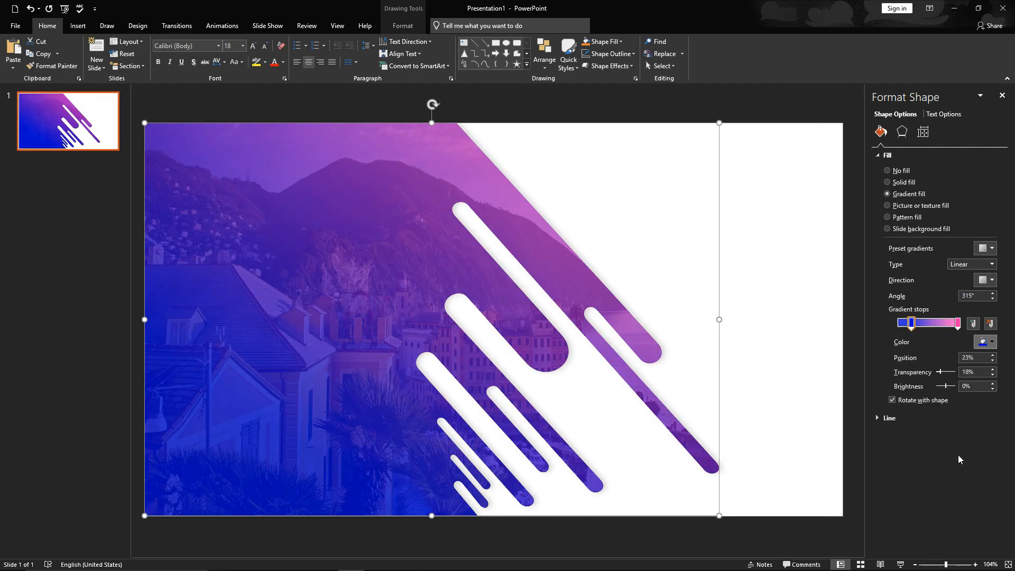
Set the blue stop to deep blue RGB 0,0,184 at 18% and the pink stop to 21% transparency.
{"action": "left_click", "coordinate": [984, 342]}
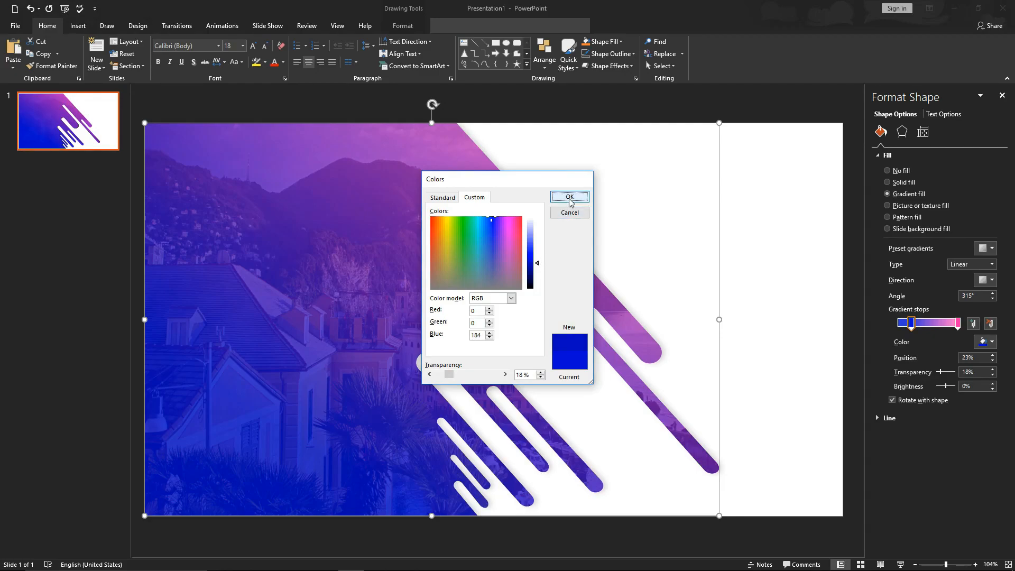
{"action": "left_click", "coordinate": [569, 196]}
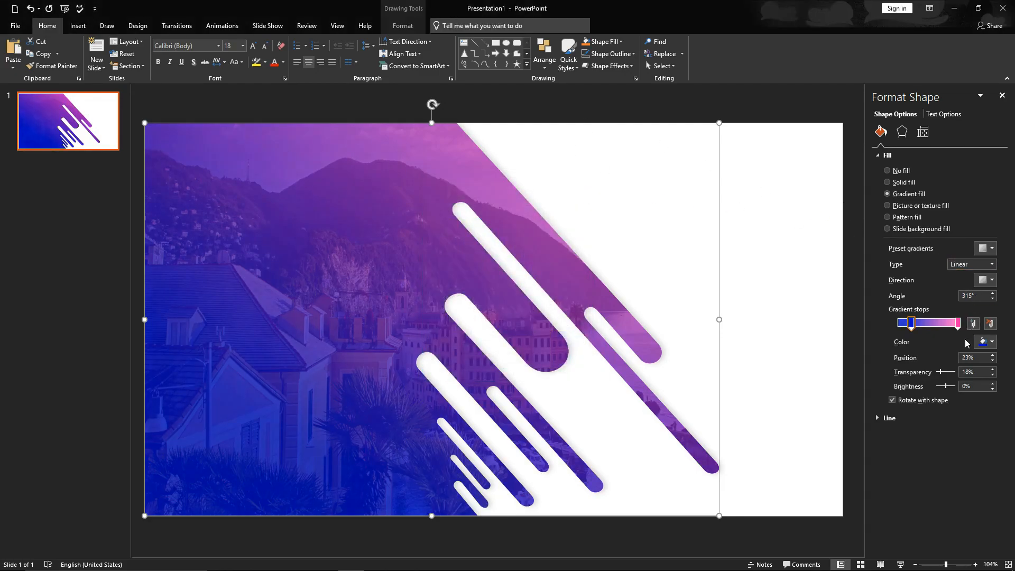
{"action": "left_click_drag", "start_coordinate": [911, 323], "coordinate": [957, 323]}
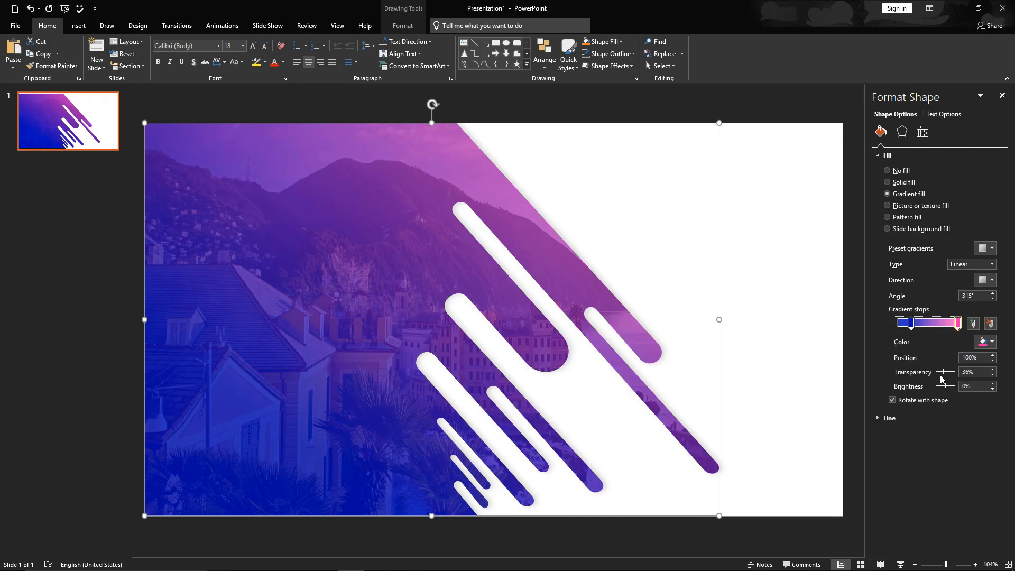
{"action": "left_click_drag", "start_coordinate": [946, 371], "coordinate": [942, 371]}
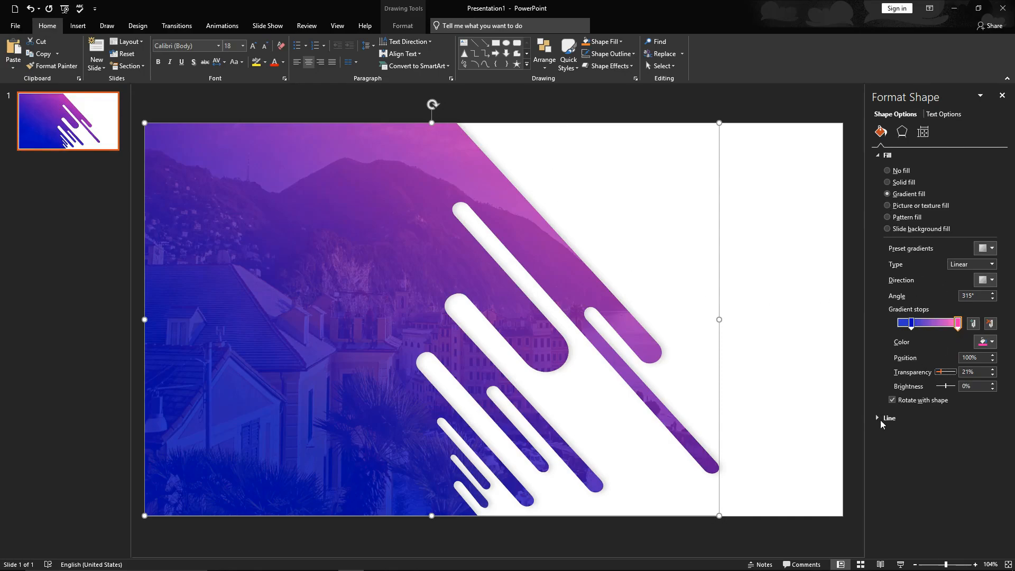
Give the gradient shape a solid blue outline 2 pt wide.
{"action": "left_click", "coordinate": [890, 418]}
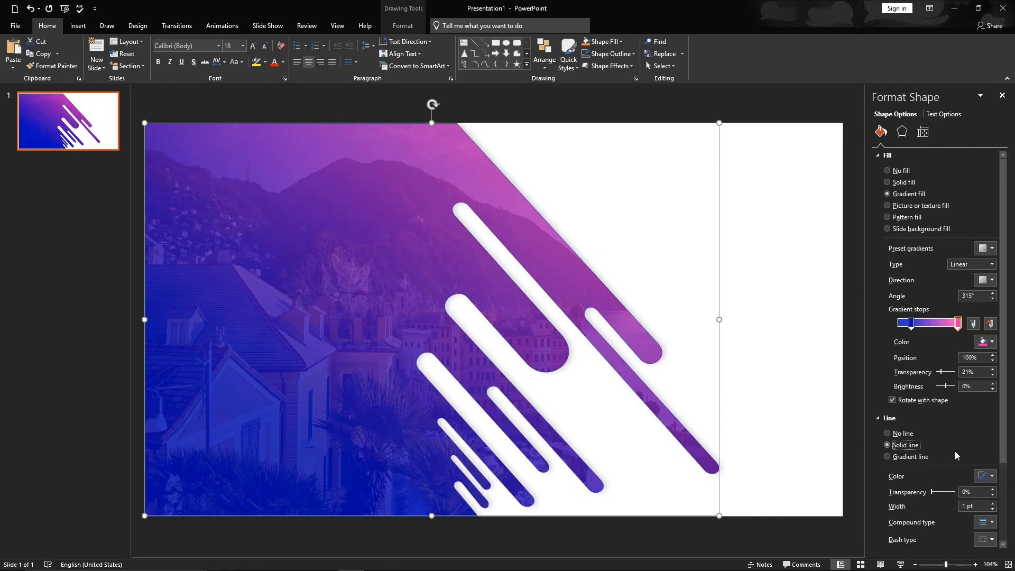
{"action": "left_click", "coordinate": [984, 342]}
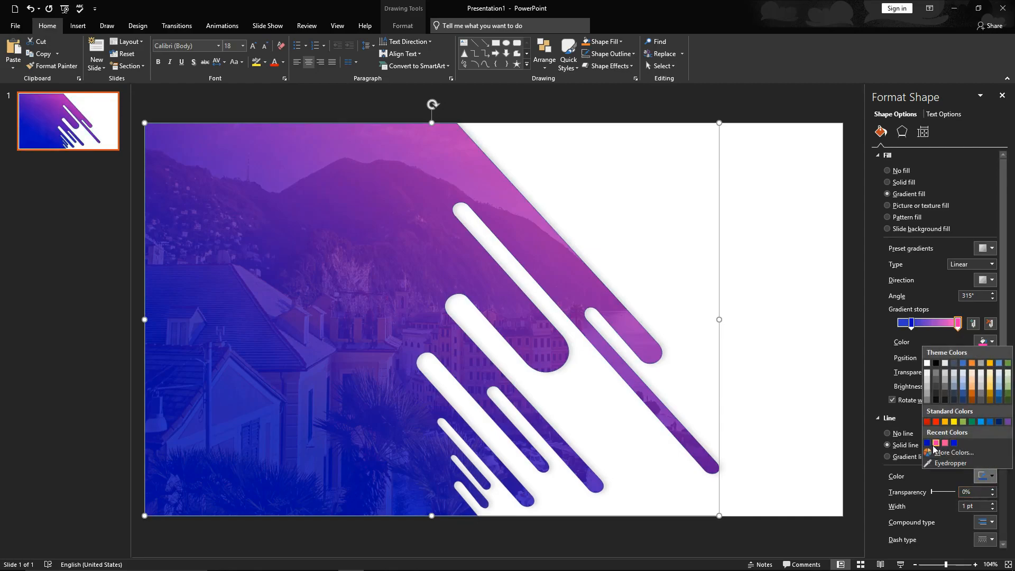
{"action": "left_click", "coordinate": [936, 444]}
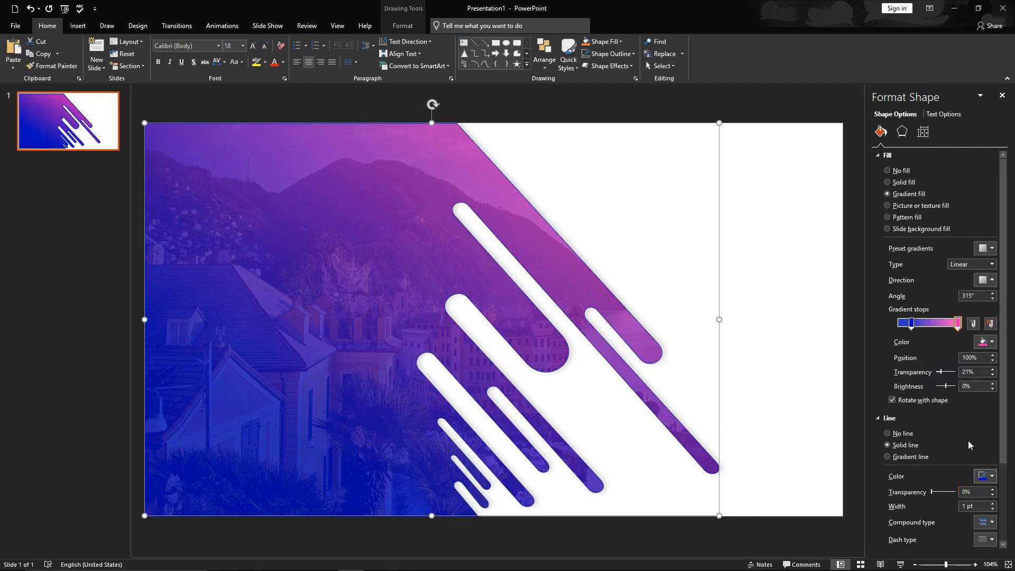
{"action": "left_click", "coordinate": [880, 155]}
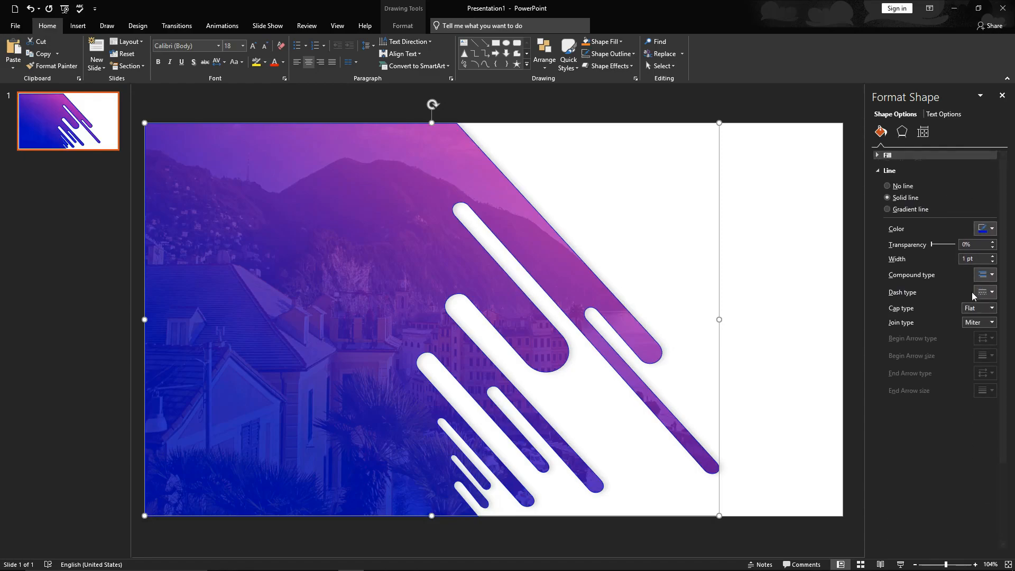
{"action": "left_click", "coordinate": [972, 257]}
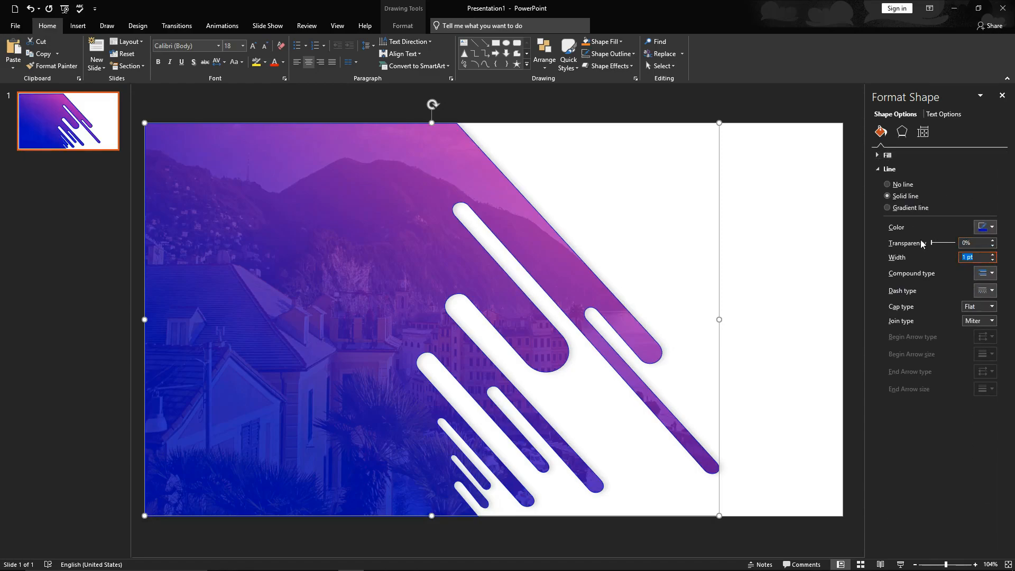
{"action": "left_click", "coordinate": [995, 254]}
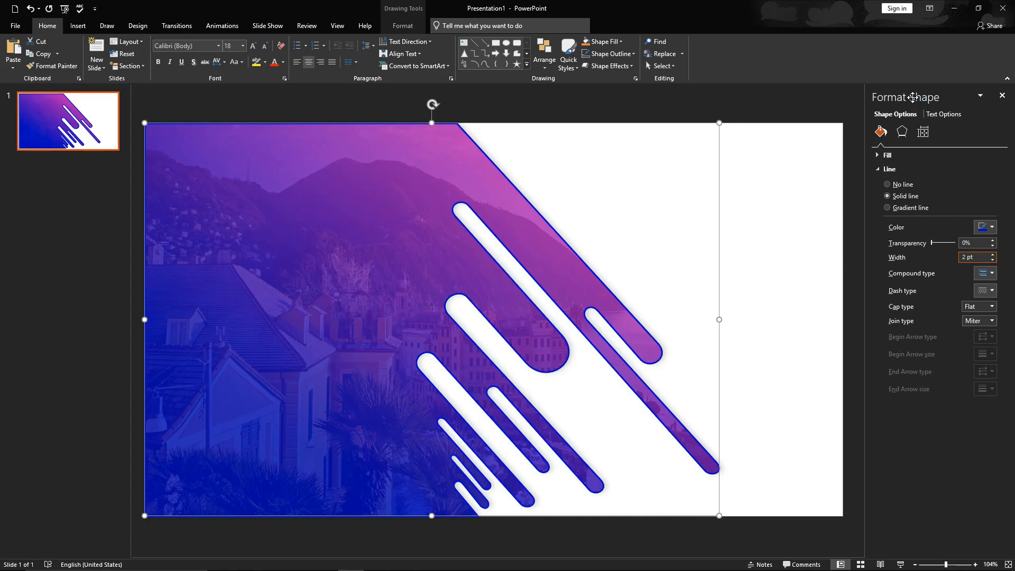
Set the outline transparency to about 46%.
{"action": "left_click_drag", "start_coordinate": [964, 243], "coordinate": [939, 243]}
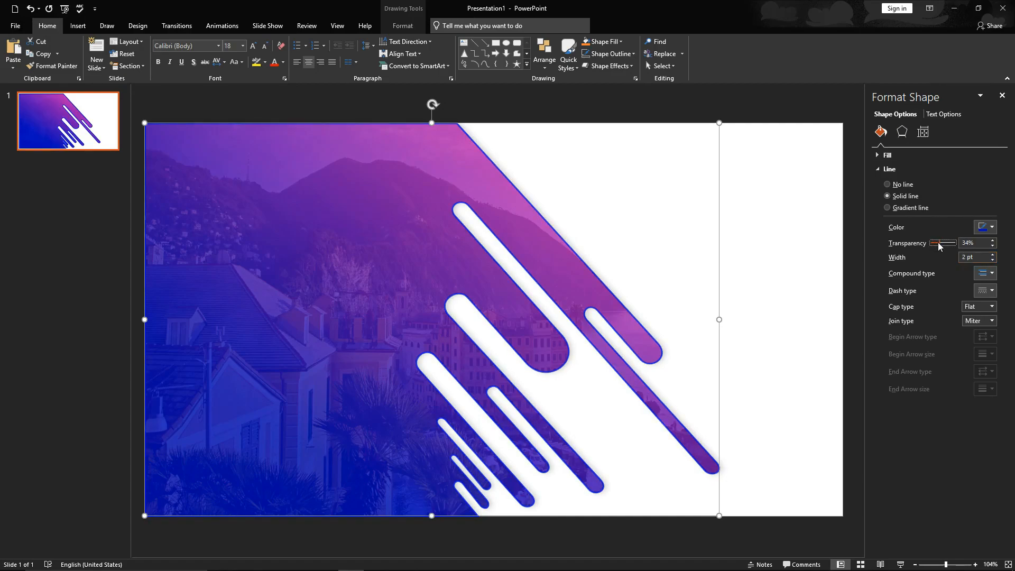
{"action": "left_click_drag", "start_coordinate": [931, 242], "coordinate": [942, 242]}
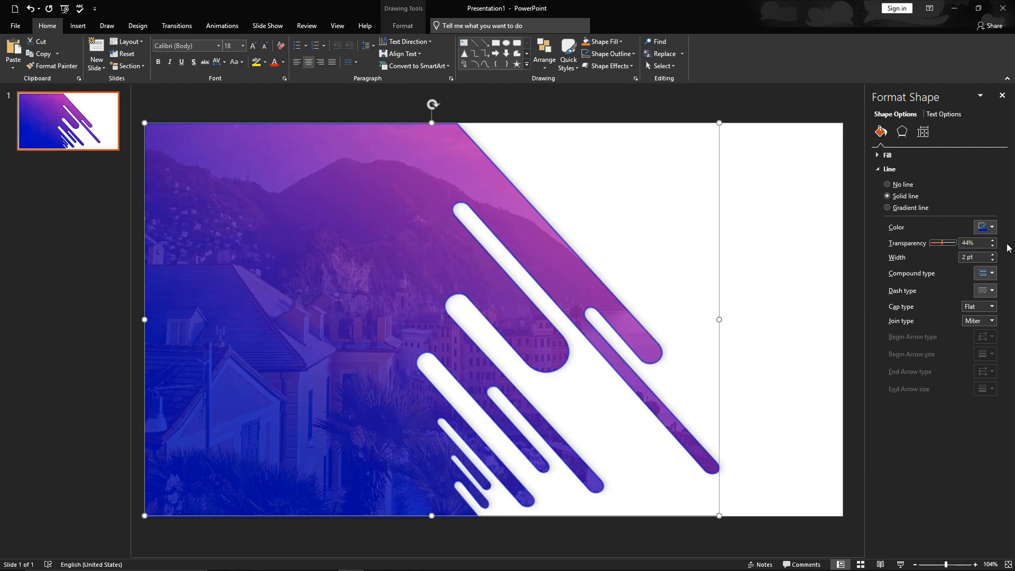
{"action": "left_click", "coordinate": [992, 240]}
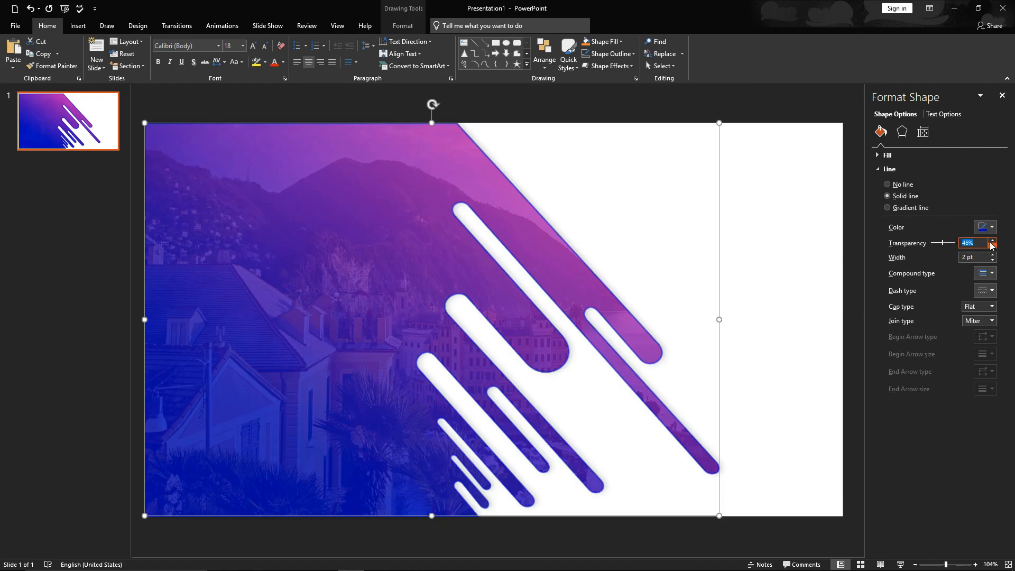
{"action": "left_click", "coordinate": [995, 240]}
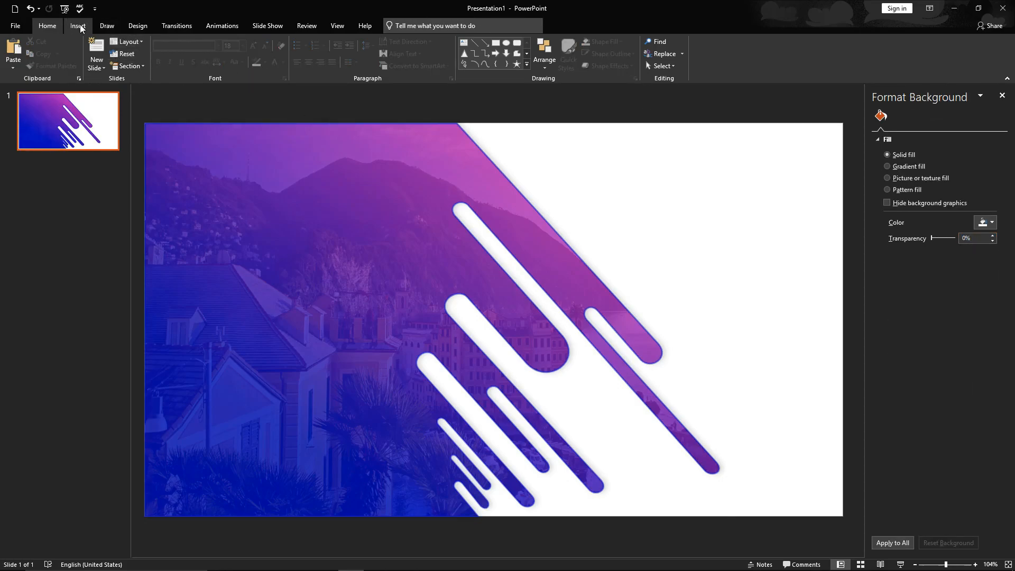
Set the full-slide background photo's line to No line, removing its outline.
{"action": "left_click", "coordinate": [180, 52]}
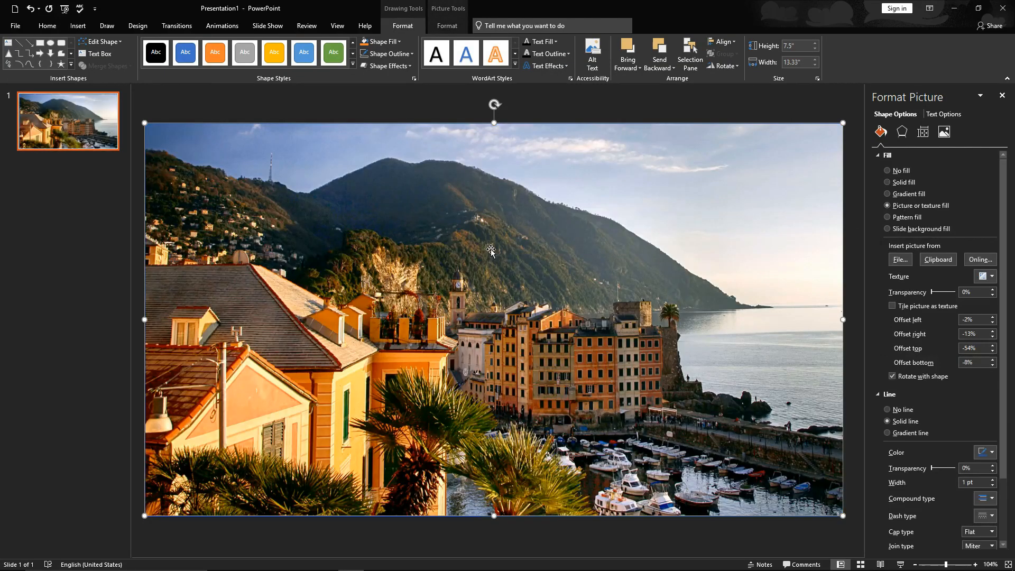
{"action": "left_click", "coordinate": [888, 155]}
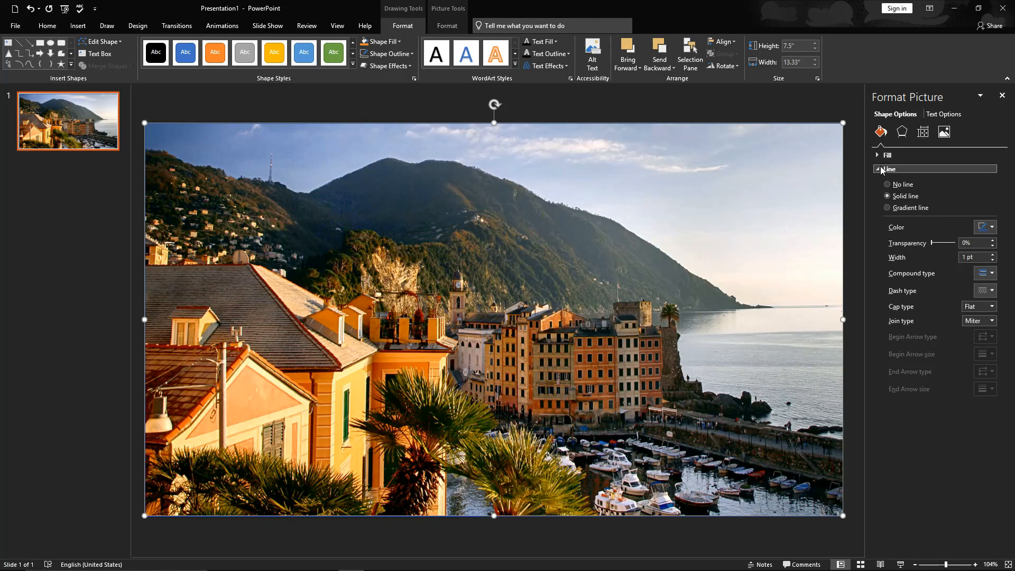
{"action": "left_click", "coordinate": [887, 184]}
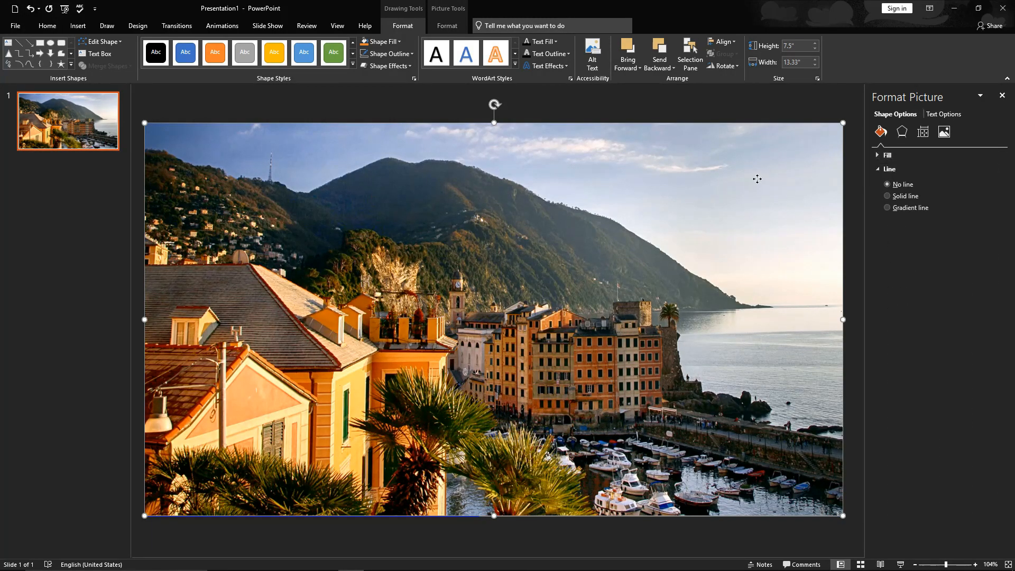
{"action": "right_click", "coordinate": [756, 179]}
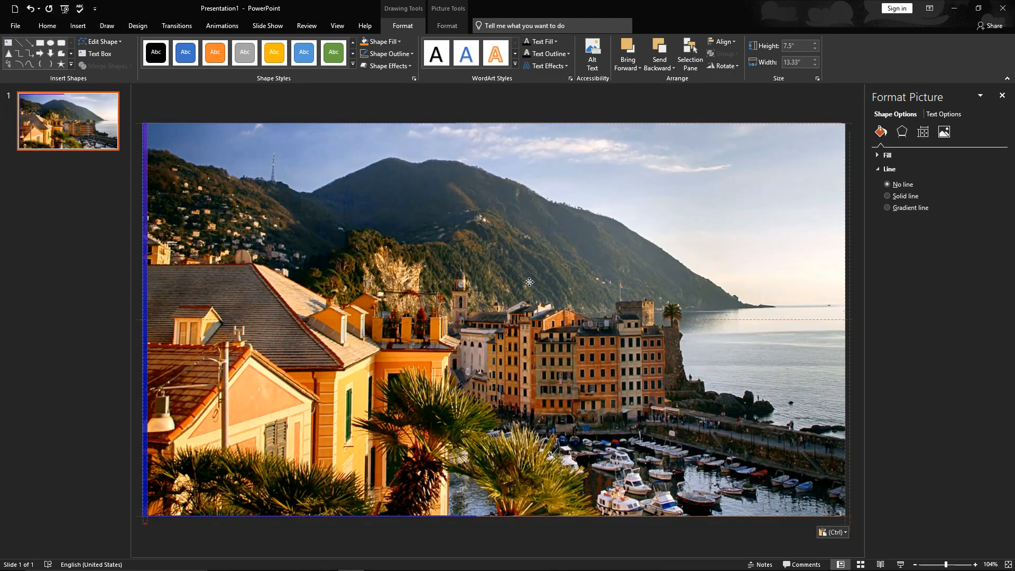
{"action": "left_click", "coordinate": [888, 155]}
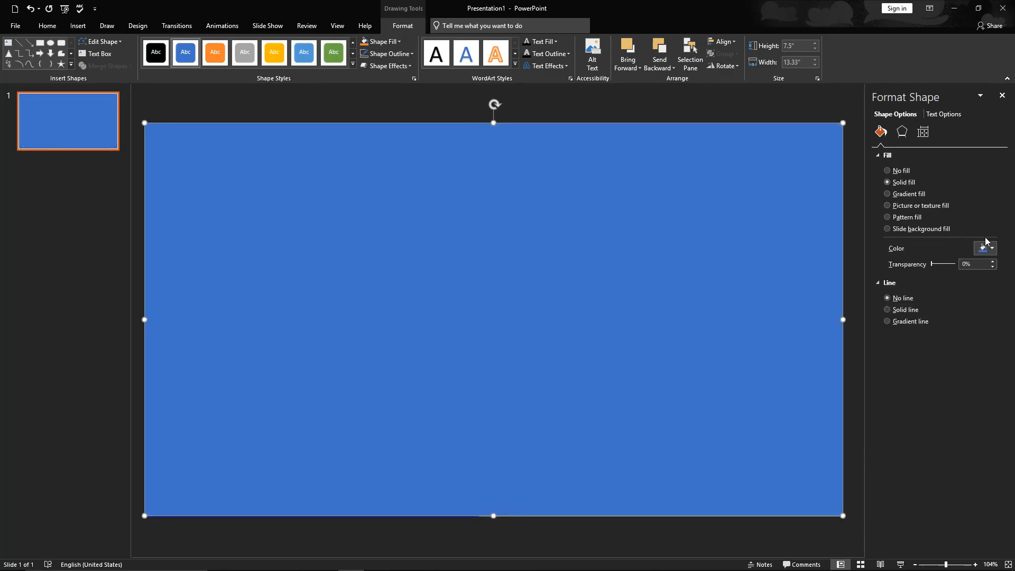
Fill the full-slide rectangle with white and send it backward behind the photo and overlay.
{"action": "left_click", "coordinate": [986, 248]}
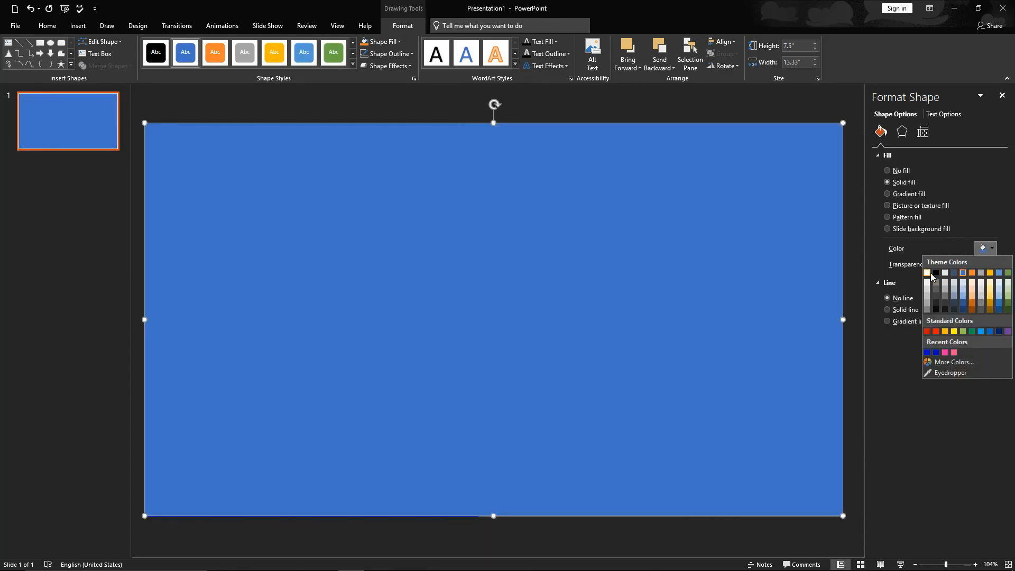
{"action": "left_click", "coordinate": [931, 272]}
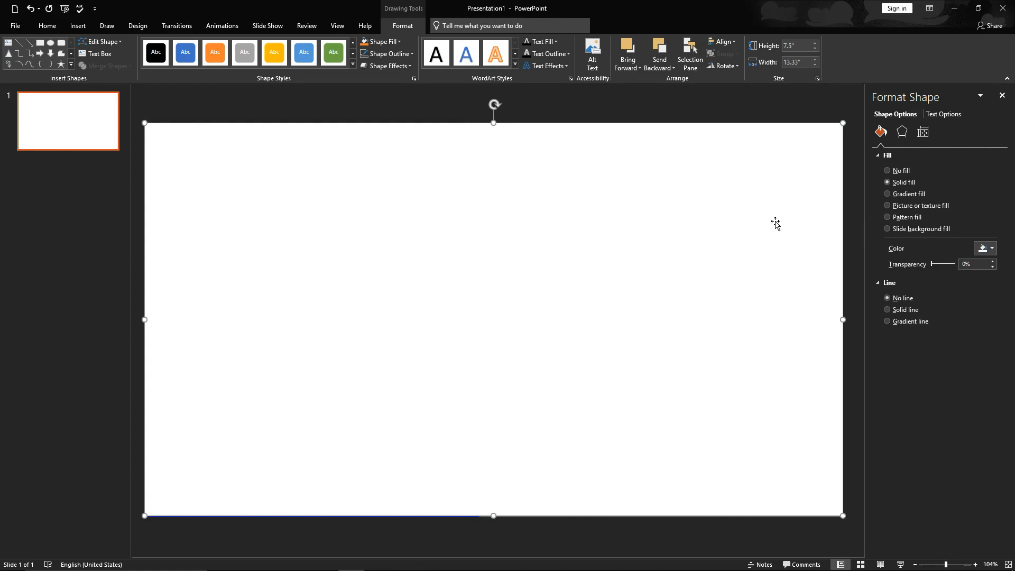
{"action": "right_click", "coordinate": [776, 223]}
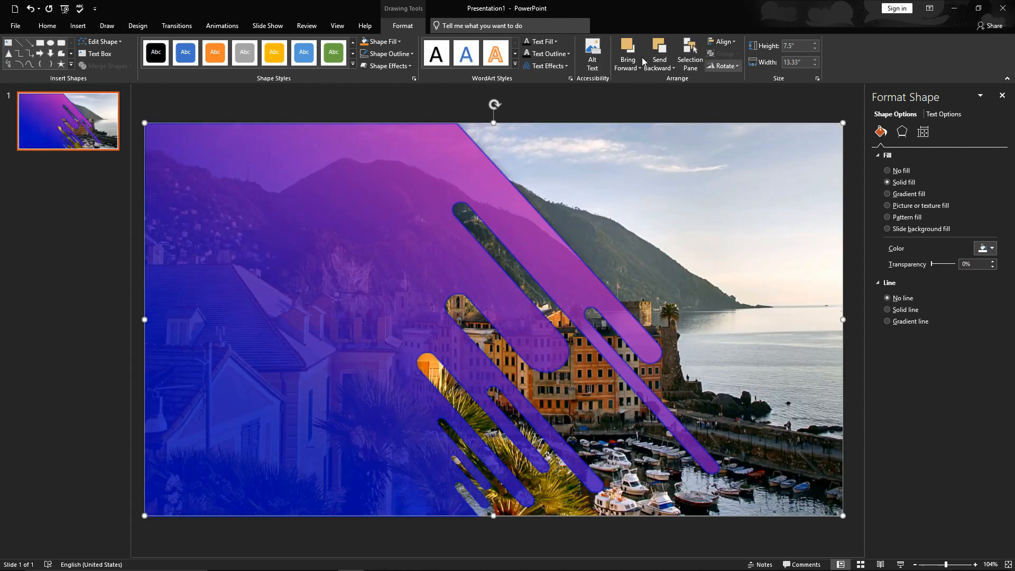
{"action": "left_click", "coordinate": [46, 26]}
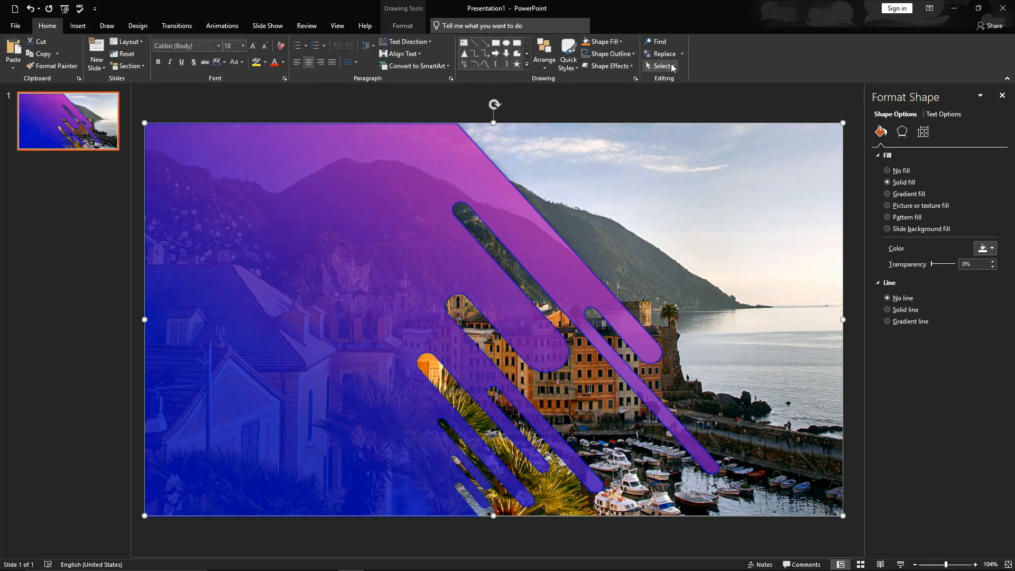
Rename the rectangle 'white shape' in the Selection Pane and make it slightly transparent.
{"action": "left_click", "coordinate": [662, 66]}
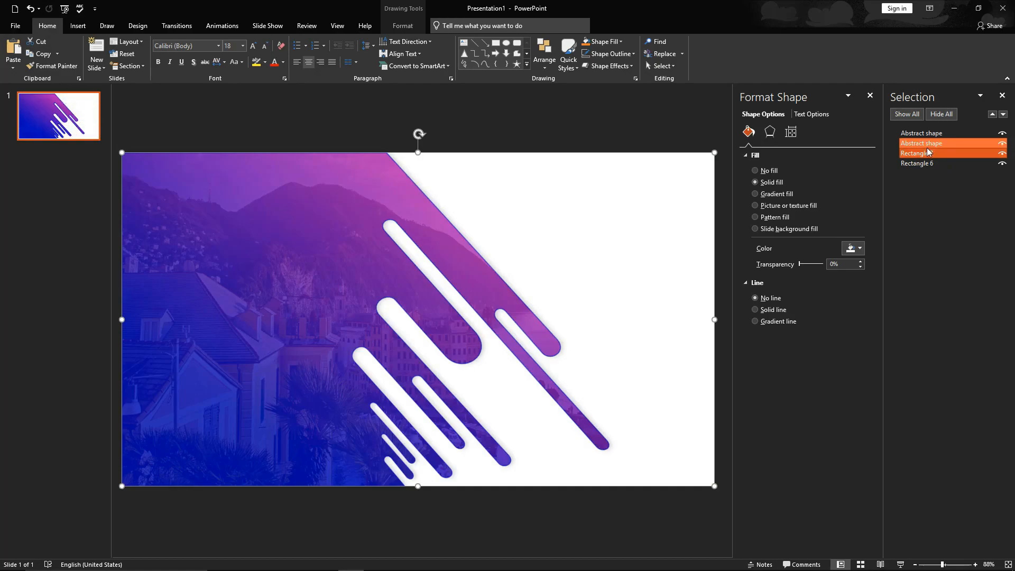
{"action": "double_click", "coordinate": [920, 153]}
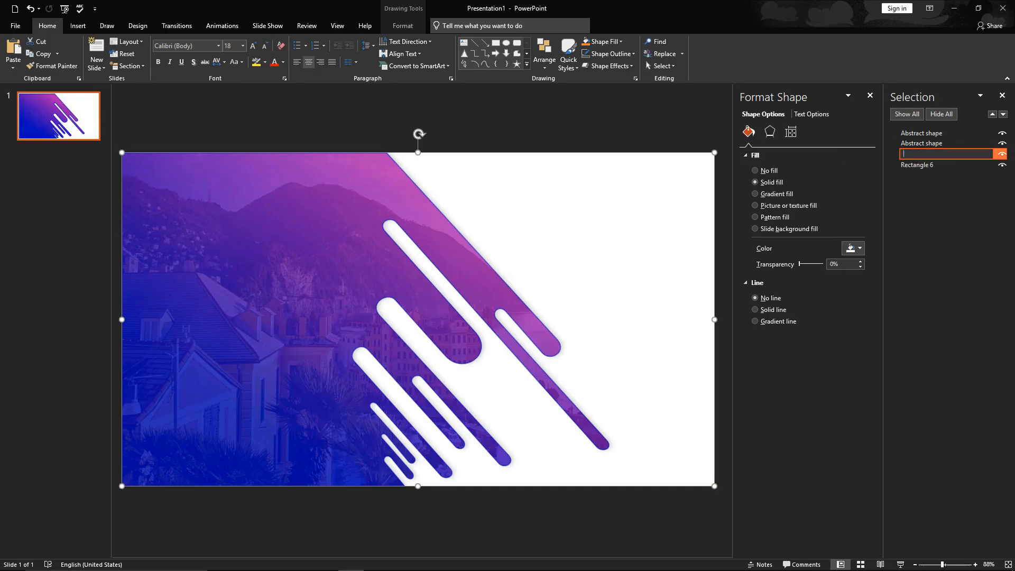
{"action": "type", "text": "white shape"}
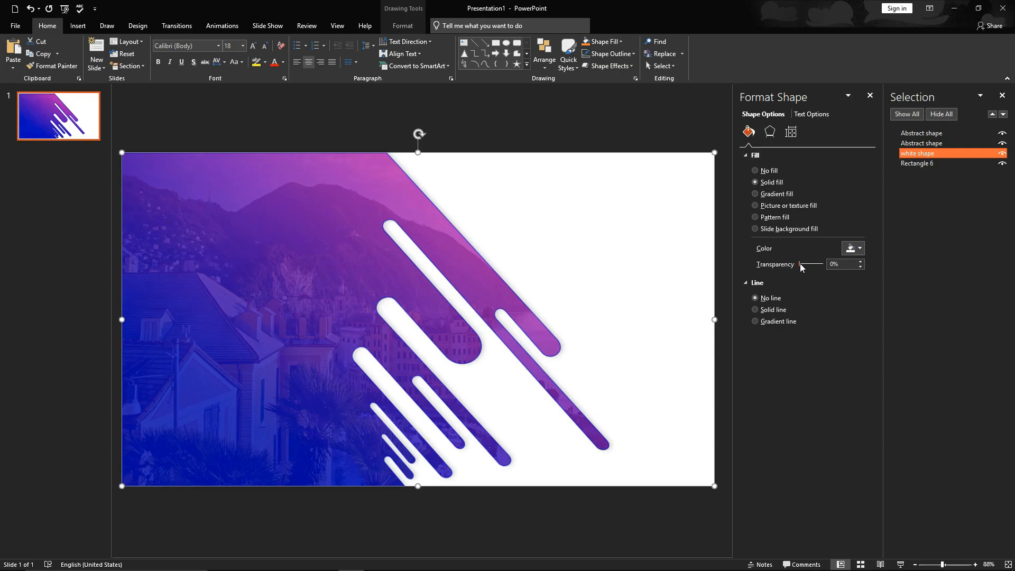
{"action": "left_click", "coordinate": [861, 261]}
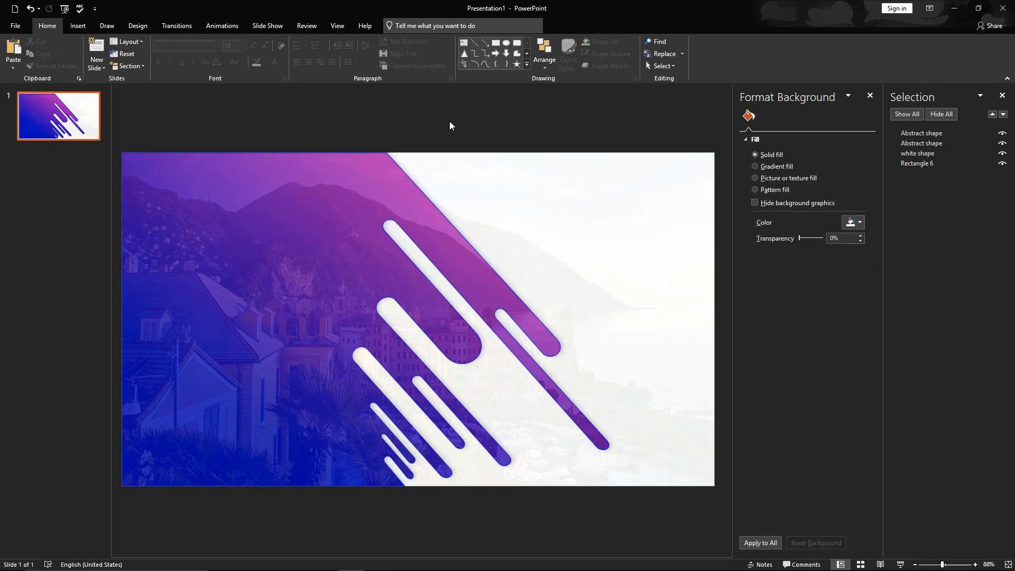
Insert a plain WordArt text box and move it to the slide's upper right.
{"action": "left_click", "coordinate": [525, 53]}
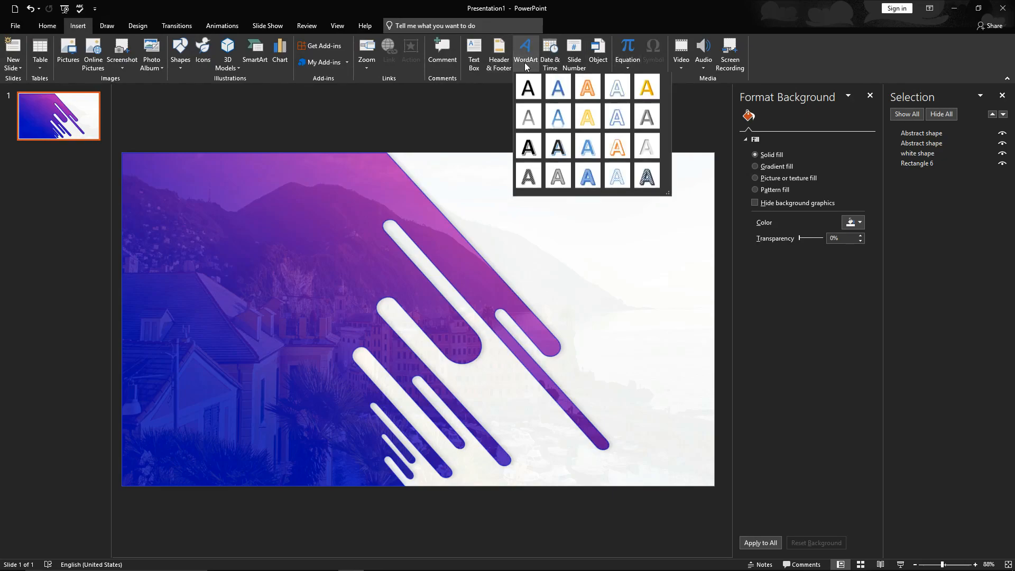
{"action": "left_click", "coordinate": [528, 87]}
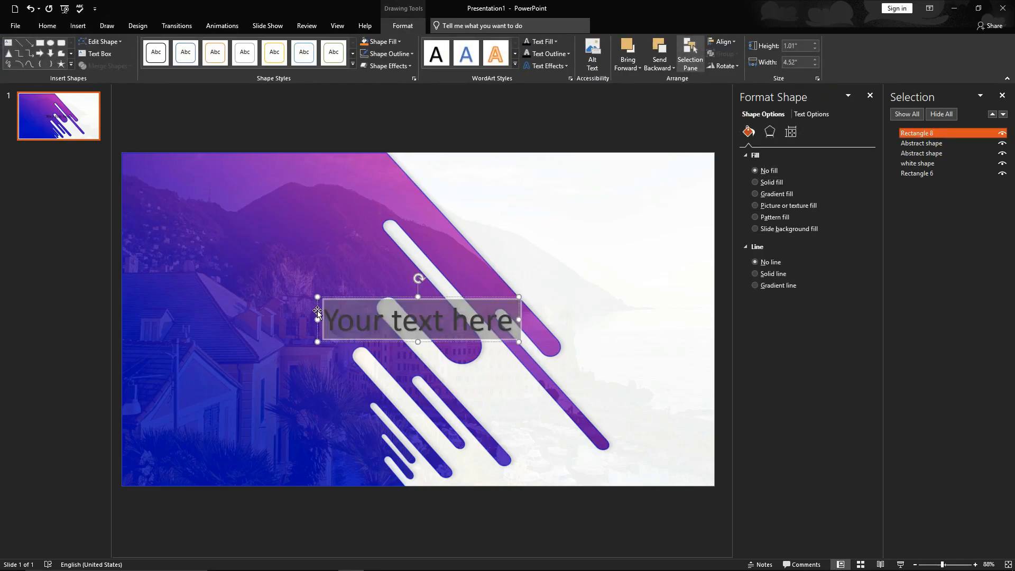
{"action": "left_click_drag", "start_coordinate": [418, 321], "coordinate": [563, 222]}
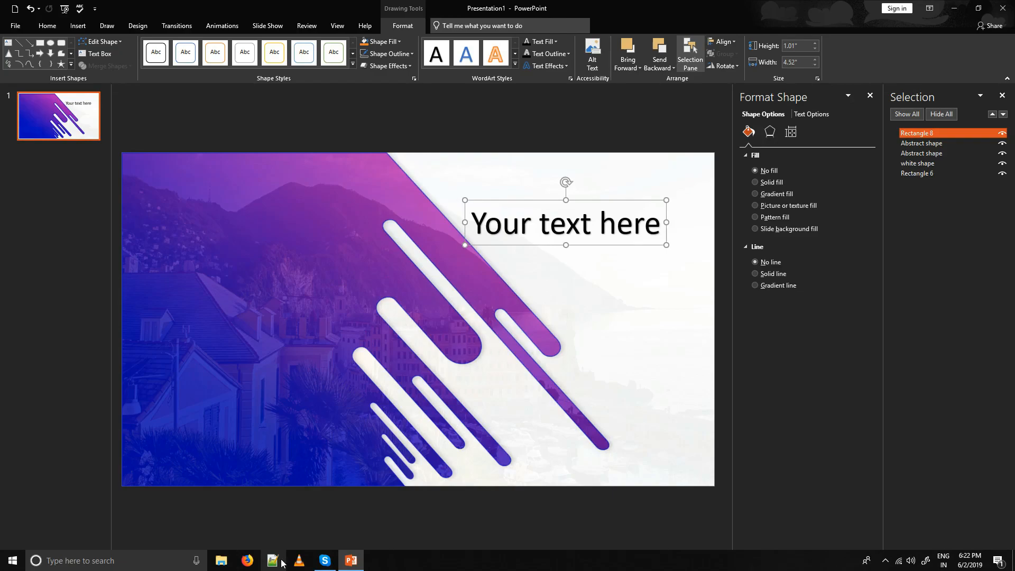
{"action": "left_click", "coordinate": [271, 560]}
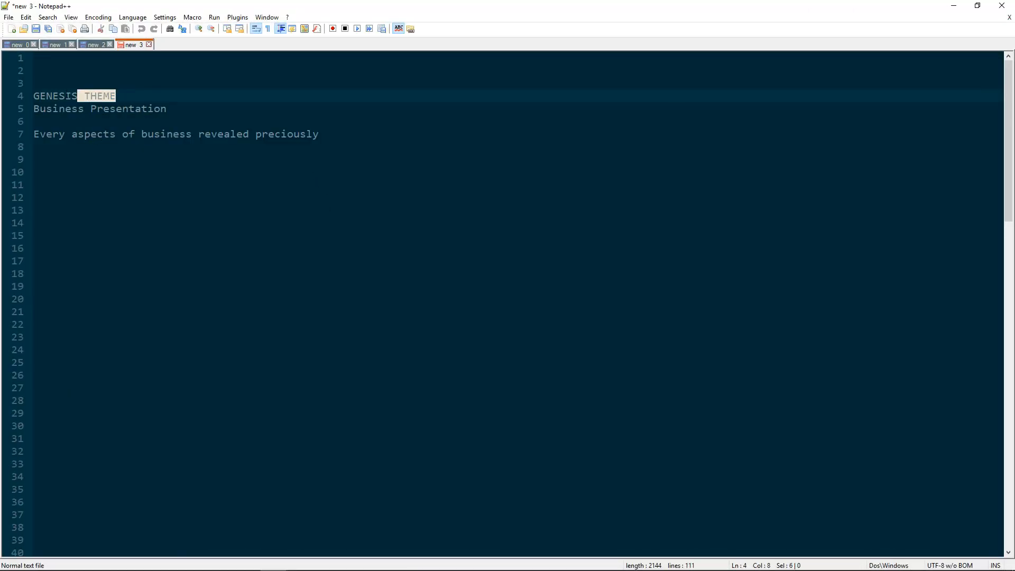
{"action": "left_click", "coordinate": [352, 561]}
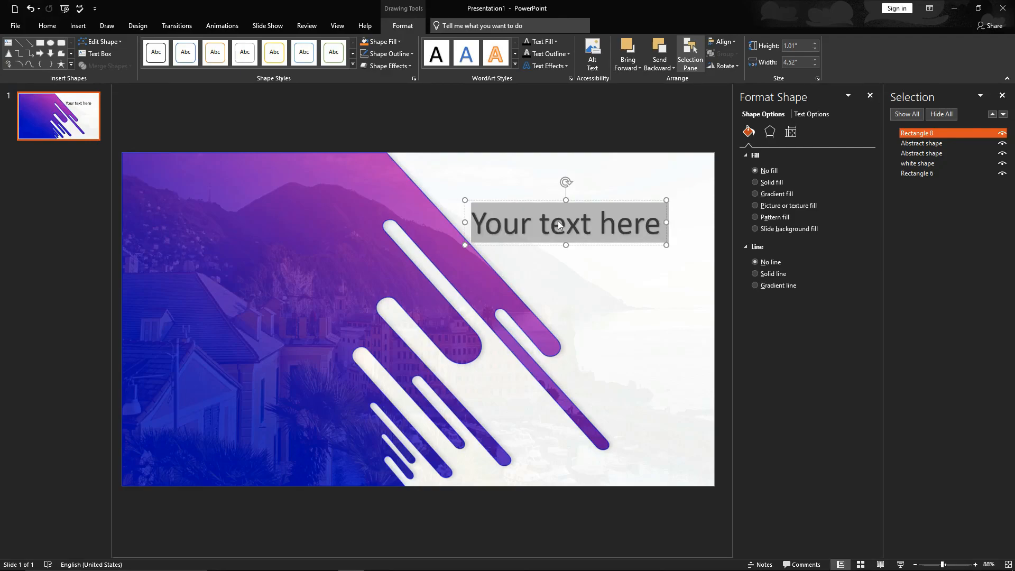
Enter GENESIS THEME in the title box and remove its text shadow.
{"action": "type", "text": "GENESIS THEME"}
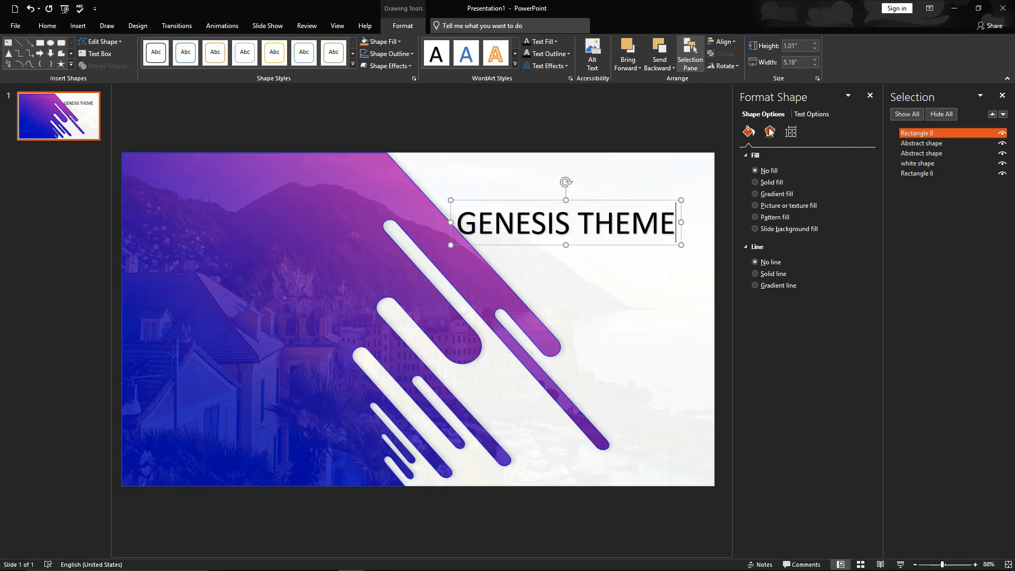
{"action": "left_click", "coordinate": [811, 114]}
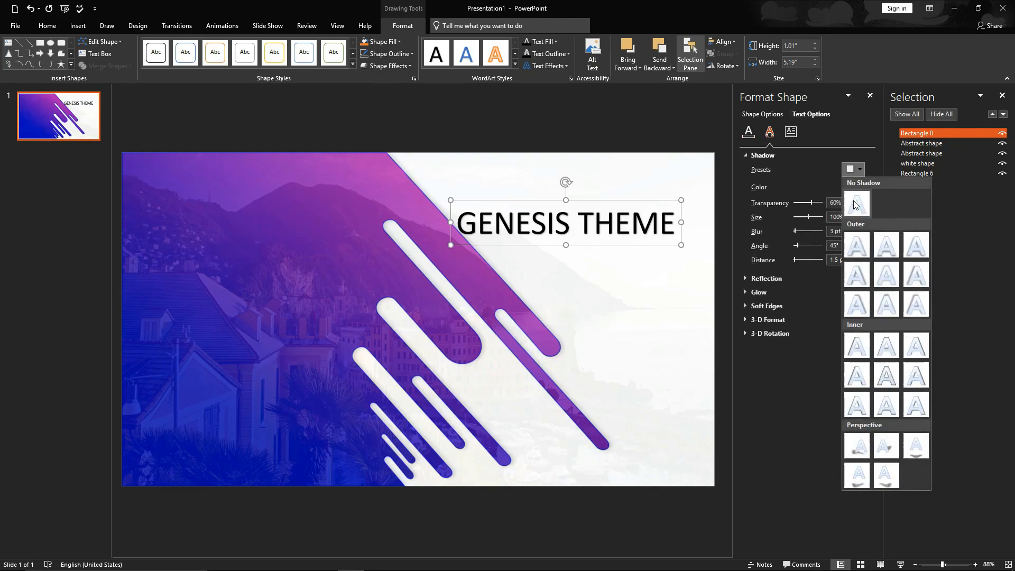
{"action": "left_click", "coordinate": [857, 200]}
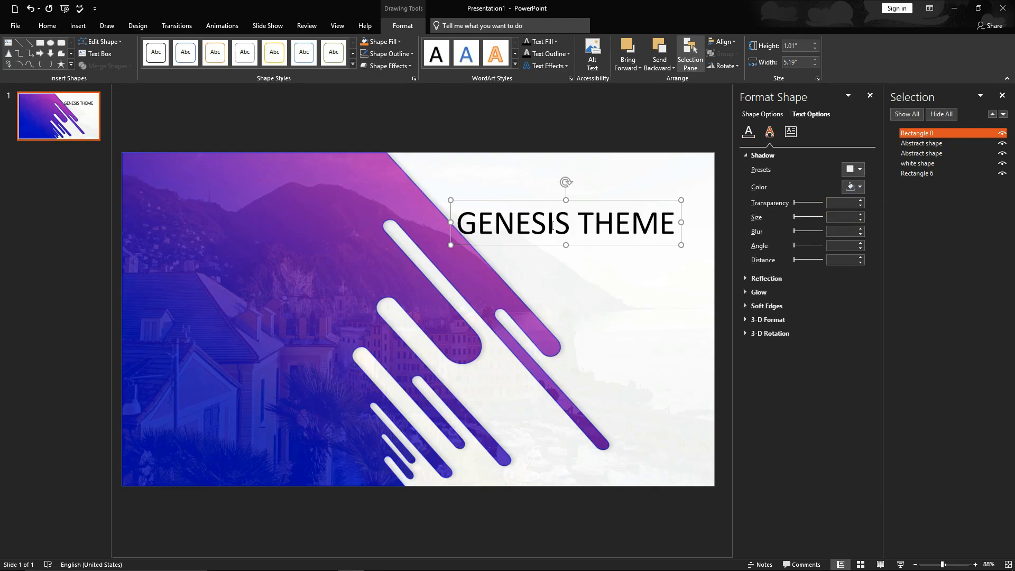
{"action": "left_click", "coordinate": [46, 26]}
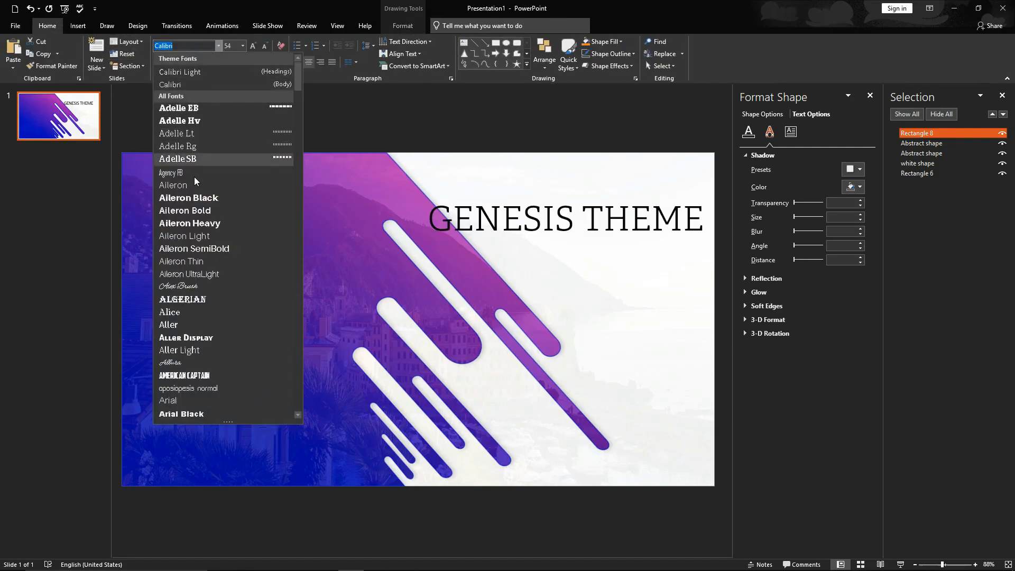
Apply the Oswald SemiBold font to the GENESIS THEME title.
{"action": "scroll", "scroll_direction": "down", "scroll_amount": 3}
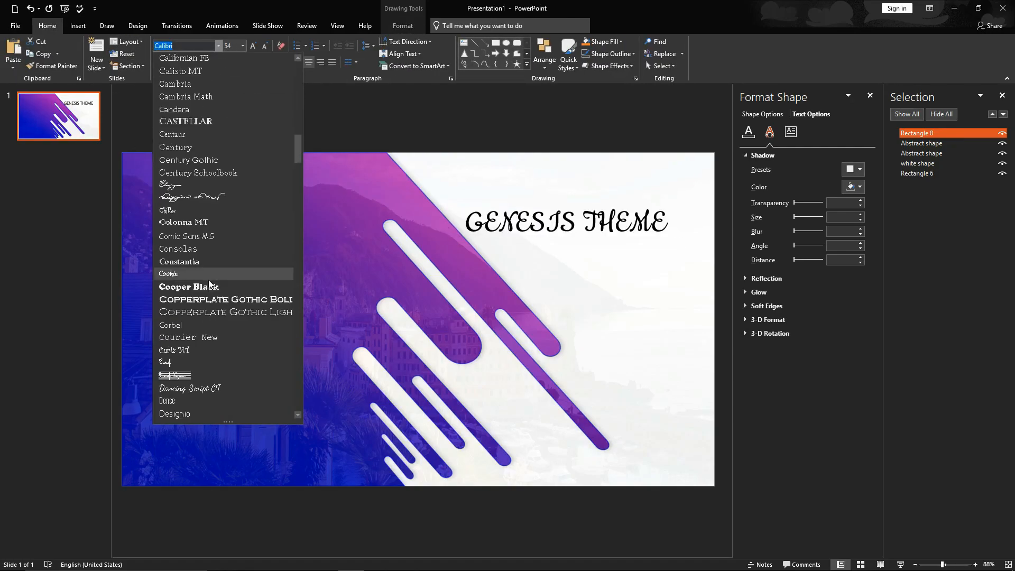
{"action": "scroll", "scroll_direction": "down", "scroll_amount": 3}
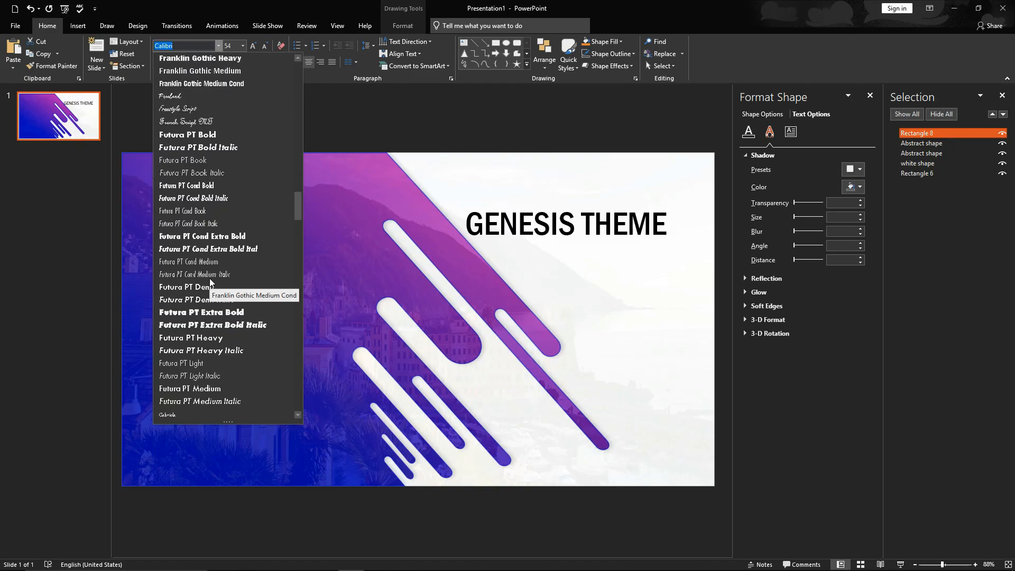
{"action": "scroll", "scroll_direction": "down", "scroll_amount": 3}
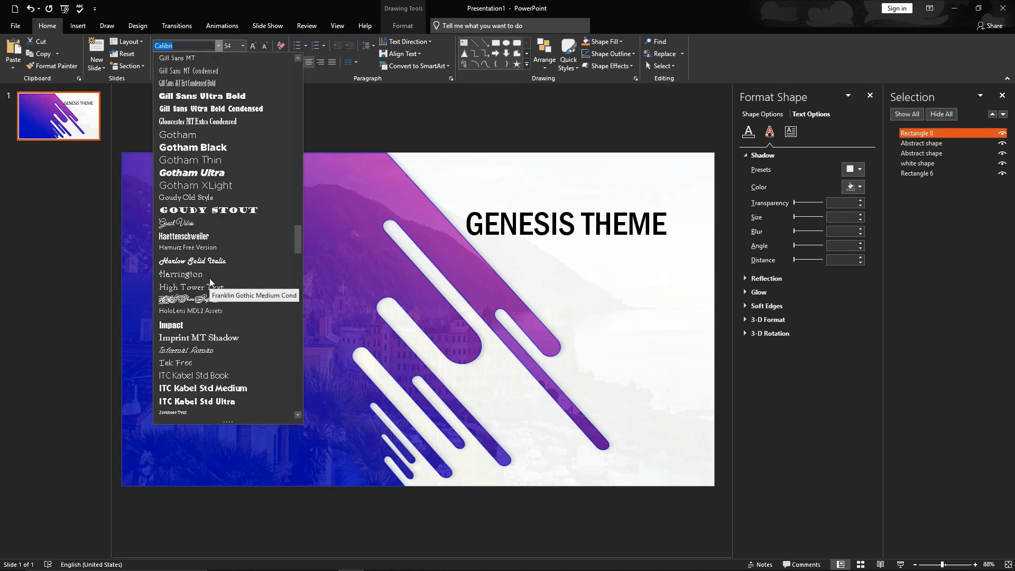
{"action": "scroll", "scroll_direction": "down", "scroll_amount": 3}
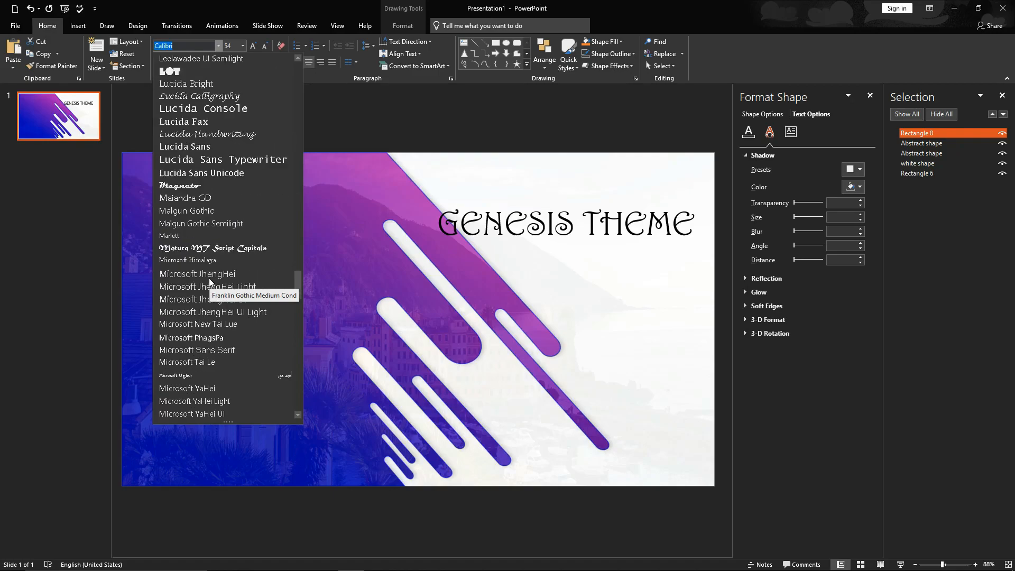
{"action": "scroll", "scroll_direction": "down", "scroll_amount": 3}
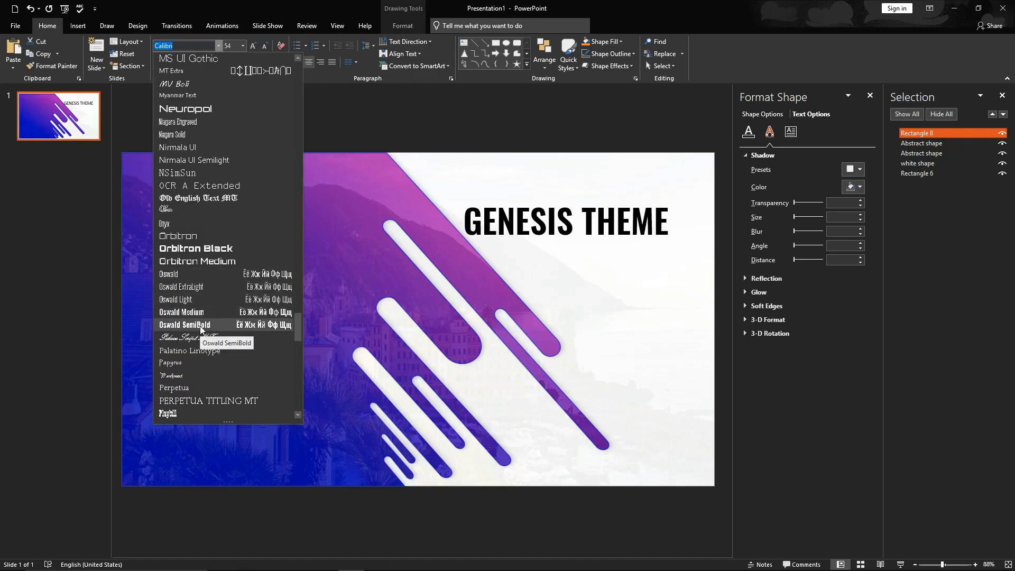
{"action": "left_click", "coordinate": [185, 324]}
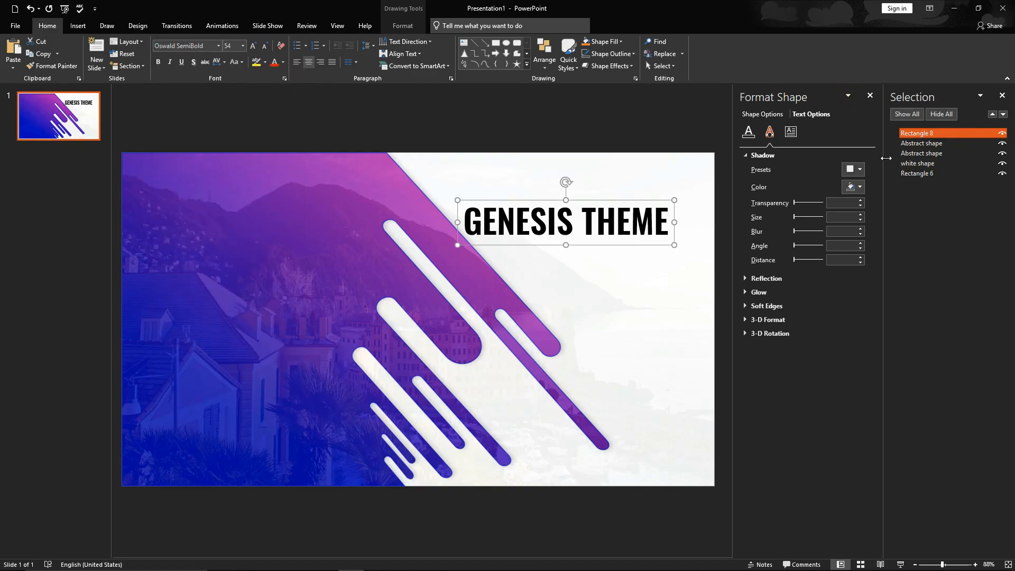
{"action": "left_click", "coordinate": [748, 132]}
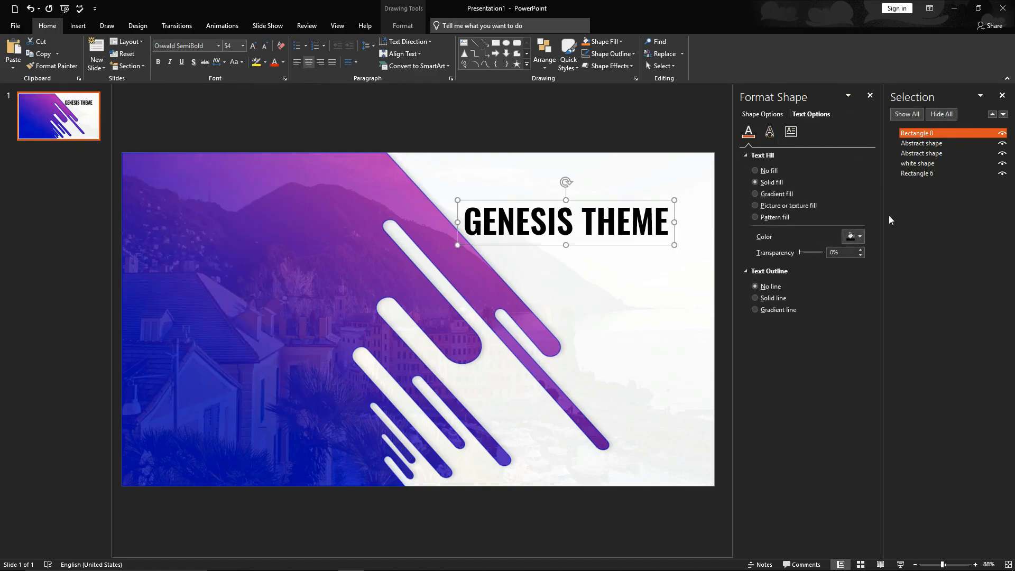
Switch the GENESIS THEME title to a gradient text fill and position its pink and blue stops.
{"action": "left_click", "coordinate": [755, 194]}
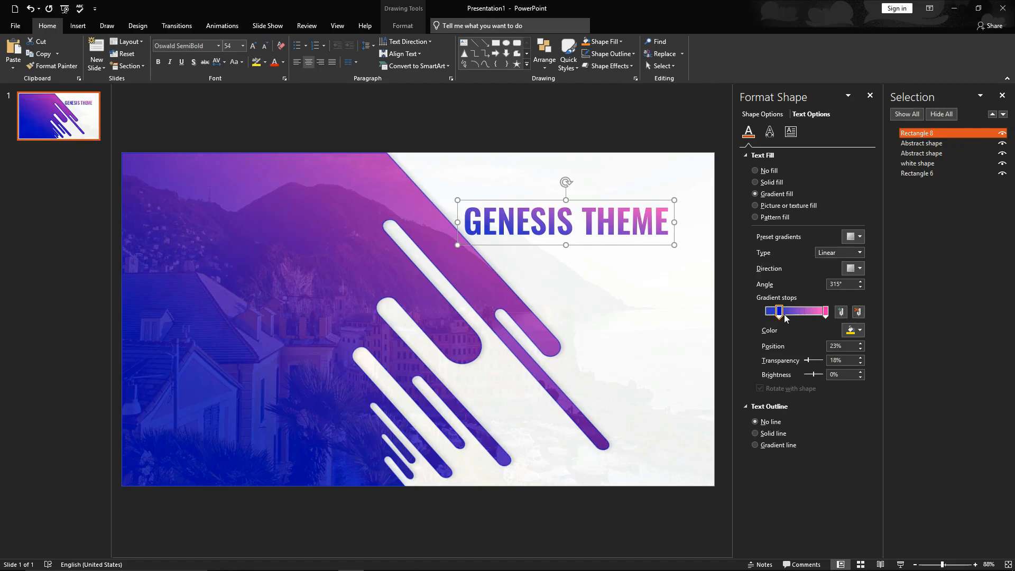
{"action": "left_click_drag", "start_coordinate": [779, 312], "coordinate": [782, 312]}
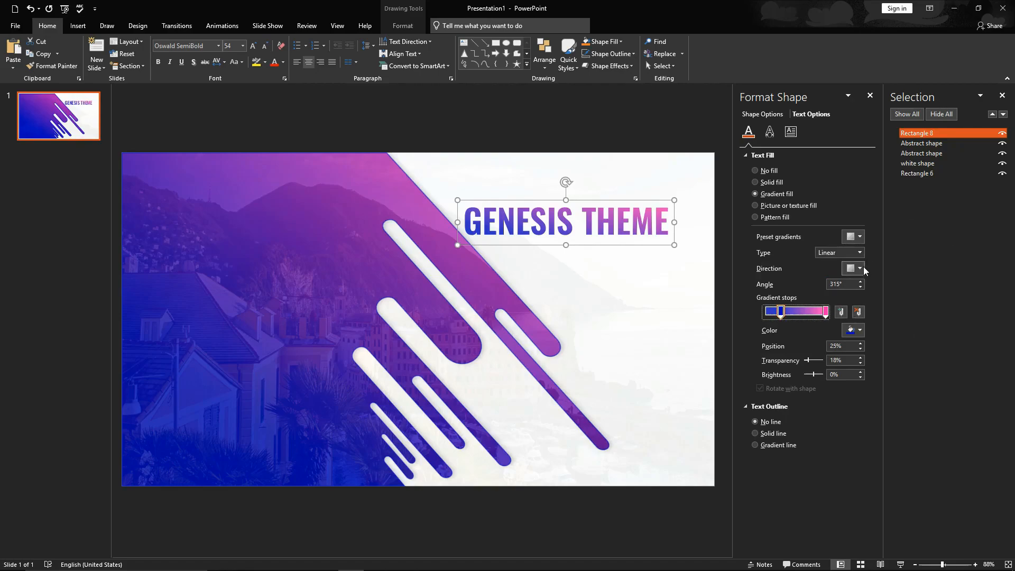
{"action": "left_click", "coordinate": [851, 268]}
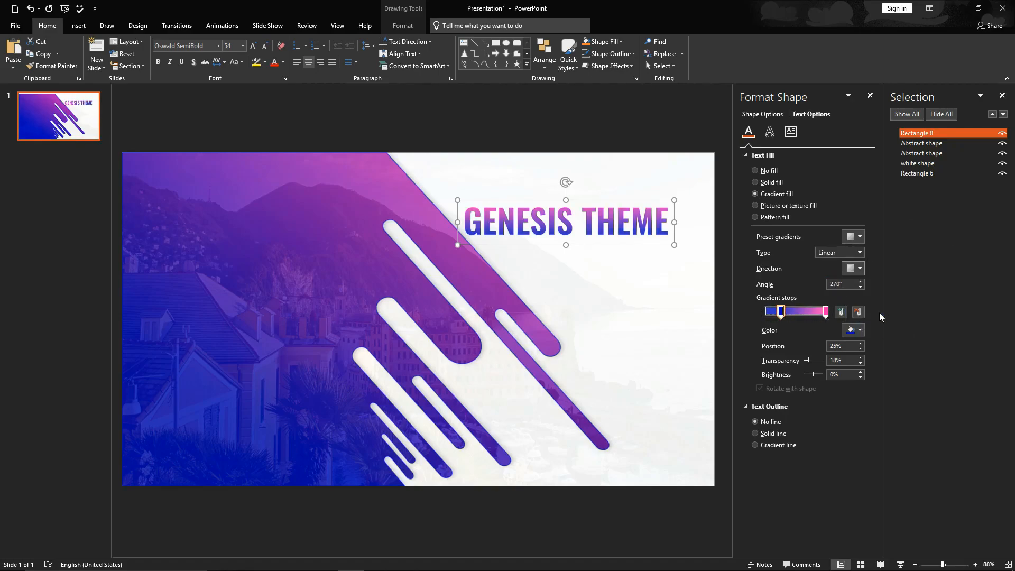
{"action": "left_click_drag", "start_coordinate": [781, 311], "coordinate": [789, 311]}
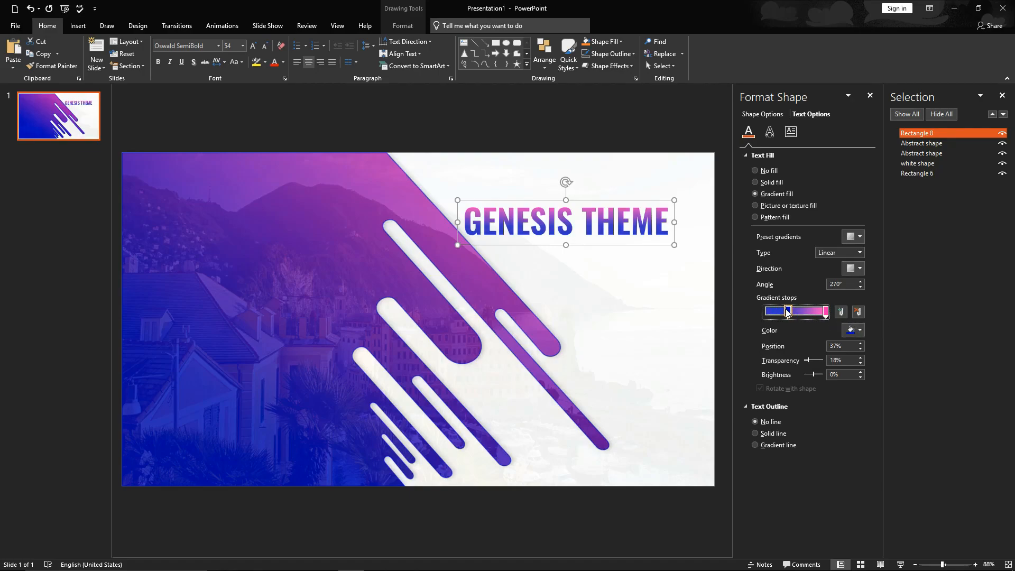
{"action": "left_click_drag", "start_coordinate": [787, 311], "coordinate": [784, 311]}
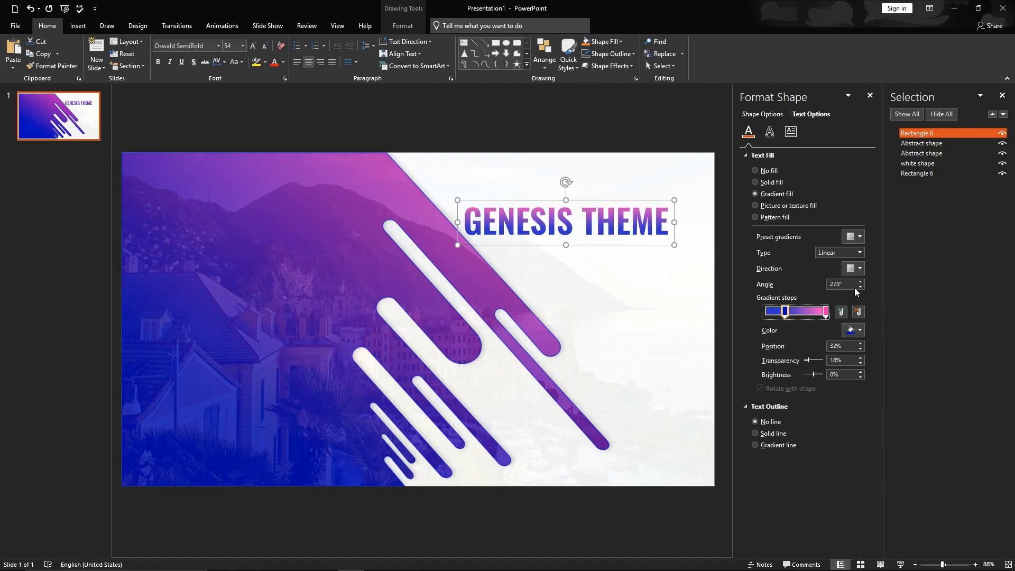
Adjust the gradient angle so the title fades from pink to blue.
{"action": "left_click", "coordinate": [862, 284]}
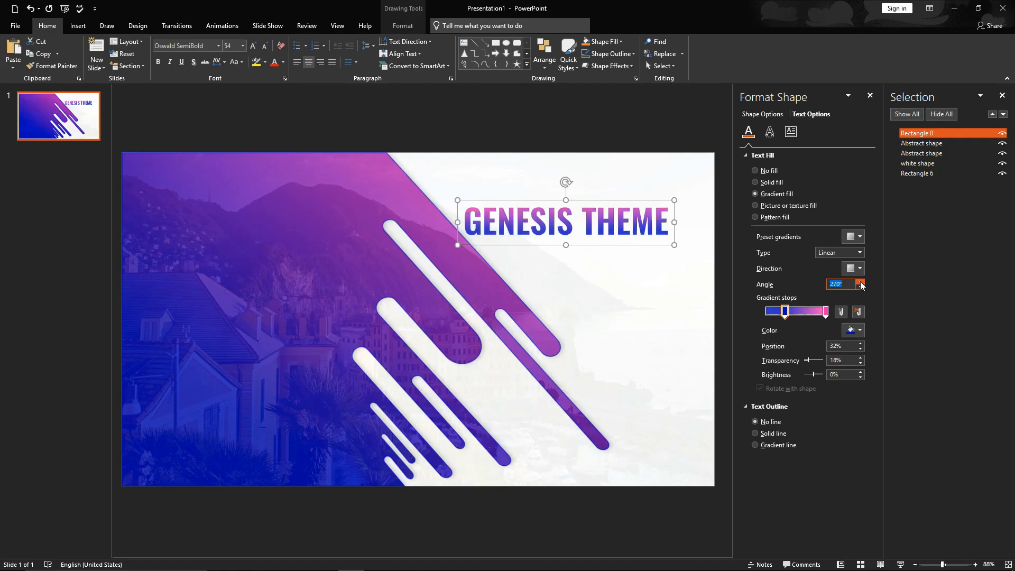
{"action": "left_click", "coordinate": [860, 288]}
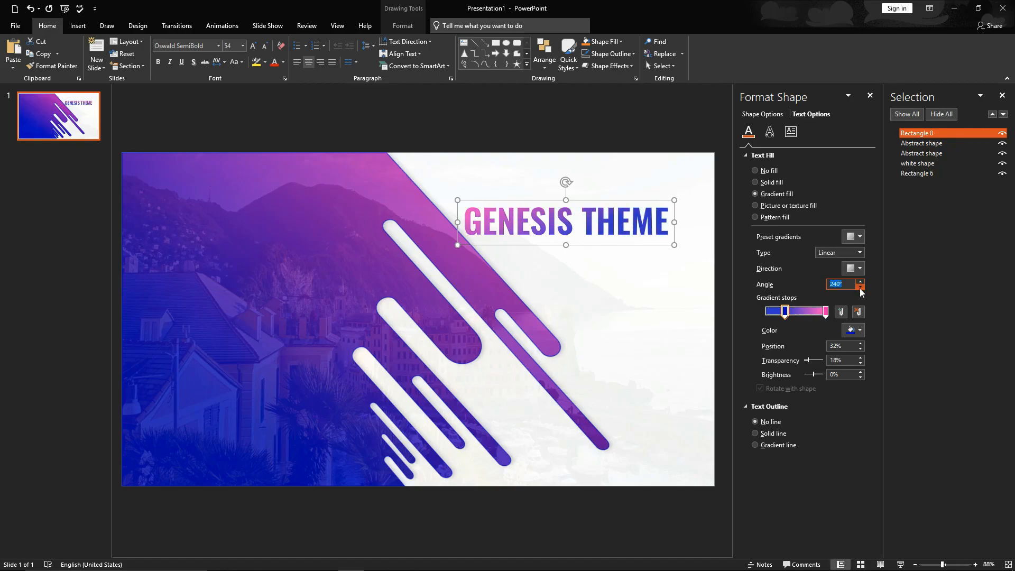
{"action": "left_click", "coordinate": [860, 288]}
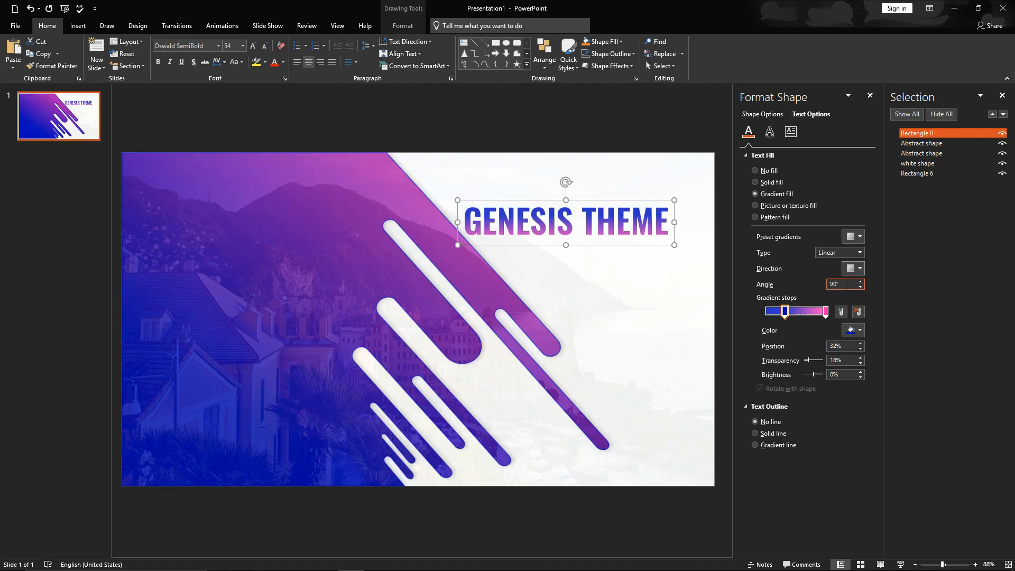
{"action": "left_click", "coordinate": [859, 282]}
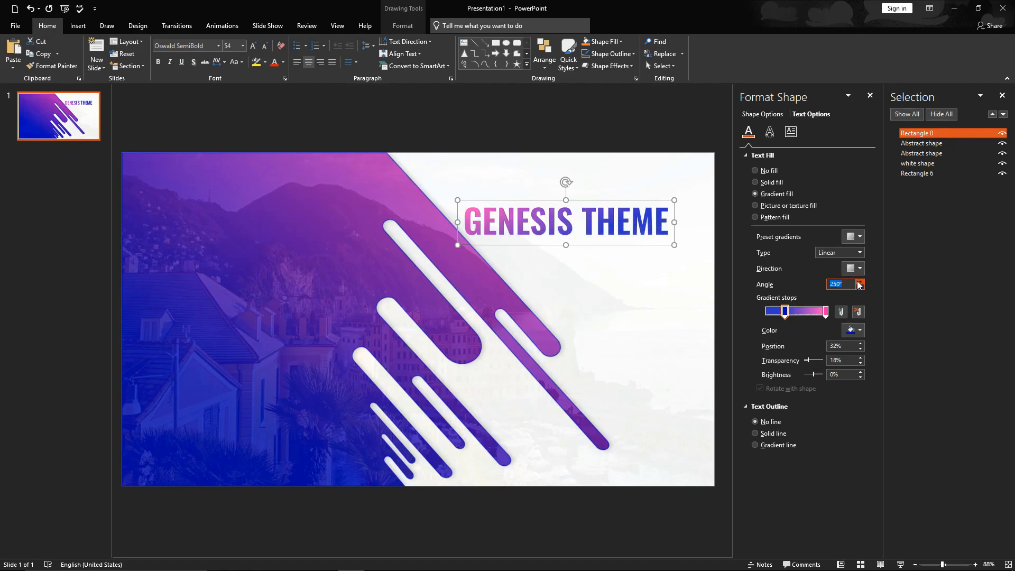
{"action": "left_click", "coordinate": [860, 281]}
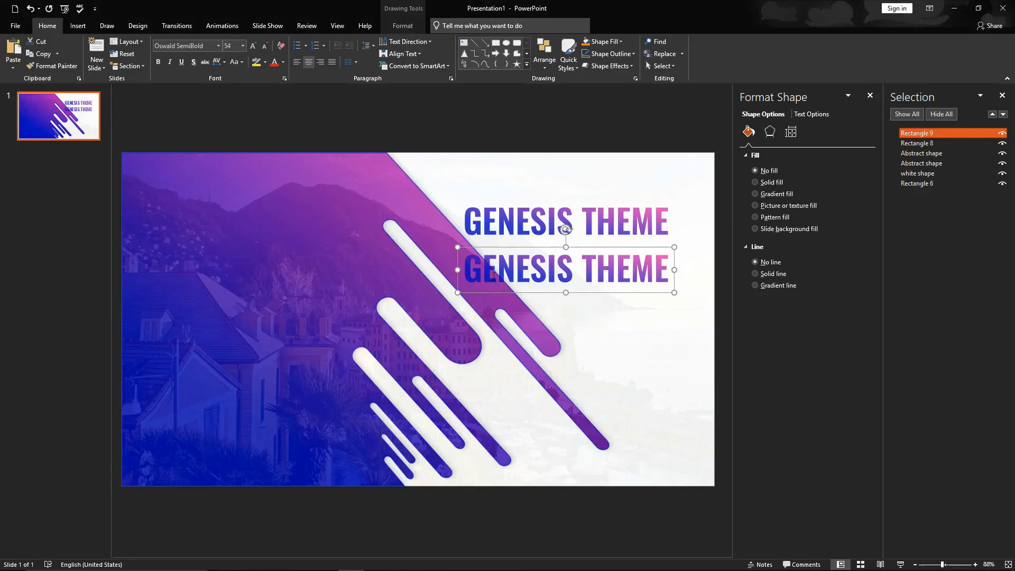
Change the copy to read 'Business Presentation' and left-align it with the title.
{"action": "type", "text": "Business Presentation"}
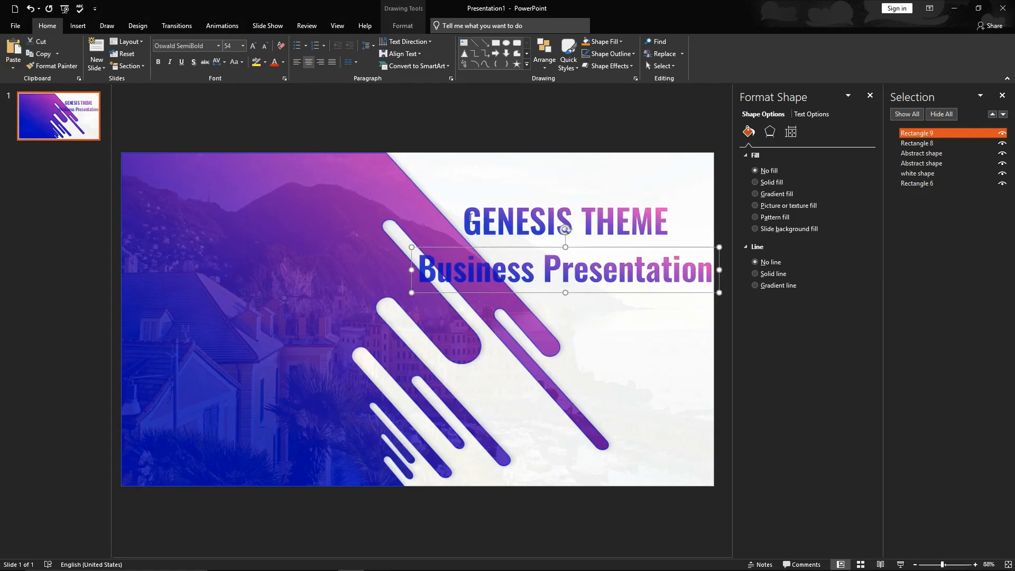
{"action": "left_click", "coordinate": [564, 221]}
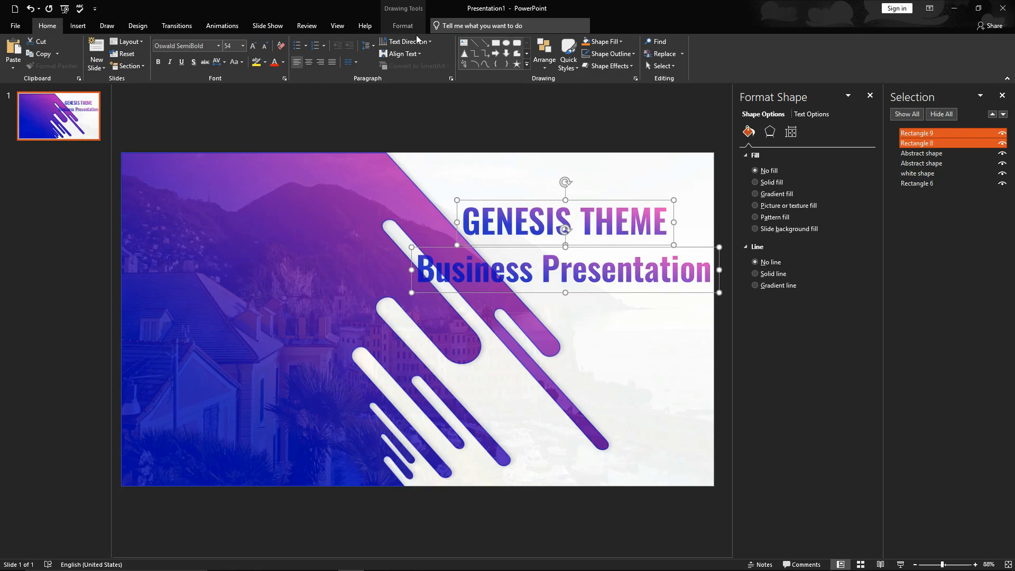
{"action": "left_click", "coordinate": [722, 41]}
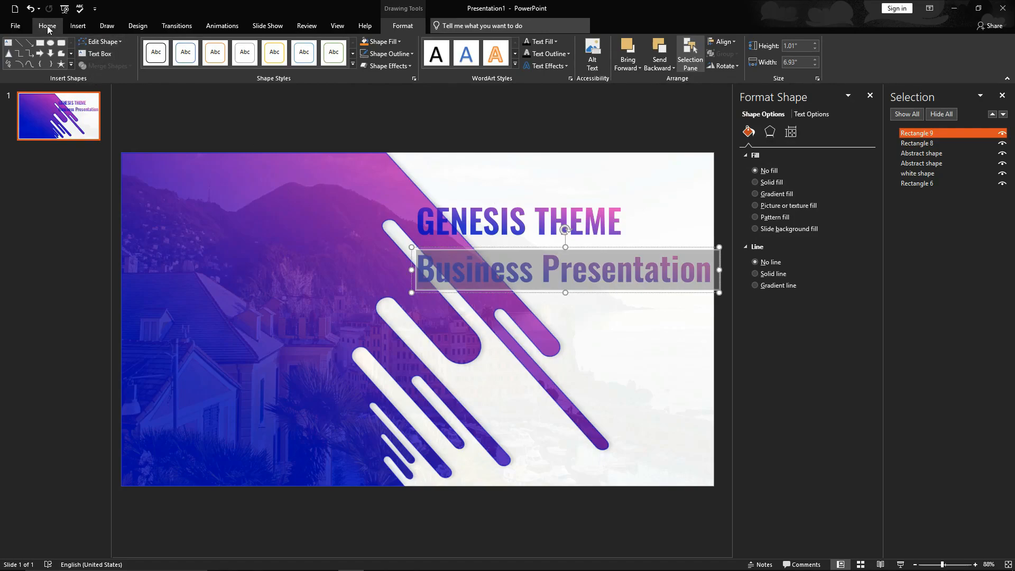
Set the subtitle font to Exo at 30 pt in dark grey.
{"action": "left_click", "coordinate": [47, 25]}
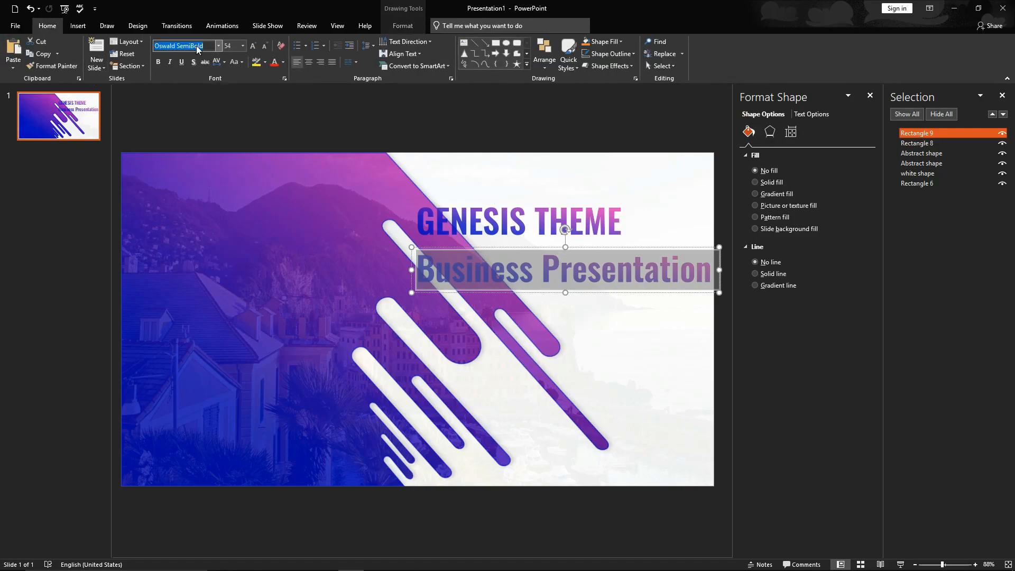
{"action": "type", "text": "Exo"}
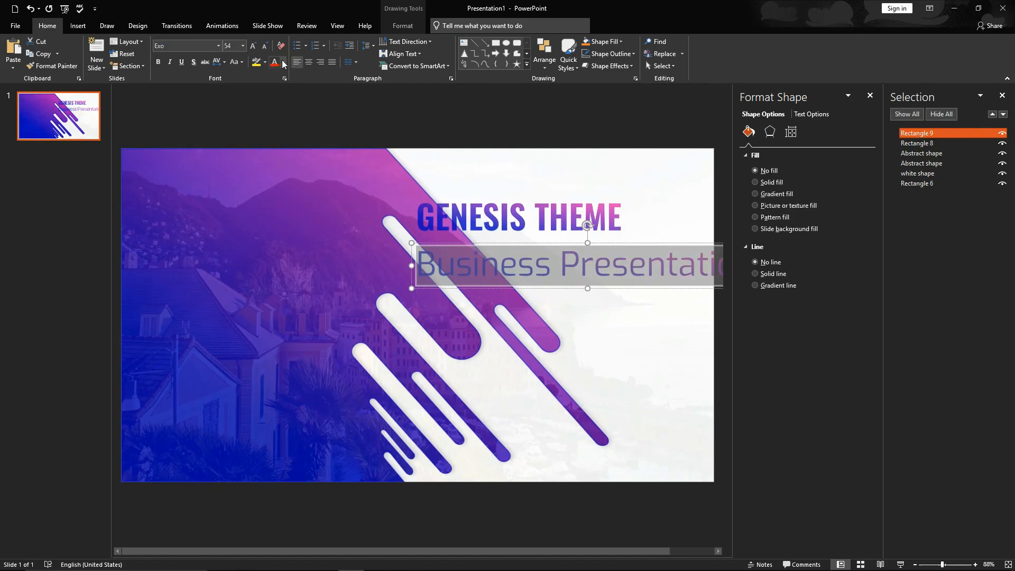
{"action": "left_click", "coordinate": [282, 63]}
{"action": "type", "text": "30"}
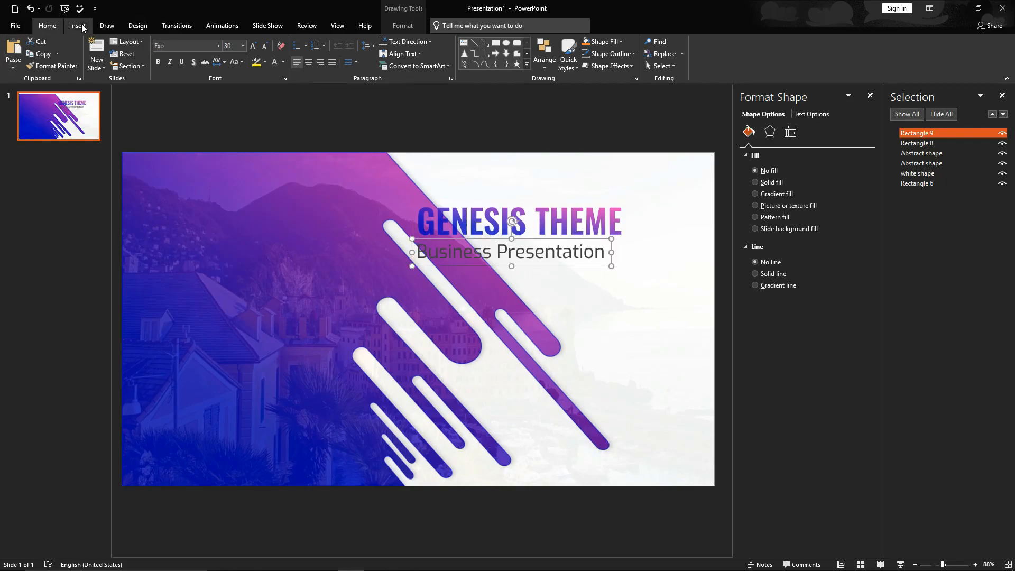
Draw an outline-free white rectangle over the title and subtitle.
{"action": "left_click", "coordinate": [78, 26]}
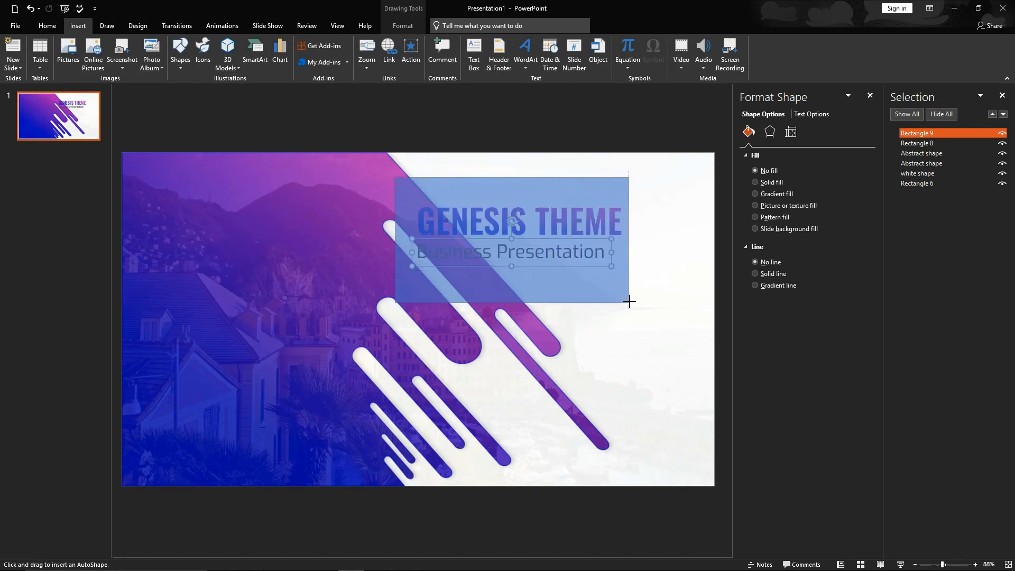
{"action": "left_click_drag", "start_coordinate": [395, 177], "coordinate": [650, 302]}
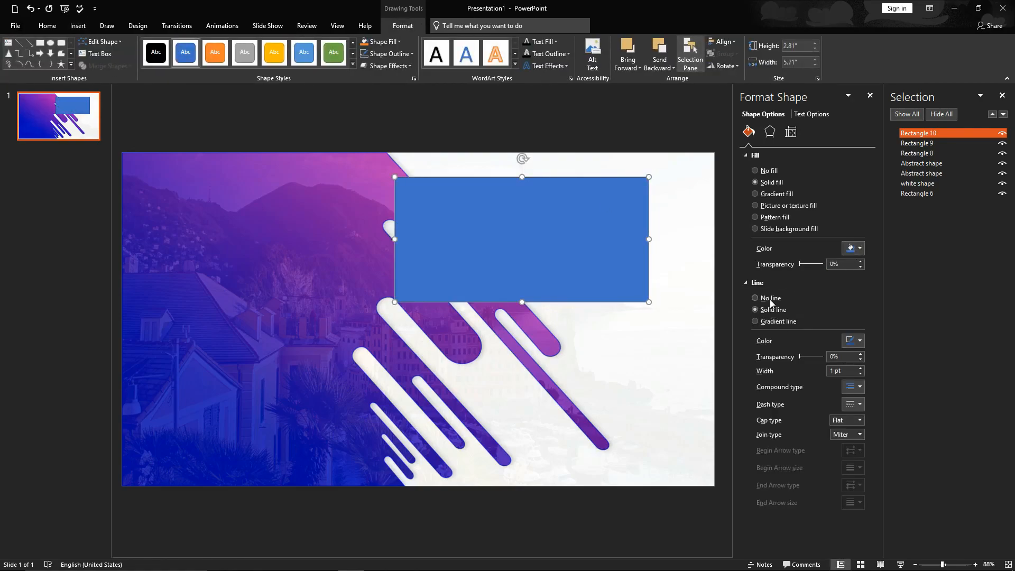
{"action": "left_click", "coordinate": [755, 298]}
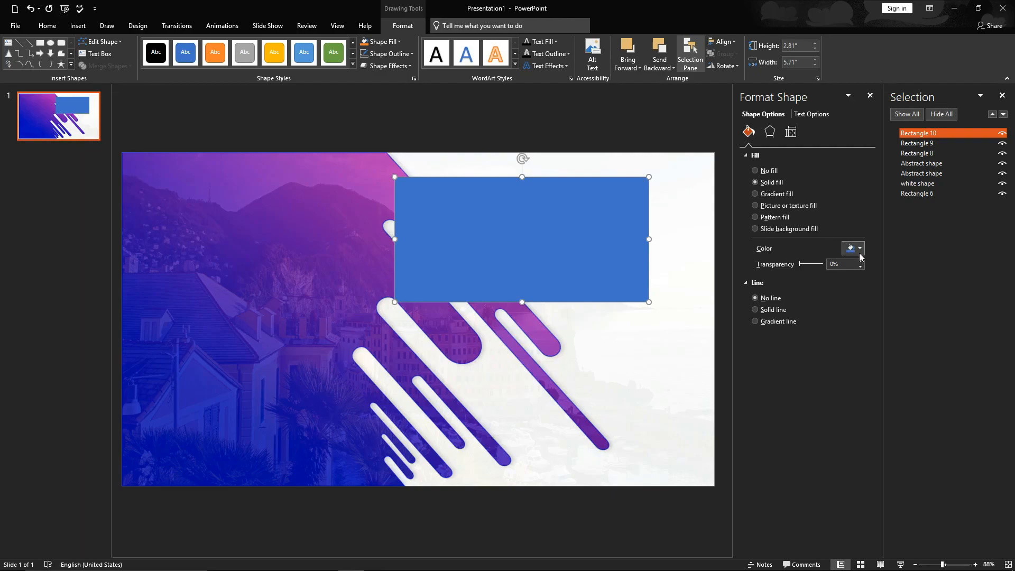
{"action": "left_click", "coordinate": [860, 248]}
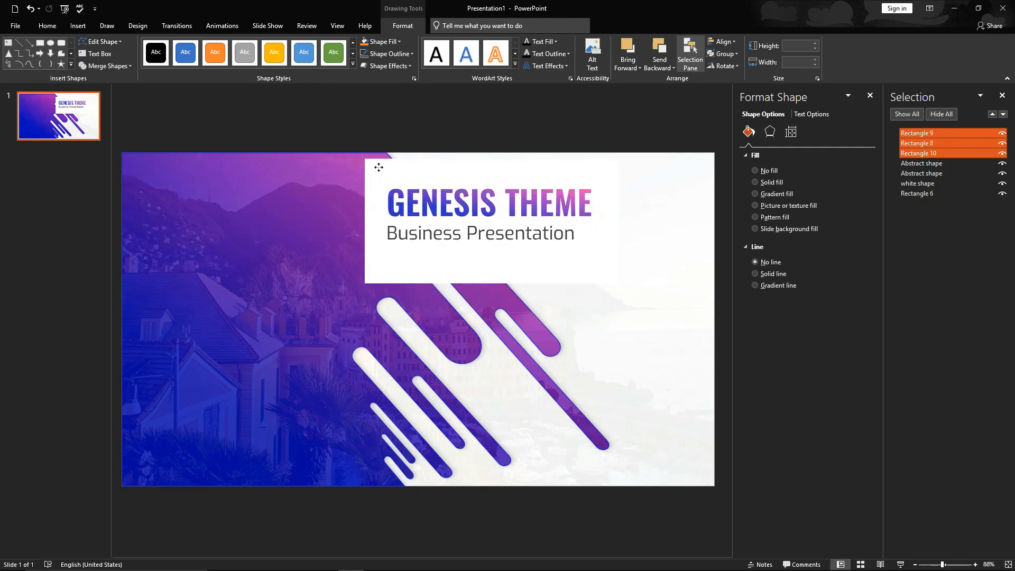
Reposition the white card with its text and pick the Isosceles Triangle shape.
{"action": "left_click_drag", "start_coordinate": [378, 167], "coordinate": [355, 171]}
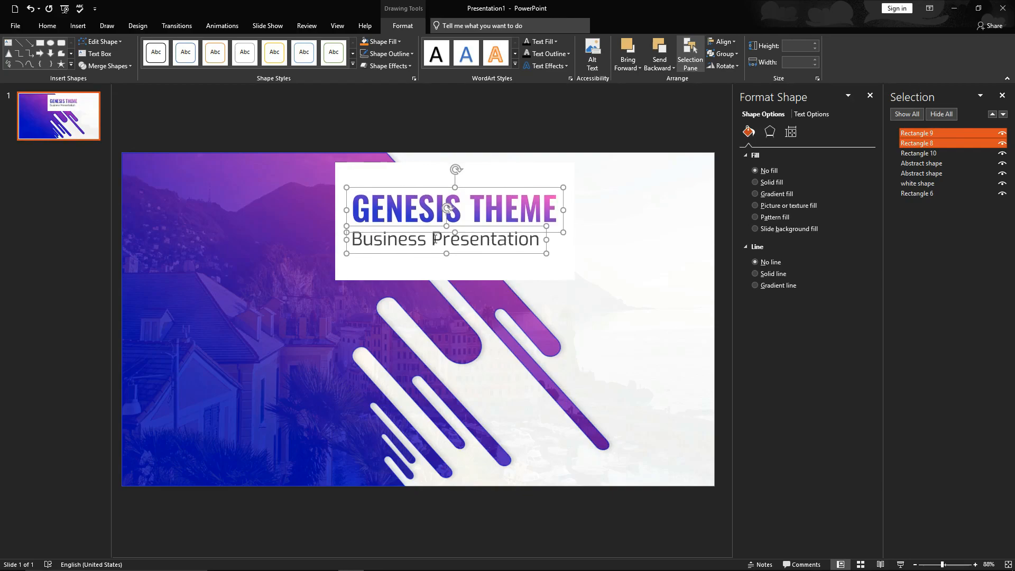
{"action": "left_click", "coordinate": [755, 182]}
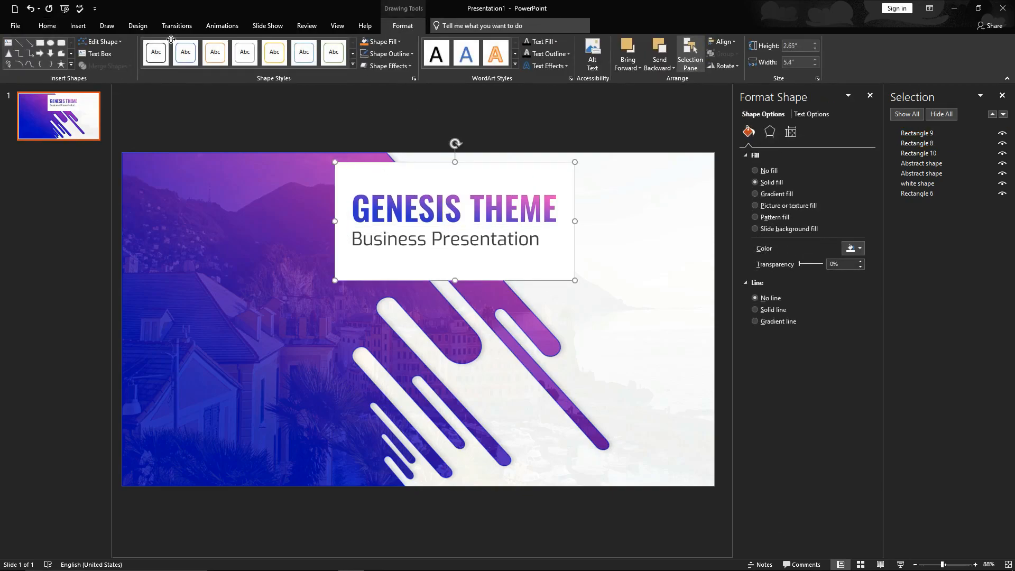
{"action": "left_click", "coordinate": [180, 53]}
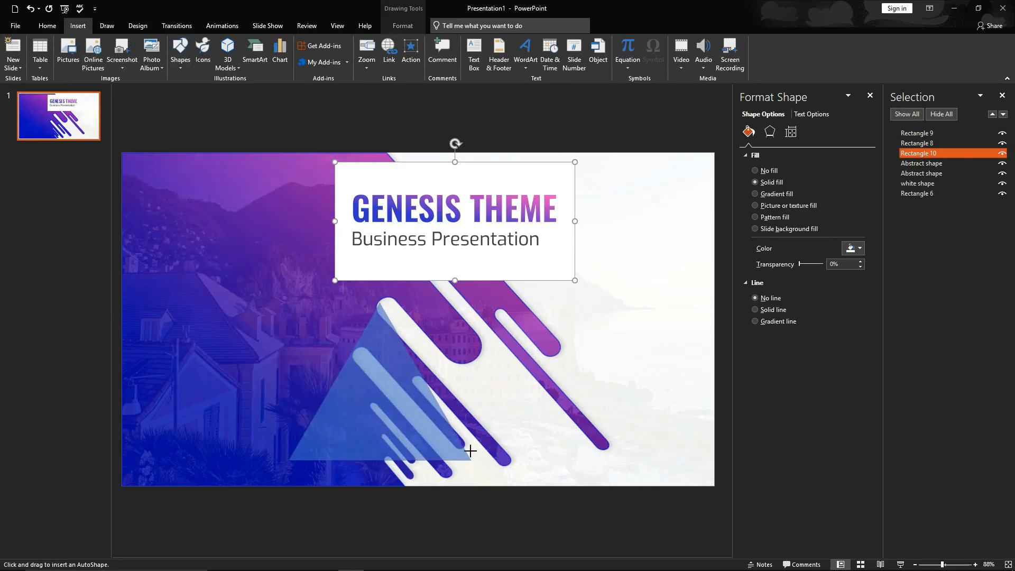
Draw a flat triangle, flip it vertically, line it up under the card and remove its outline.
{"action": "left_click_drag", "start_coordinate": [288, 302], "coordinate": [471, 461]}
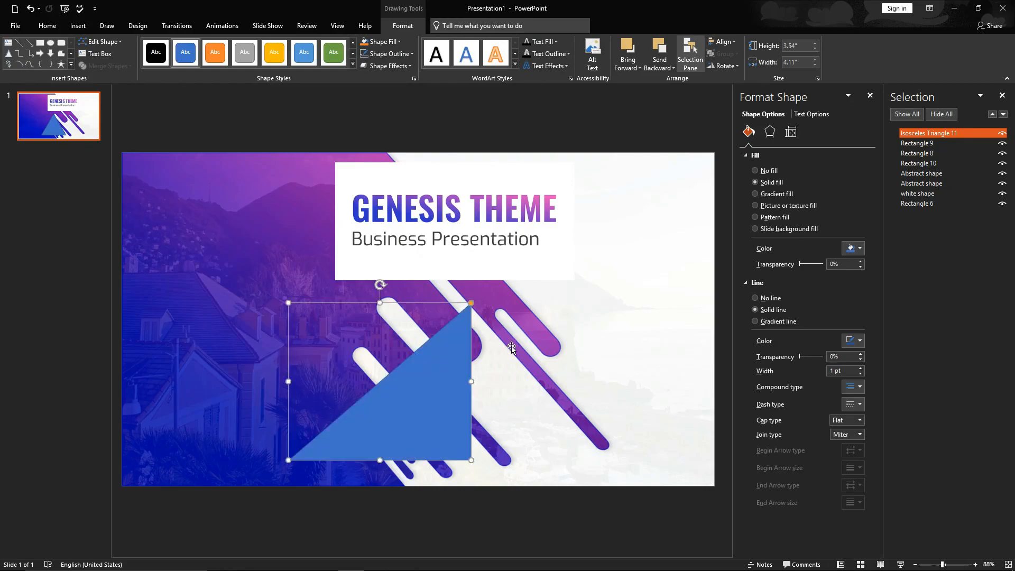
{"action": "mouse_move", "coordinate": [386, 307]}
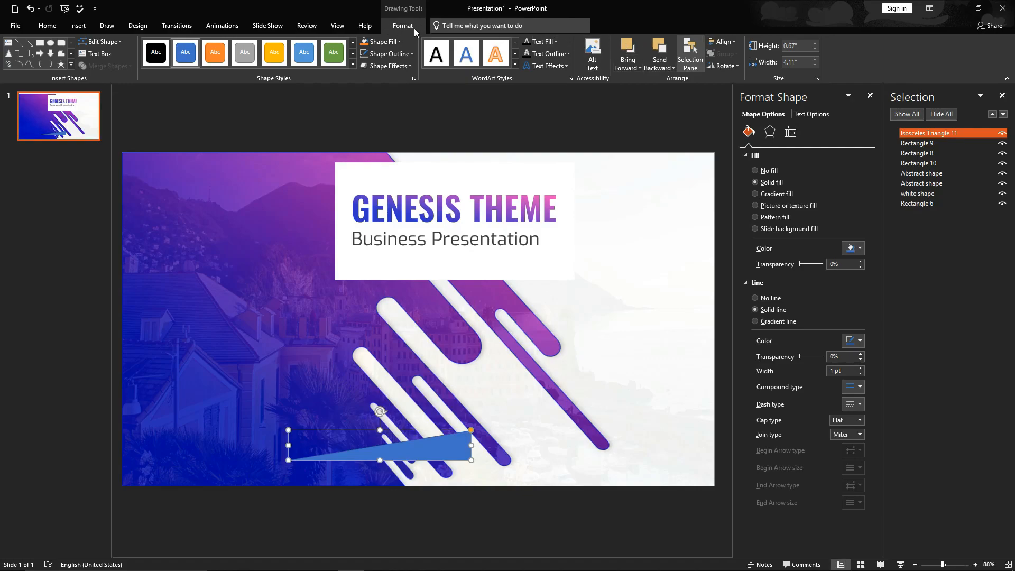
{"action": "left_click", "coordinate": [723, 66]}
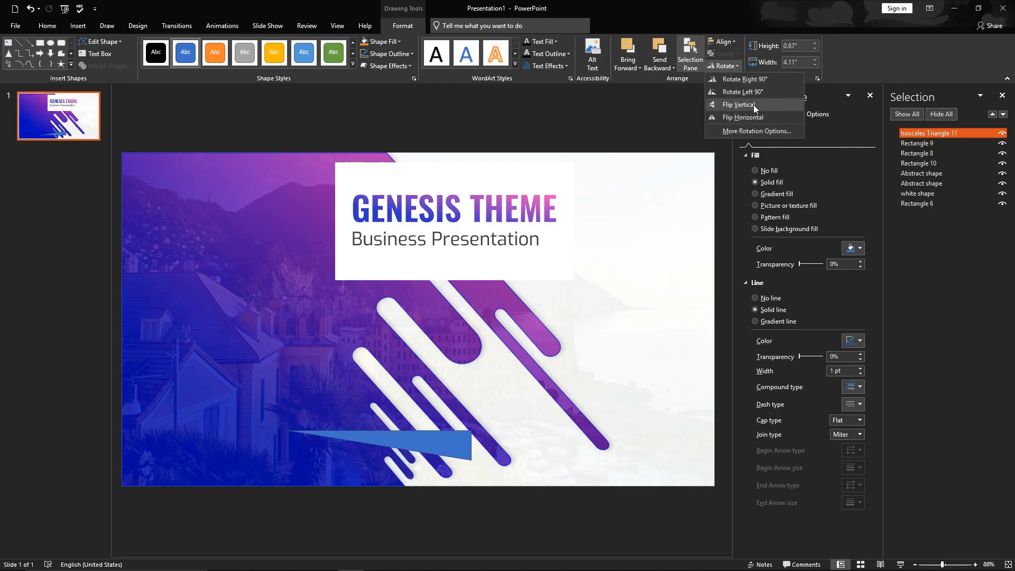
{"action": "left_click", "coordinate": [740, 104]}
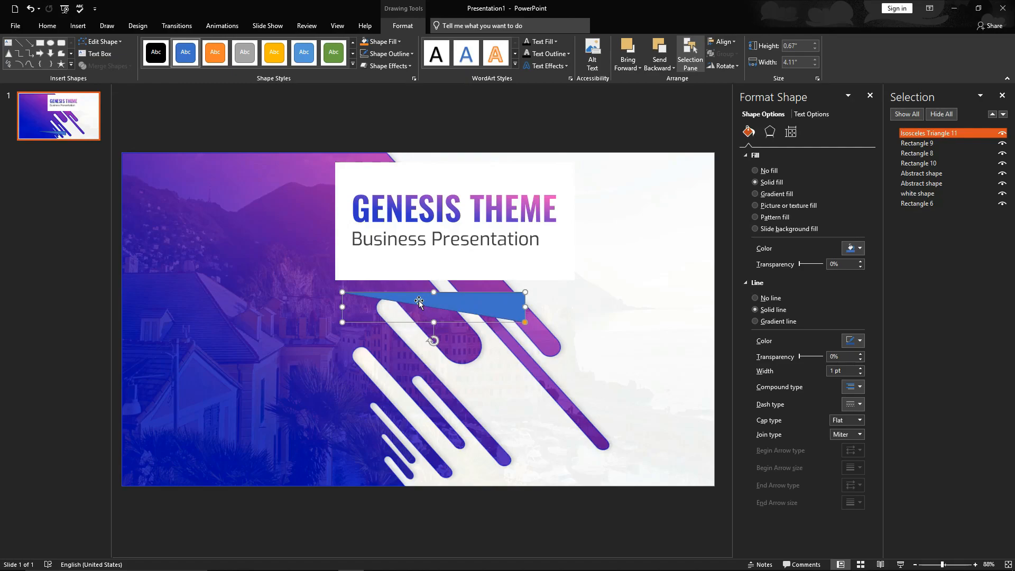
{"action": "left_click_drag", "start_coordinate": [420, 302], "coordinate": [416, 286]}
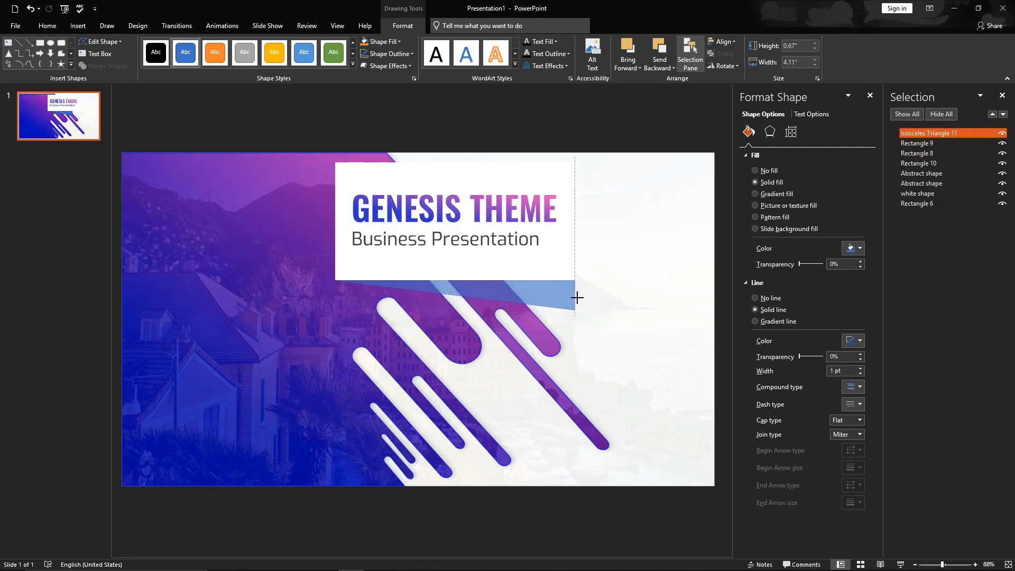
{"action": "left_click", "coordinate": [755, 299]}
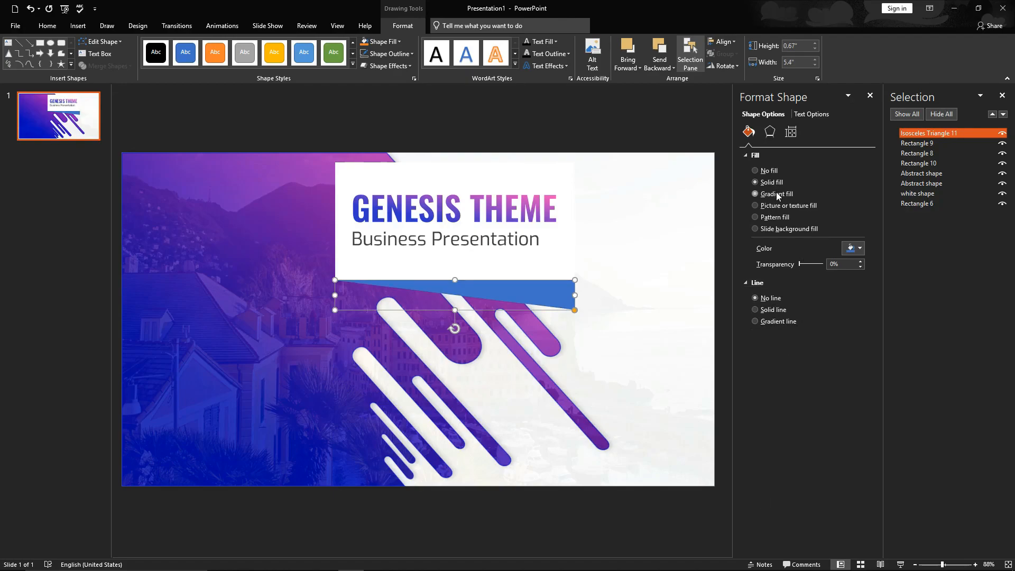
Give the triangle a translucent blue gradient fill along the card's bottom edge.
{"action": "left_click", "coordinate": [755, 182]}
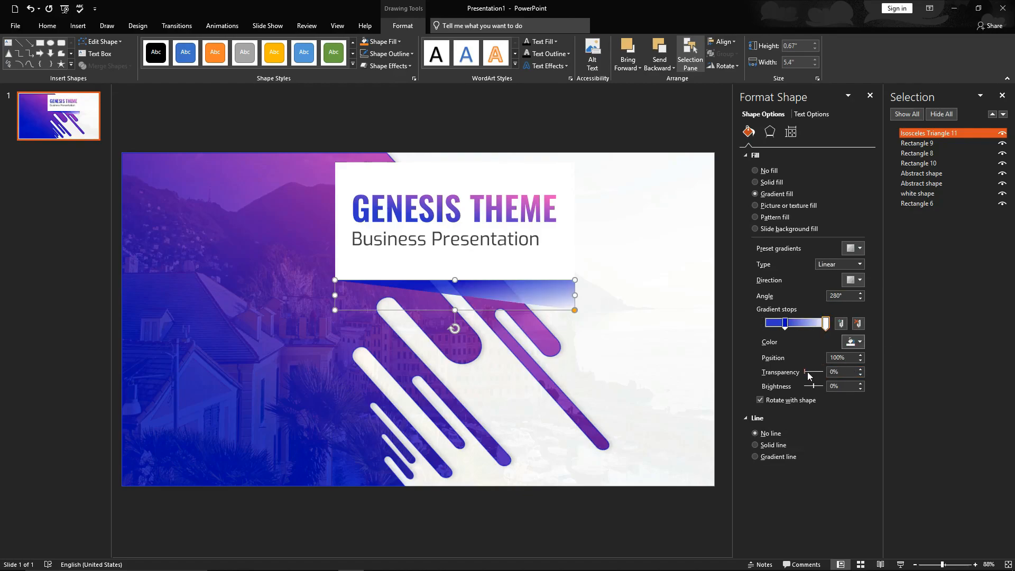
{"action": "left_click_drag", "start_coordinate": [822, 323], "coordinate": [783, 323]}
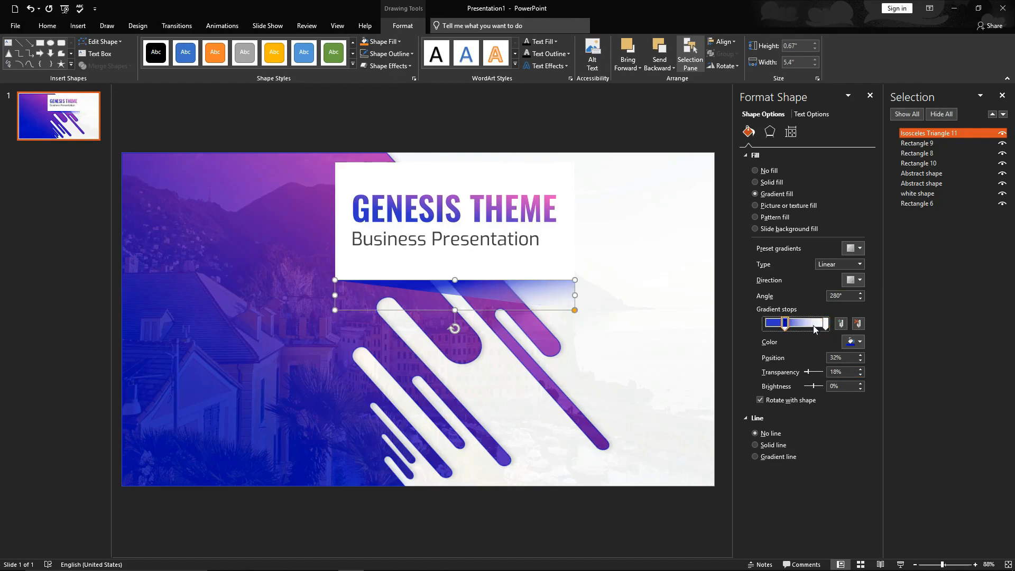
{"action": "left_click_drag", "start_coordinate": [793, 371], "coordinate": [813, 371]}
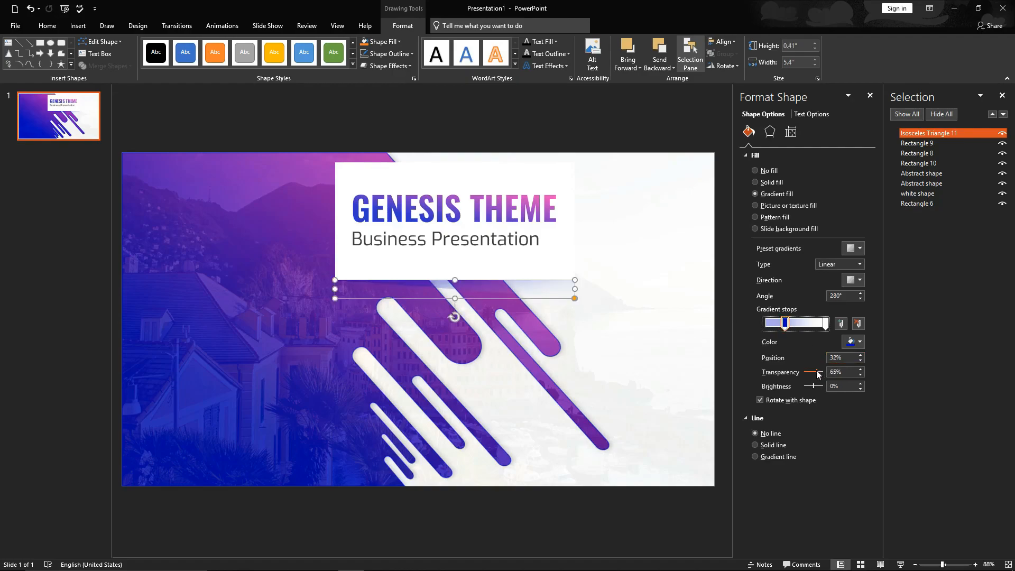
{"action": "left_click_drag", "start_coordinate": [822, 373], "coordinate": [812, 373]}
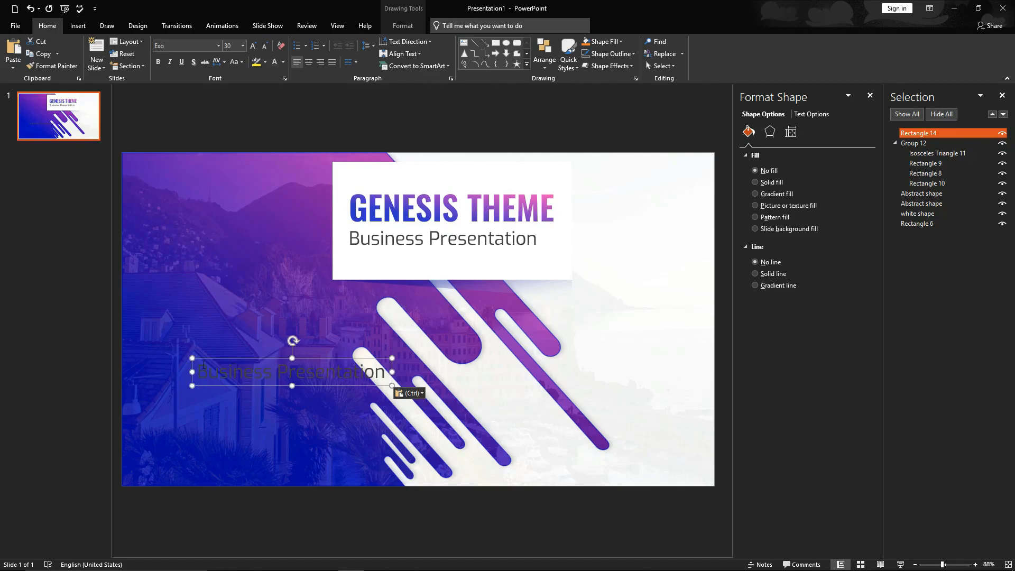
Move the copied box bottom-left, make its text white and type the caption in uppercase.
{"action": "left_click_drag", "start_coordinate": [291, 372], "coordinate": [259, 393]}
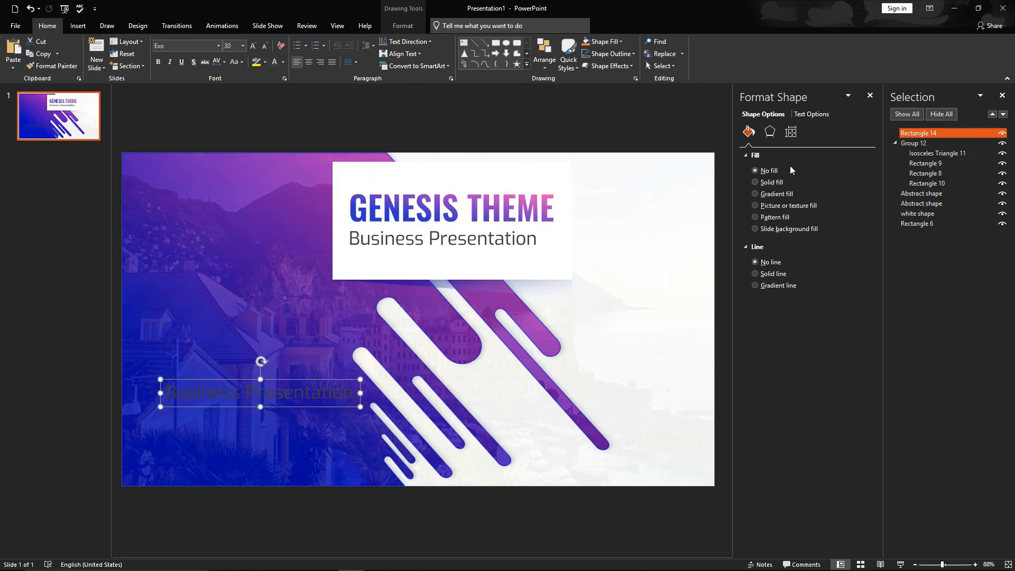
{"action": "left_click", "coordinate": [811, 114]}
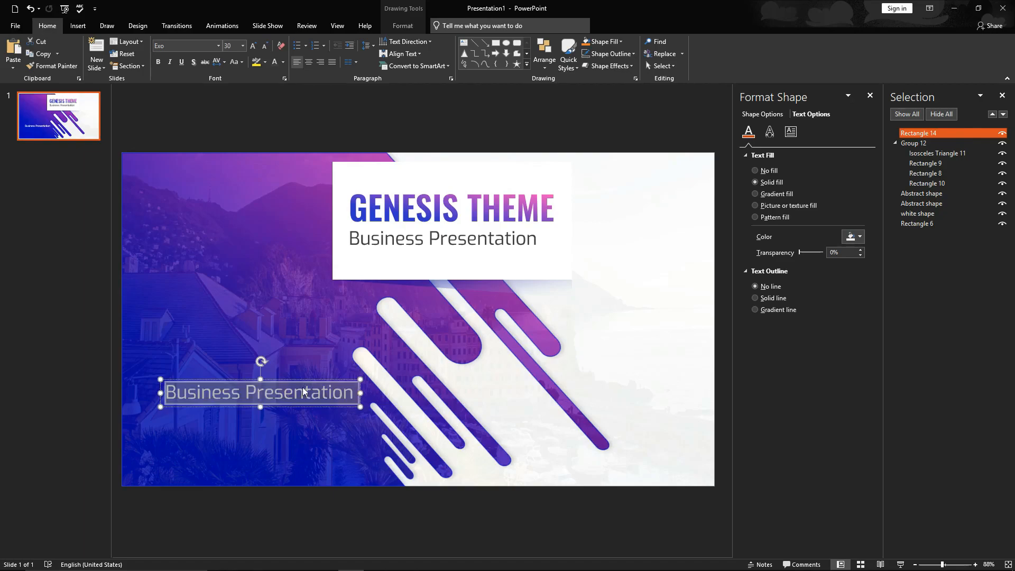
{"action": "type", "text": "Every aspects of business revealed preciously"}
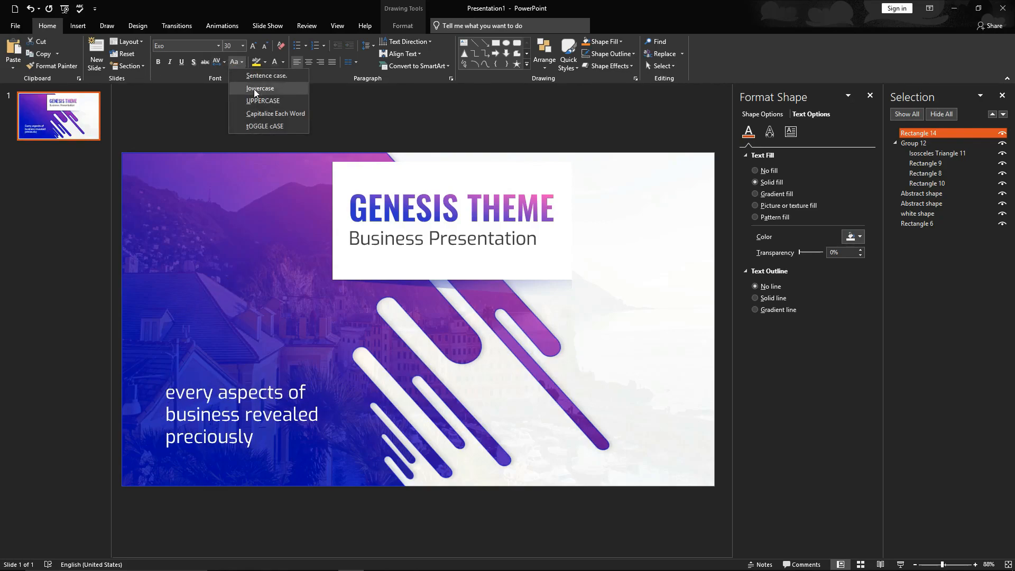
{"action": "left_click", "coordinate": [262, 101]}
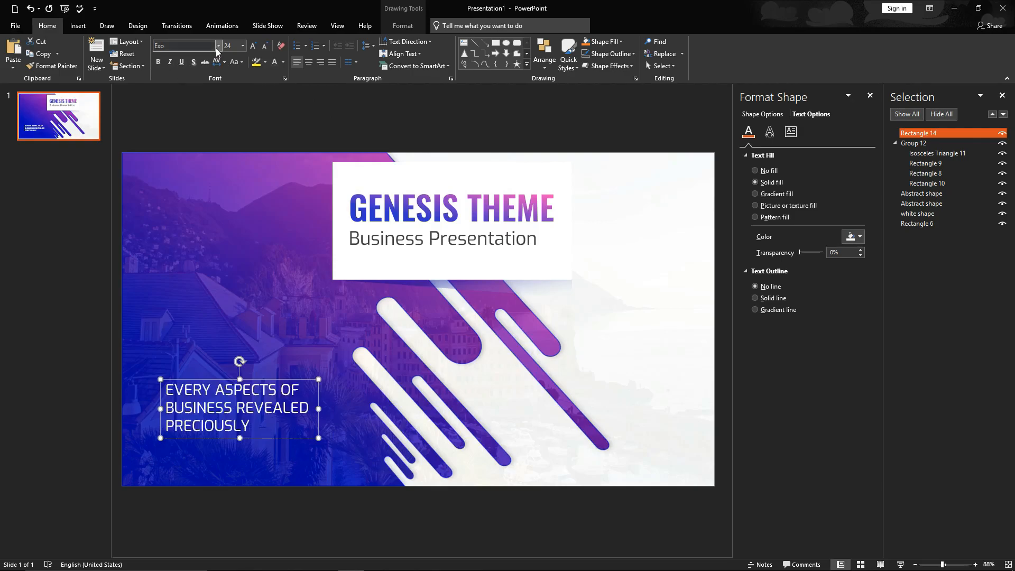
Set the caption font to Exo SemiBold.
{"action": "left_click", "coordinate": [218, 46]}
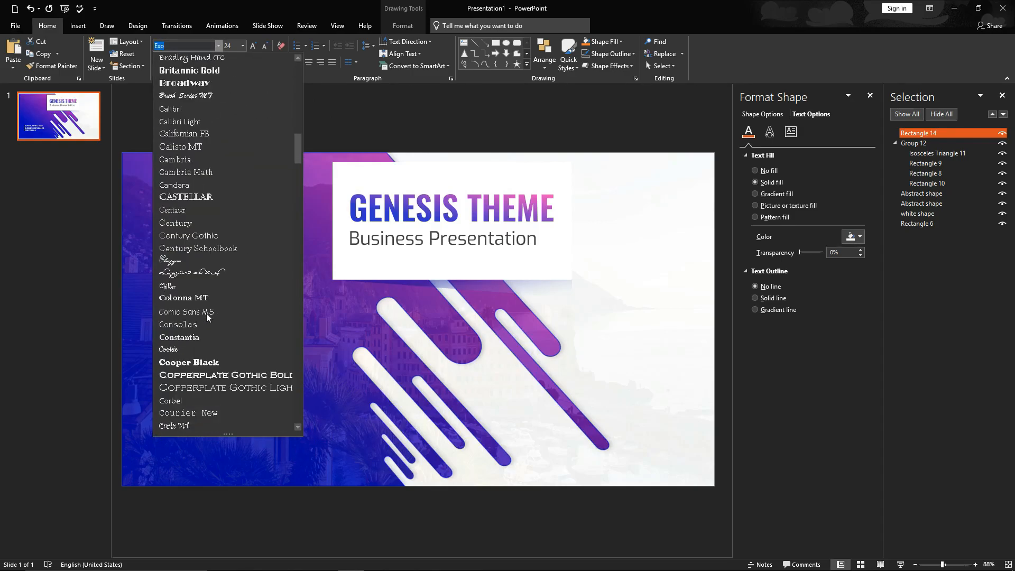
{"action": "scroll", "scroll_direction": "down", "scroll_amount": 3}
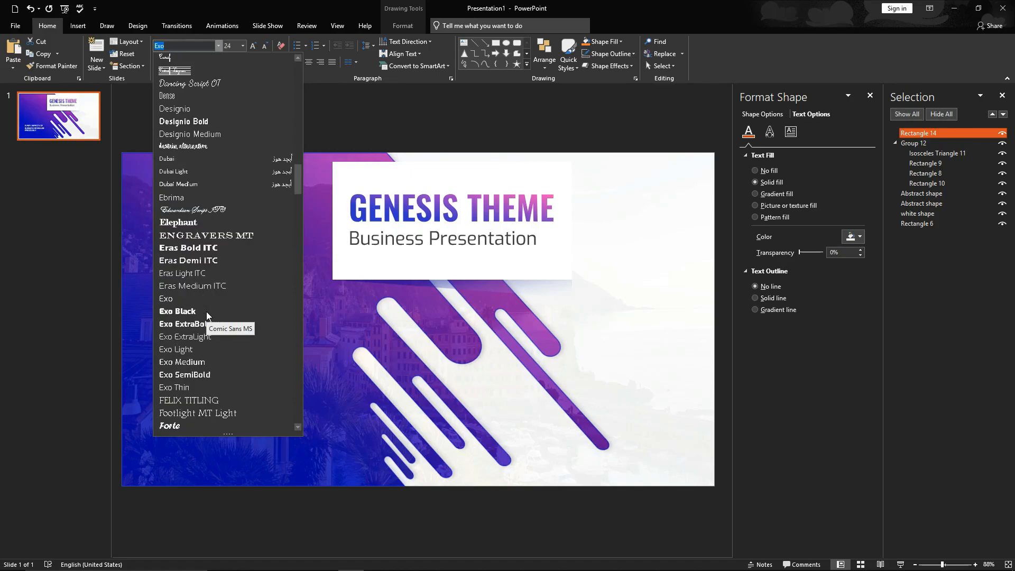
{"action": "mouse_move", "coordinate": [182, 362]}
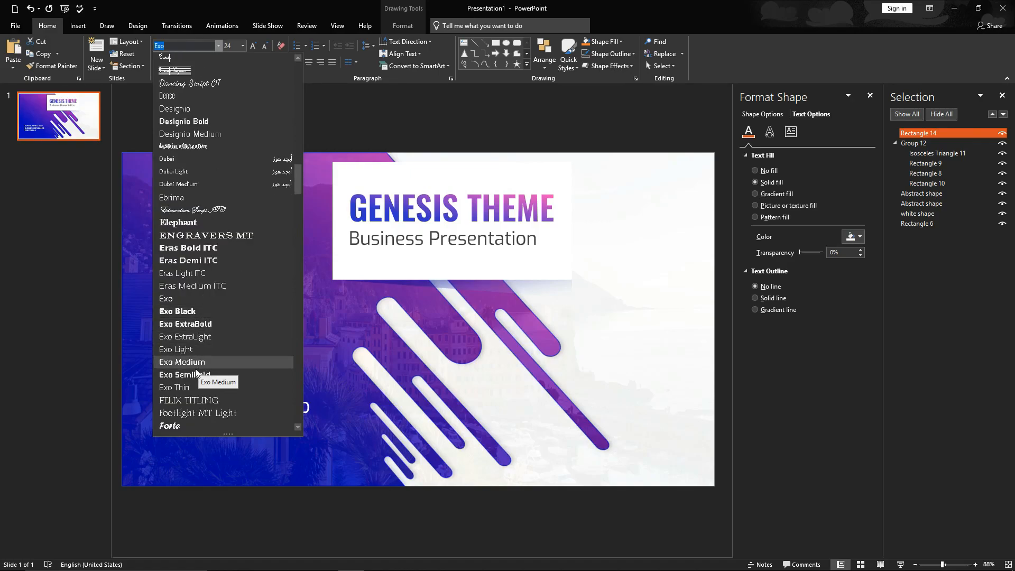
{"action": "left_click", "coordinate": [184, 375]}
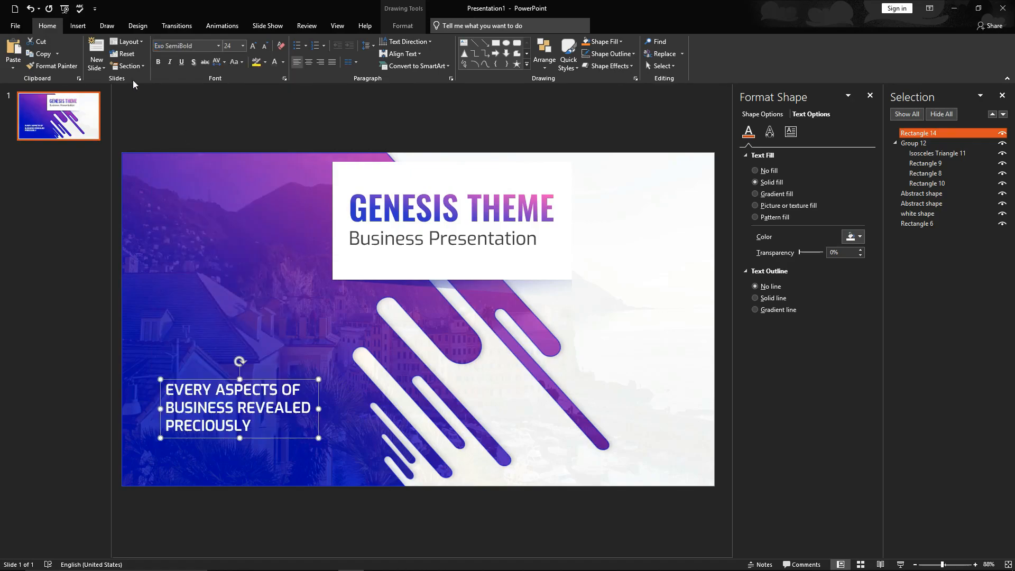
{"action": "left_click", "coordinate": [77, 25]}
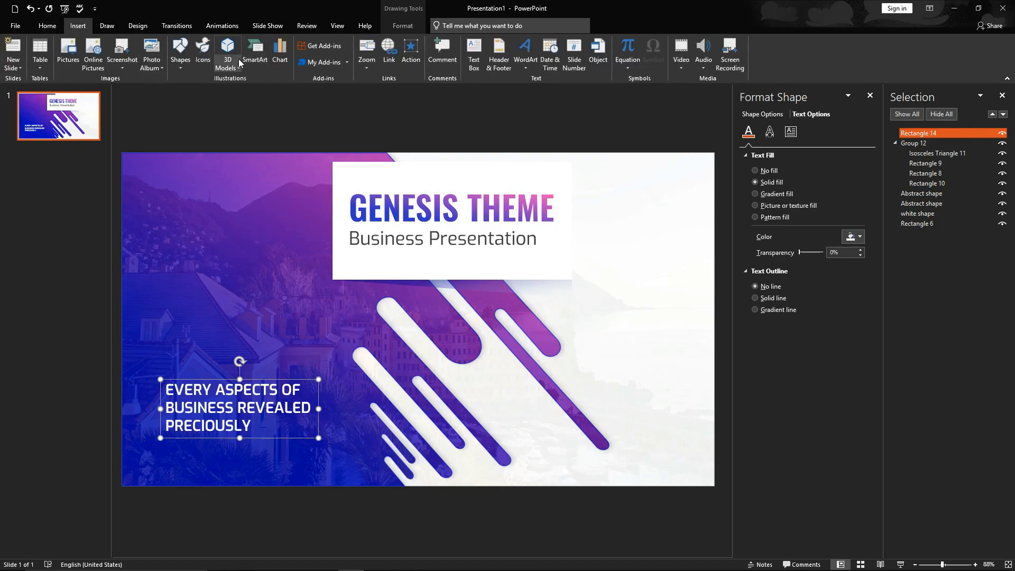
Draw a vertical line beside the caption and drag the grouped pair to the bottom-left corner.
{"action": "left_click", "coordinate": [179, 53]}
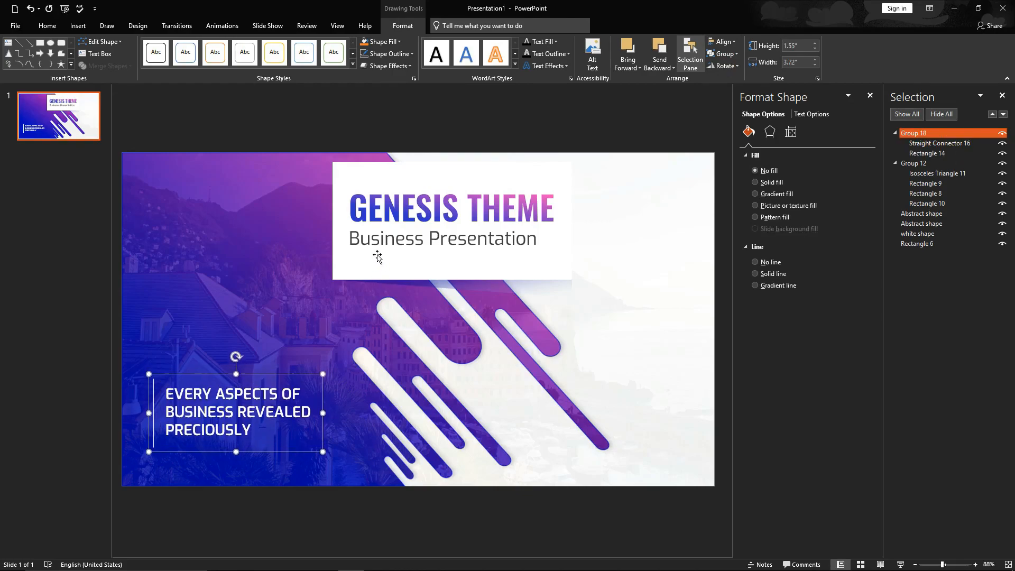
{"action": "left_click_drag", "start_coordinate": [233, 411], "coordinate": [231, 438]}
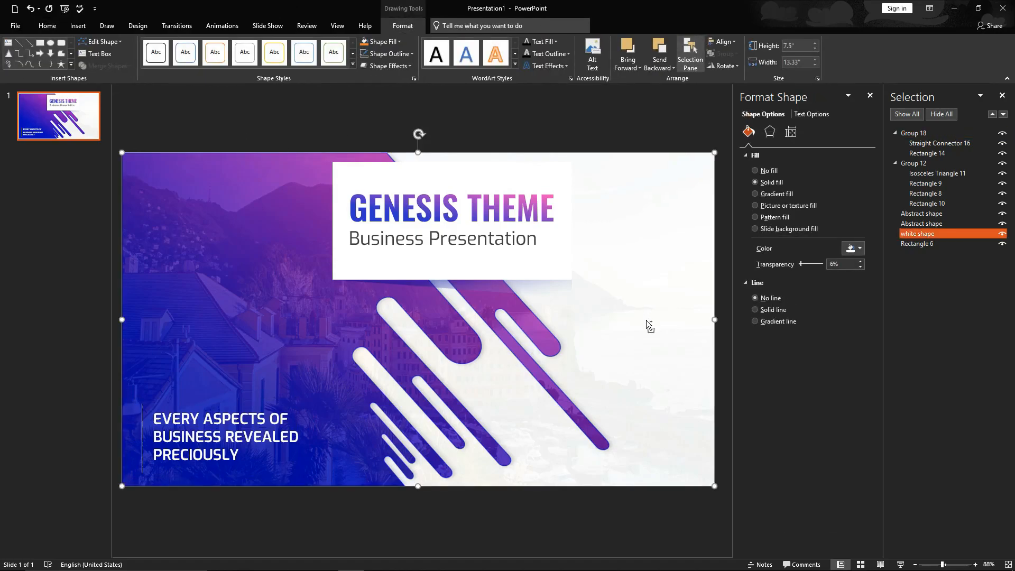
{"action": "mouse_move", "coordinate": [612, 300]}
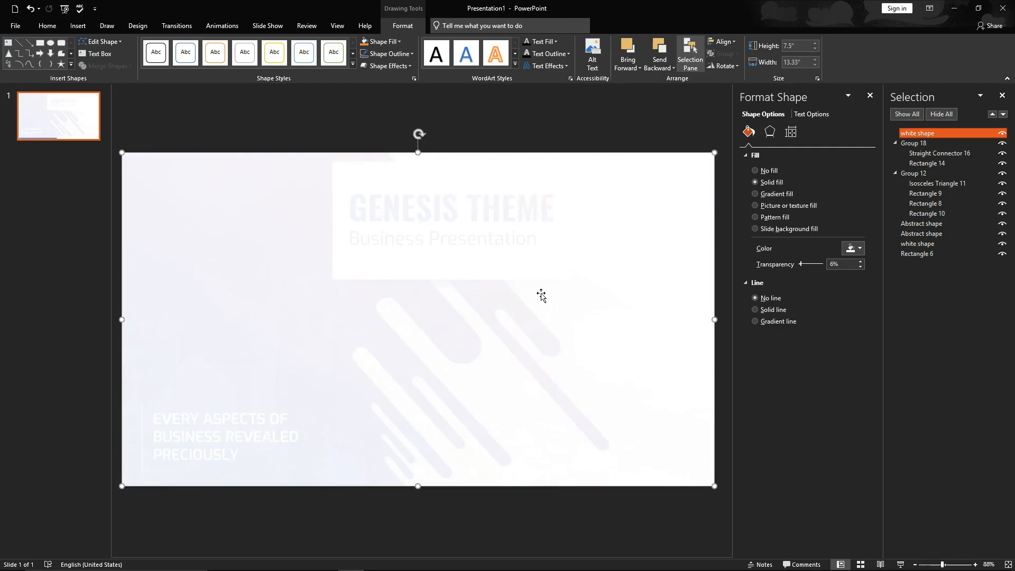
Give the full-slide shape no fill and a 5 pt blue solid outline at 30% transparency.
{"action": "left_click", "coordinate": [755, 170]}
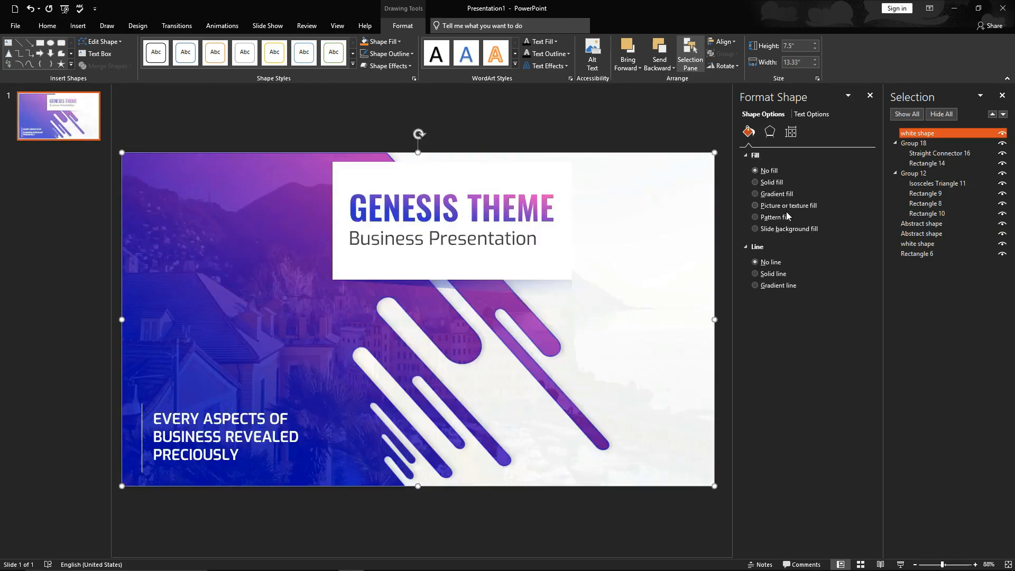
{"action": "left_click", "coordinate": [771, 273]}
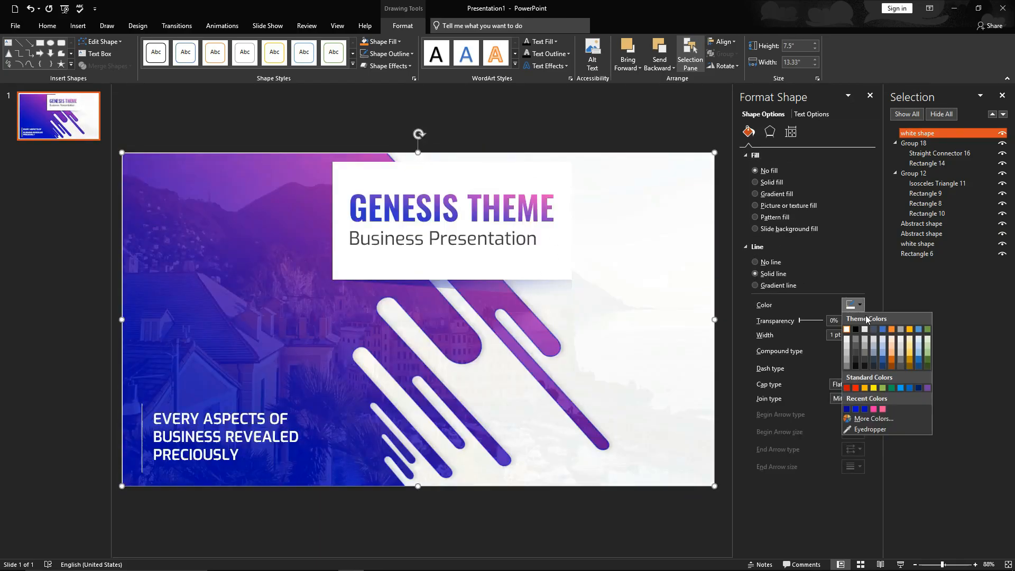
{"action": "left_click", "coordinate": [846, 328]}
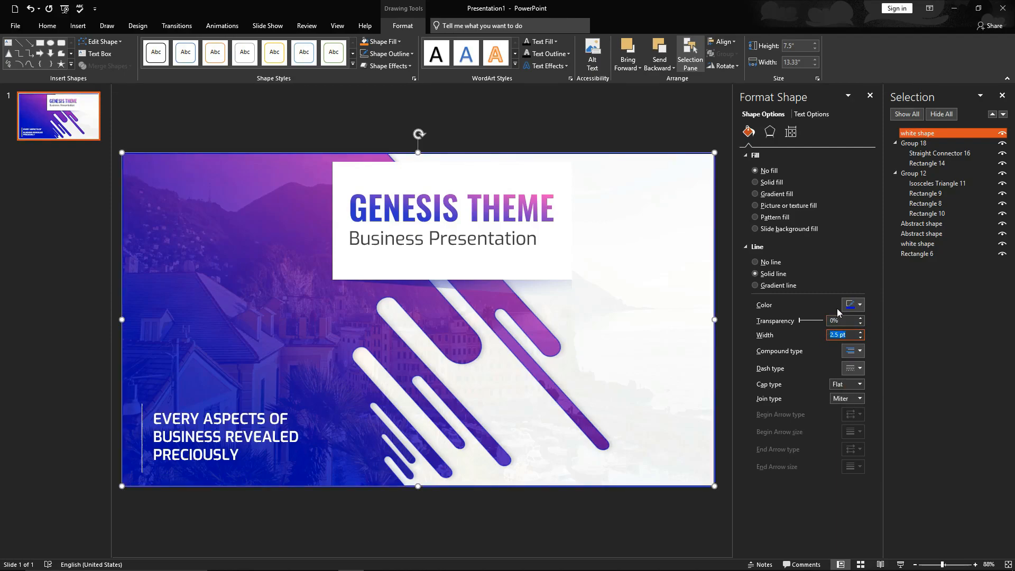
{"action": "type", "text": "5 pt"}
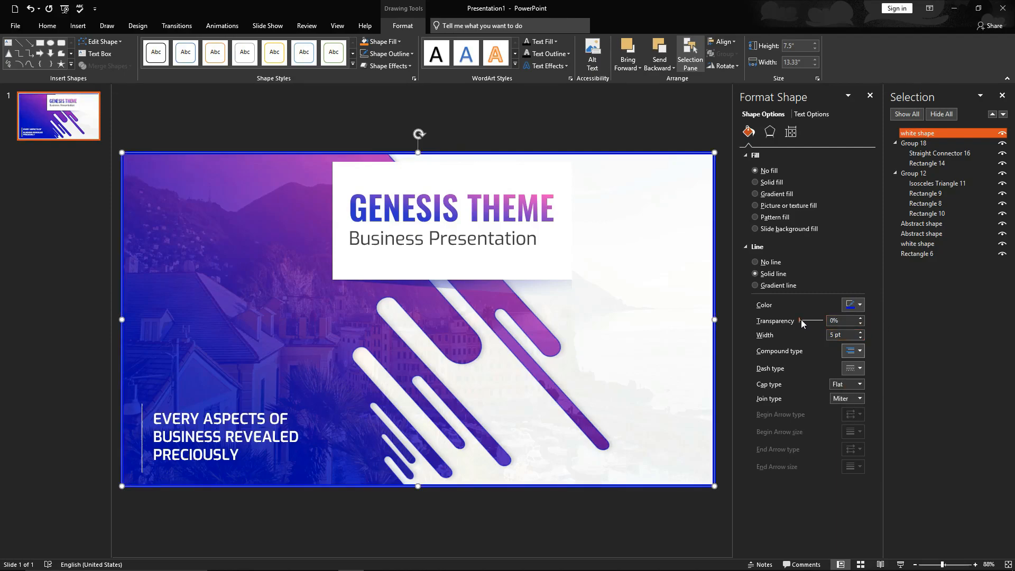
{"action": "left_click_drag", "start_coordinate": [801, 321], "coordinate": [814, 321]}
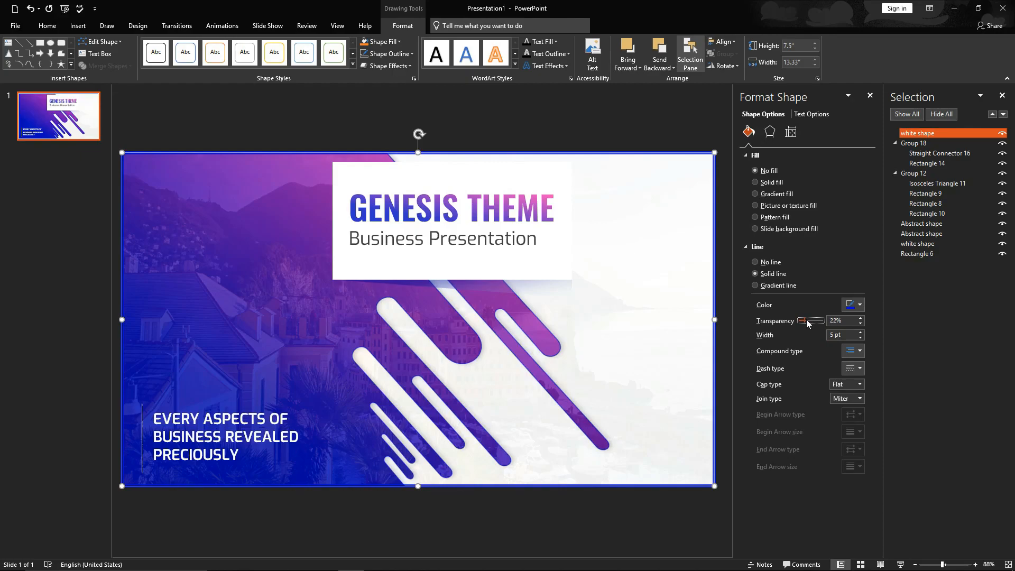
{"action": "left_click_drag", "start_coordinate": [803, 320], "coordinate": [816, 320]}
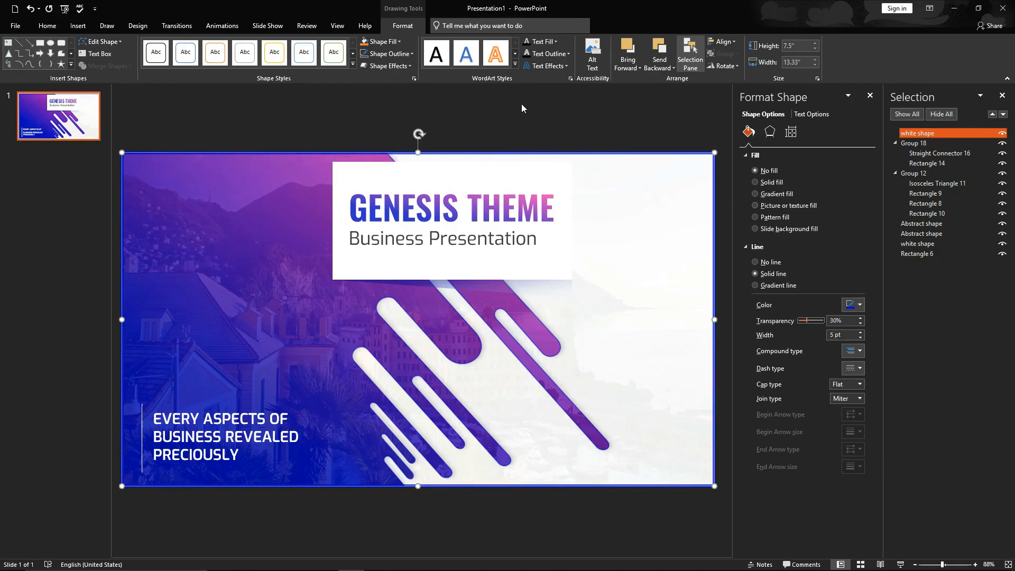